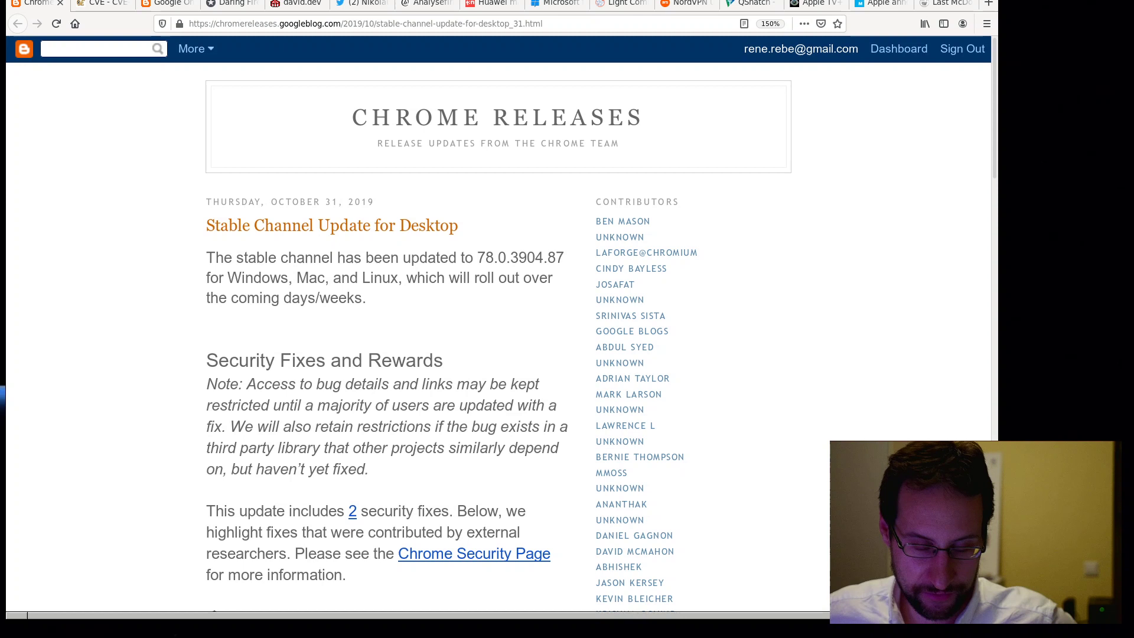
pyautogui.moveTo(139, 373)
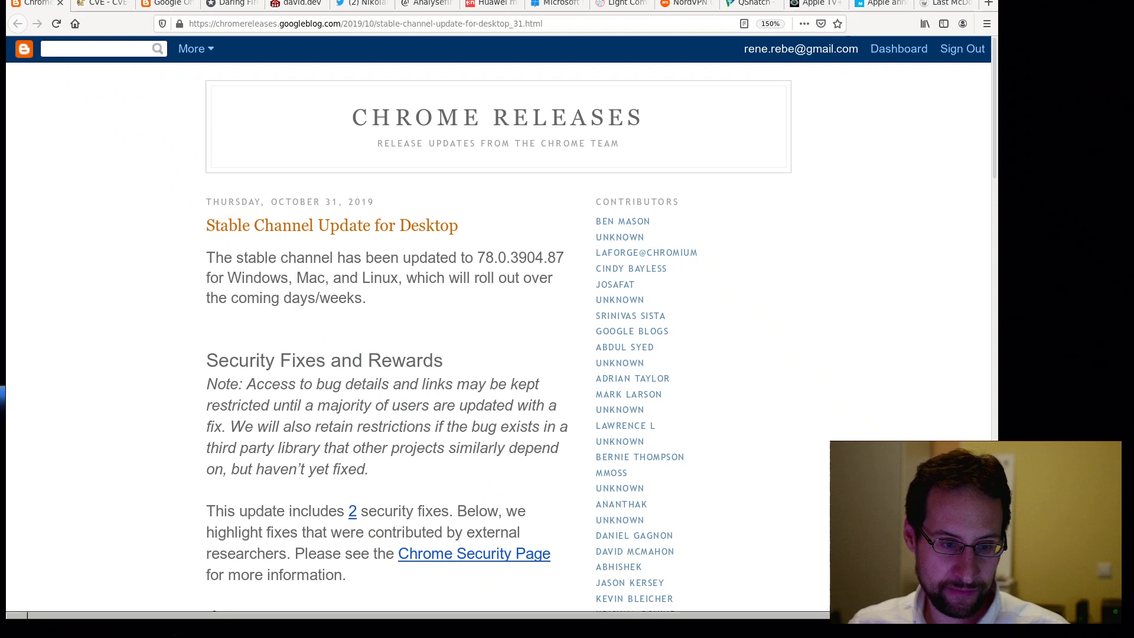
pyautogui.moveTo(142, 348)
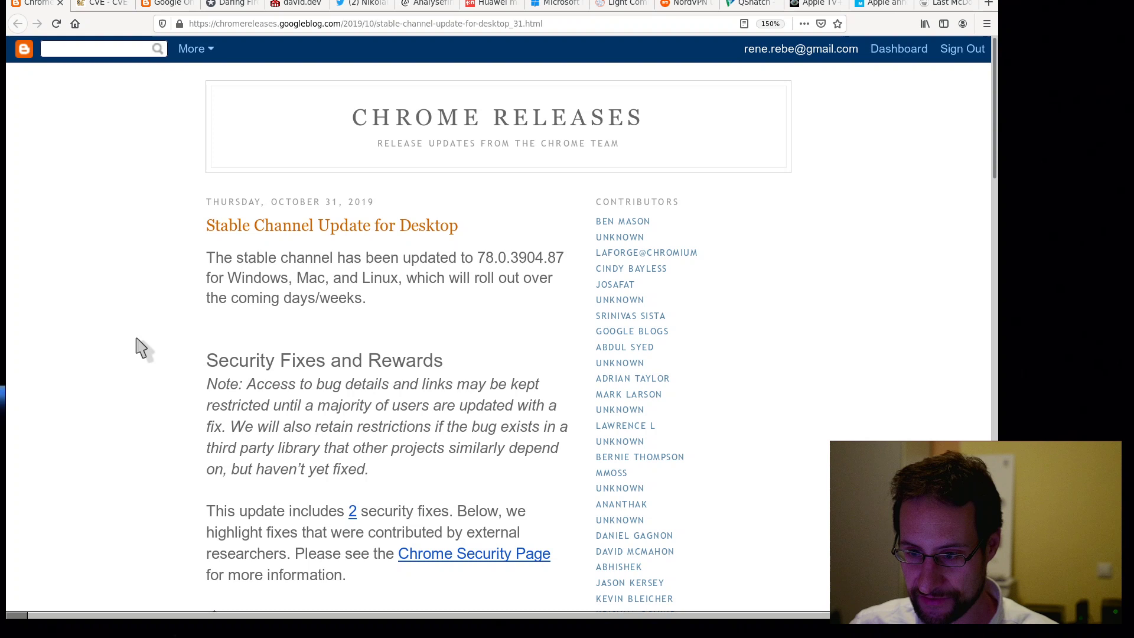
pyautogui.moveTo(477, 201)
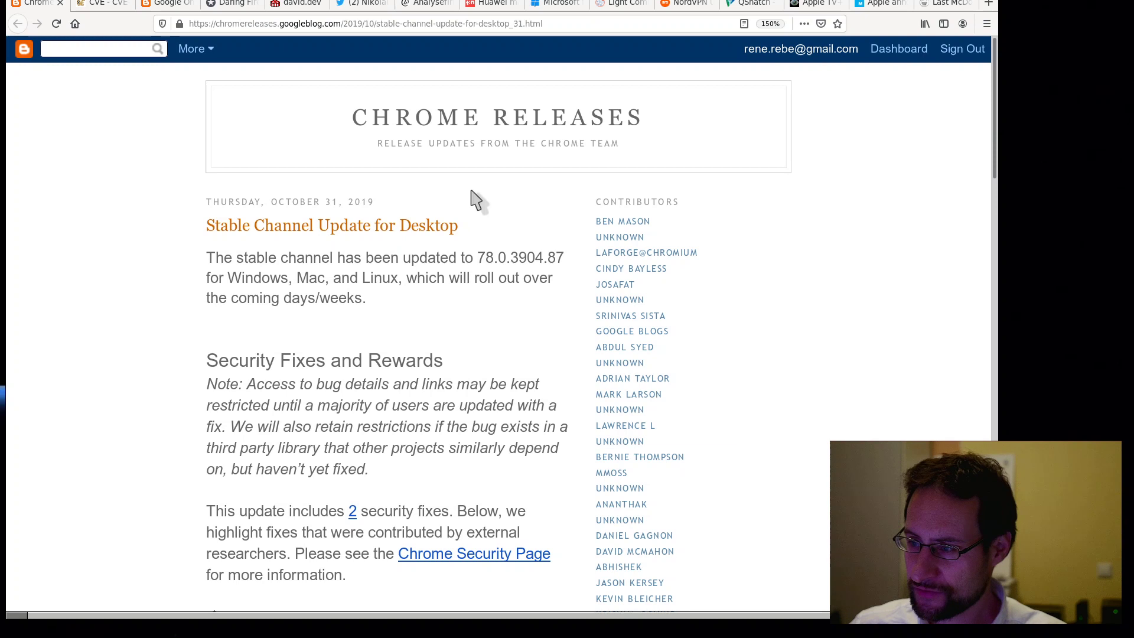
pyautogui.moveTo(375, 334)
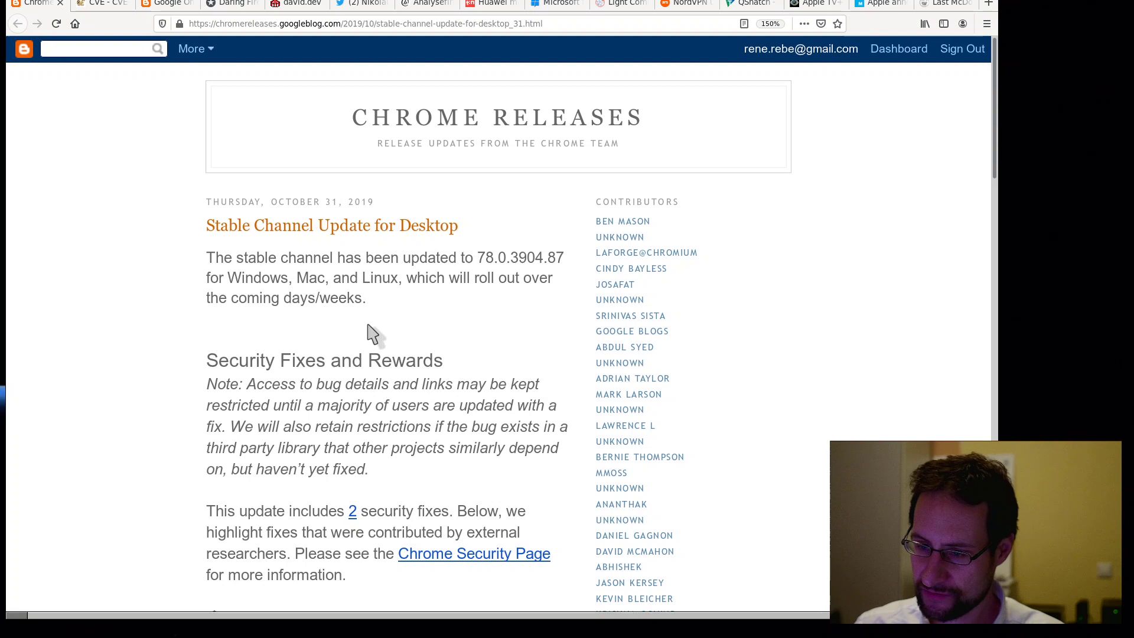
# - Read the Chrome Releases CVE-2019-13720 exploit note, then switch to the CVE-2019-2114 entry
pyautogui.scroll(-3)
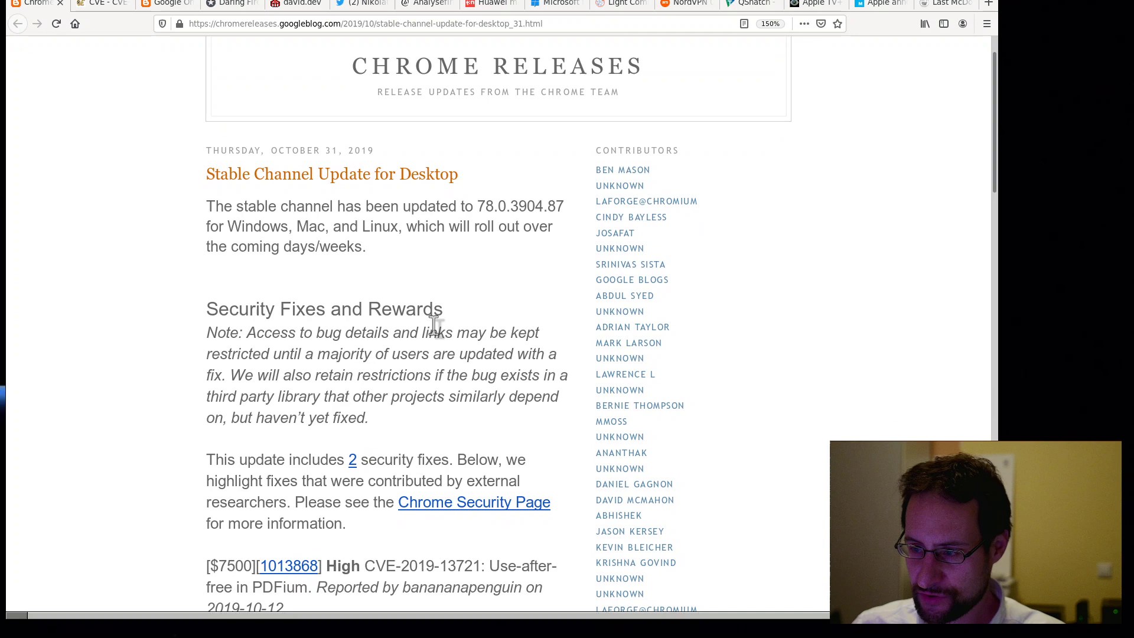
pyautogui.scroll(-3)
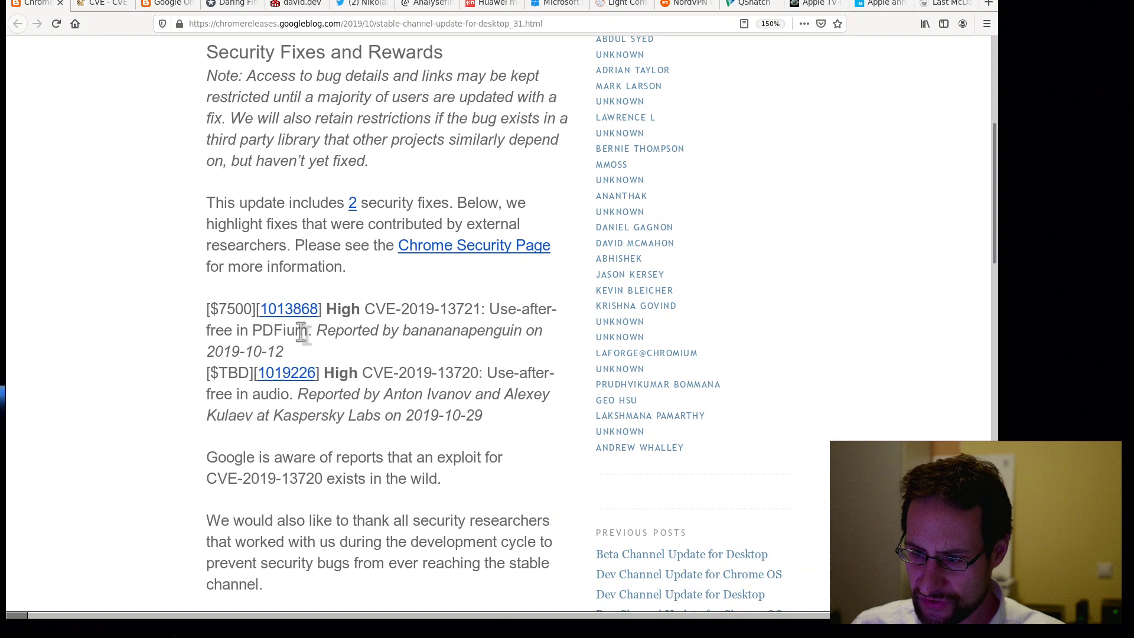
pyautogui.scroll(-3)
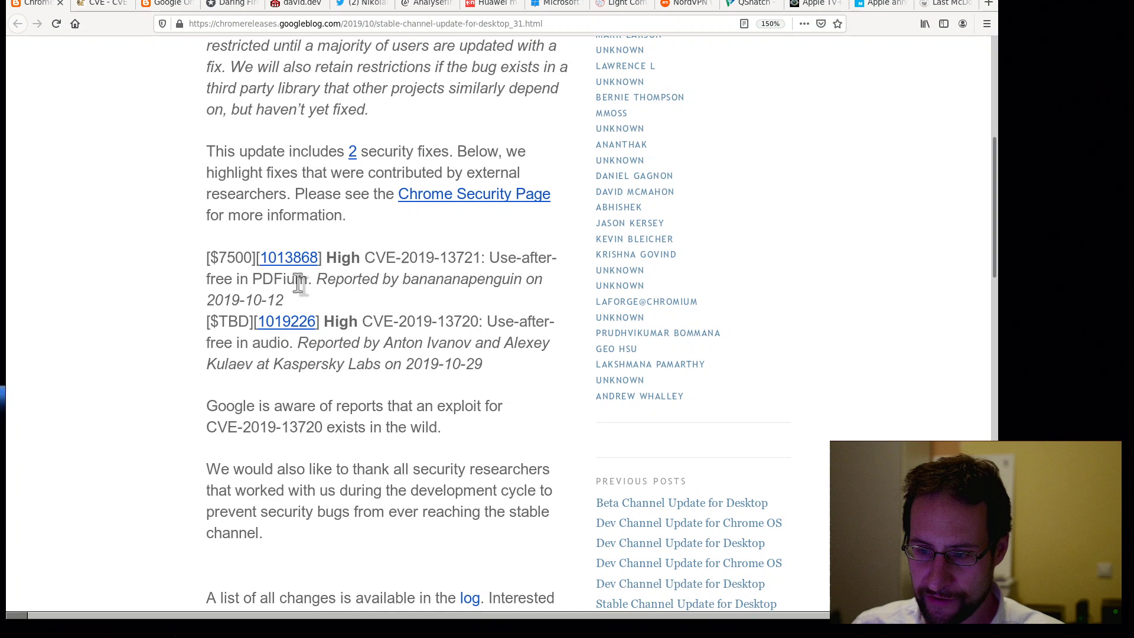
pyautogui.scroll(-3)
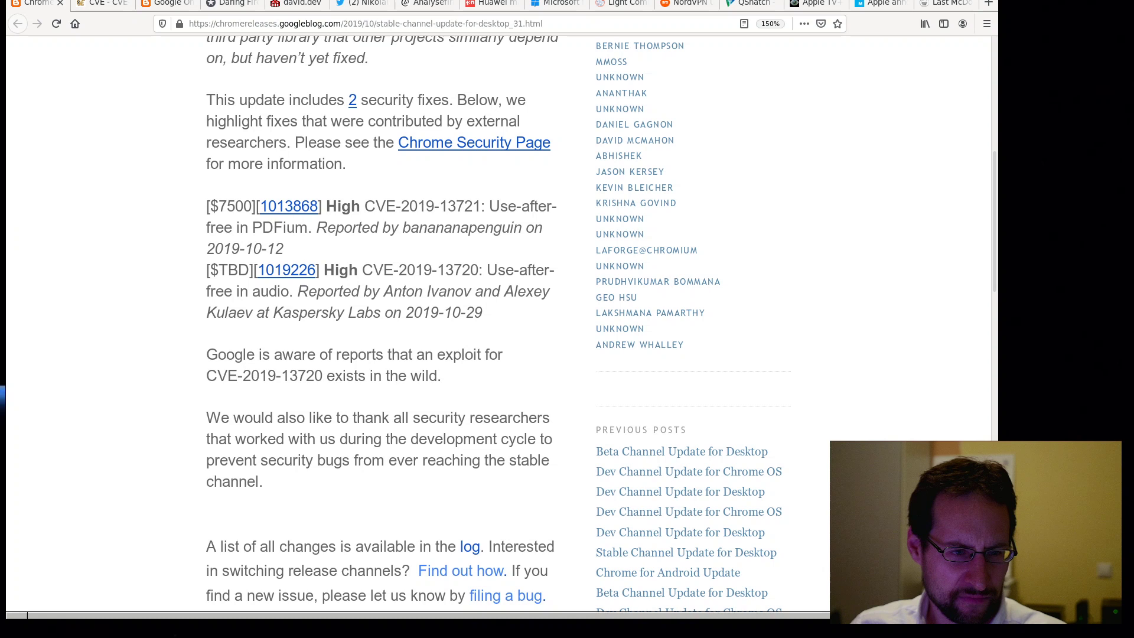
pyautogui.moveTo(467, 336)
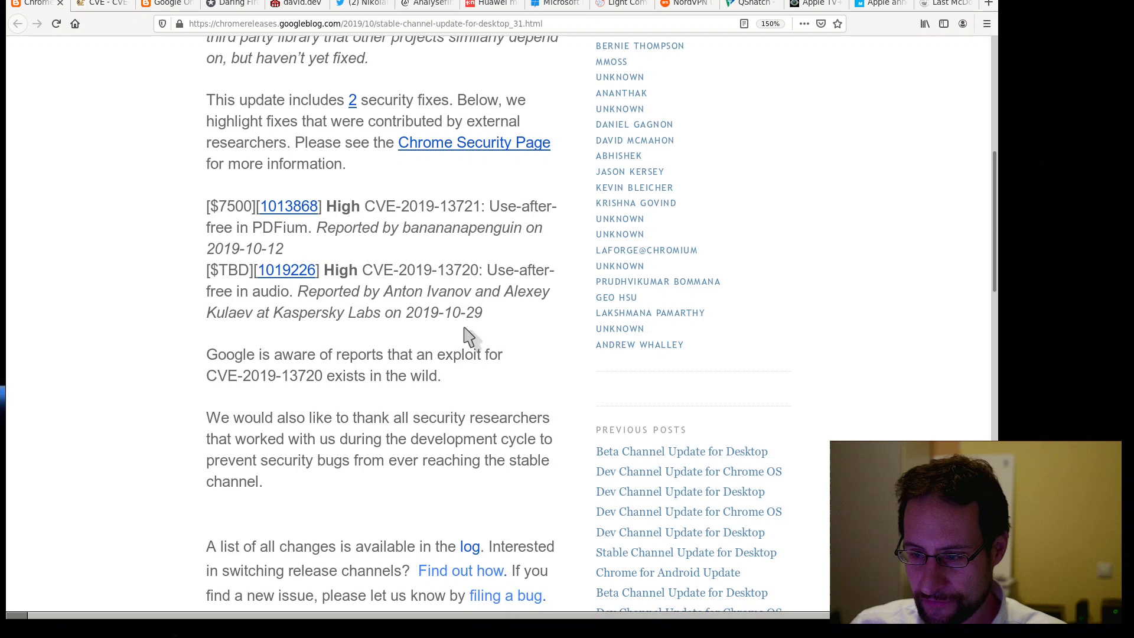
pyautogui.scroll(-3)
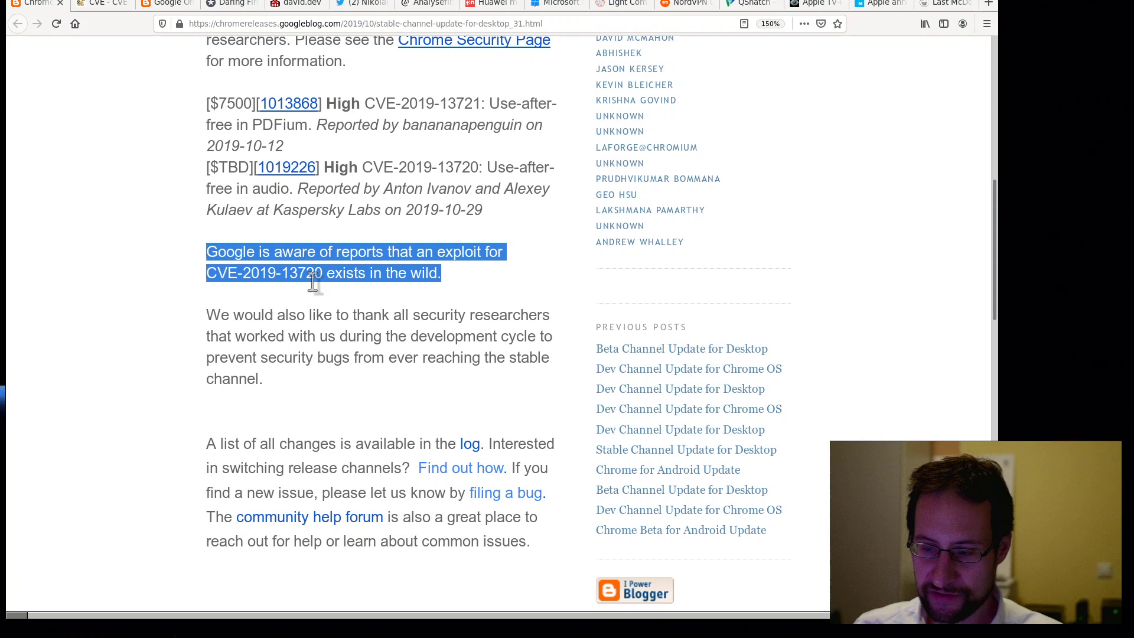
pyautogui.moveTo(454, 180)
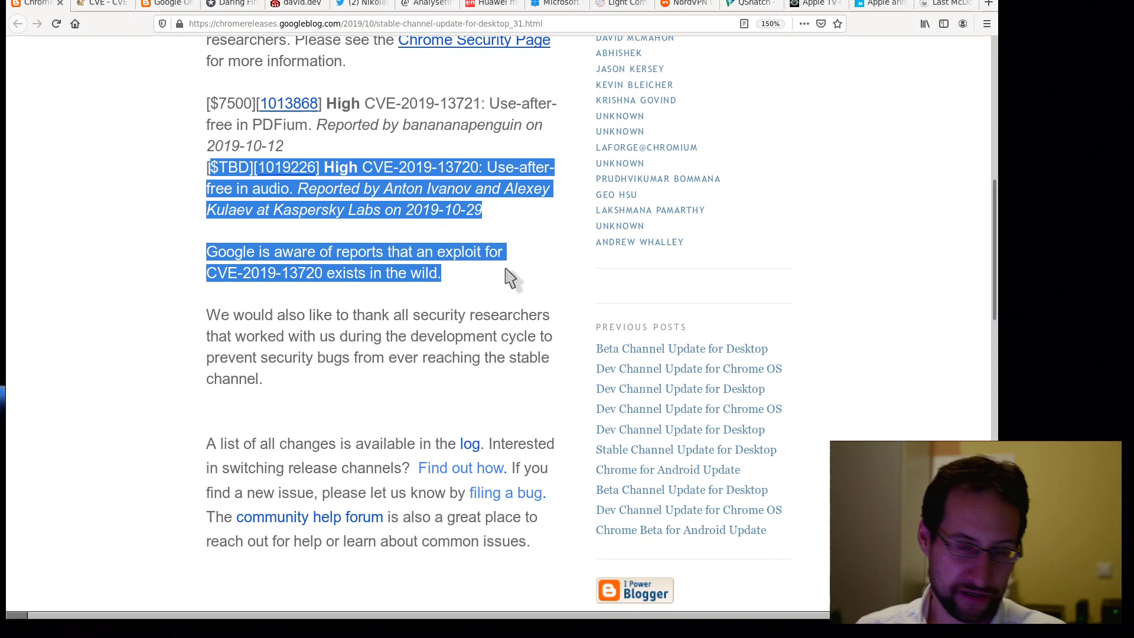
pyautogui.click(101, 4)
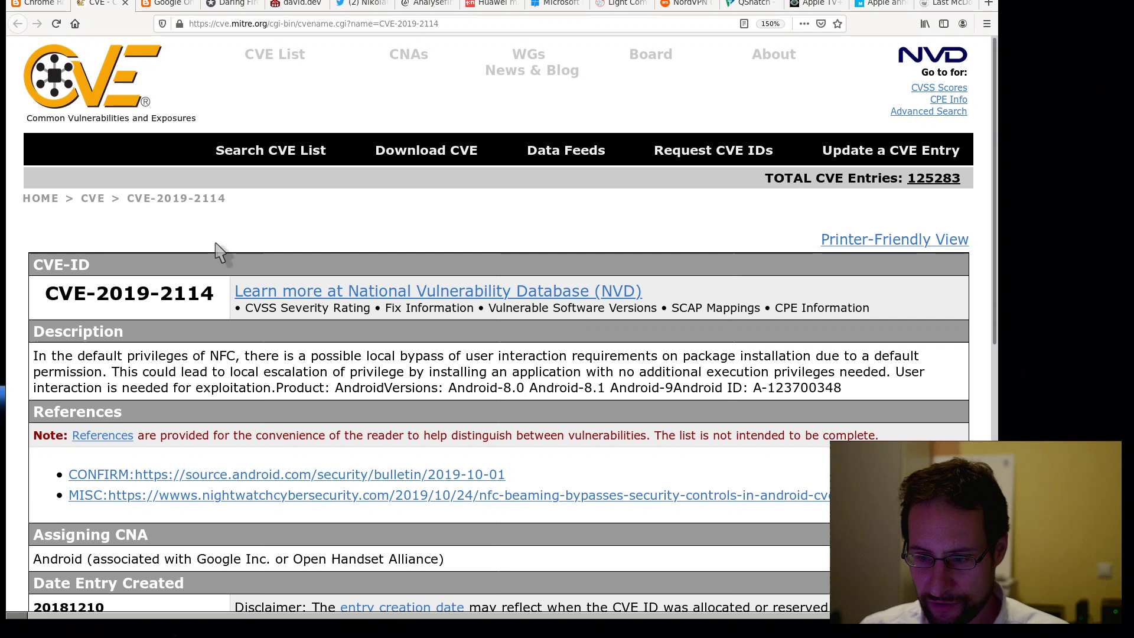
pyautogui.scroll(-3)
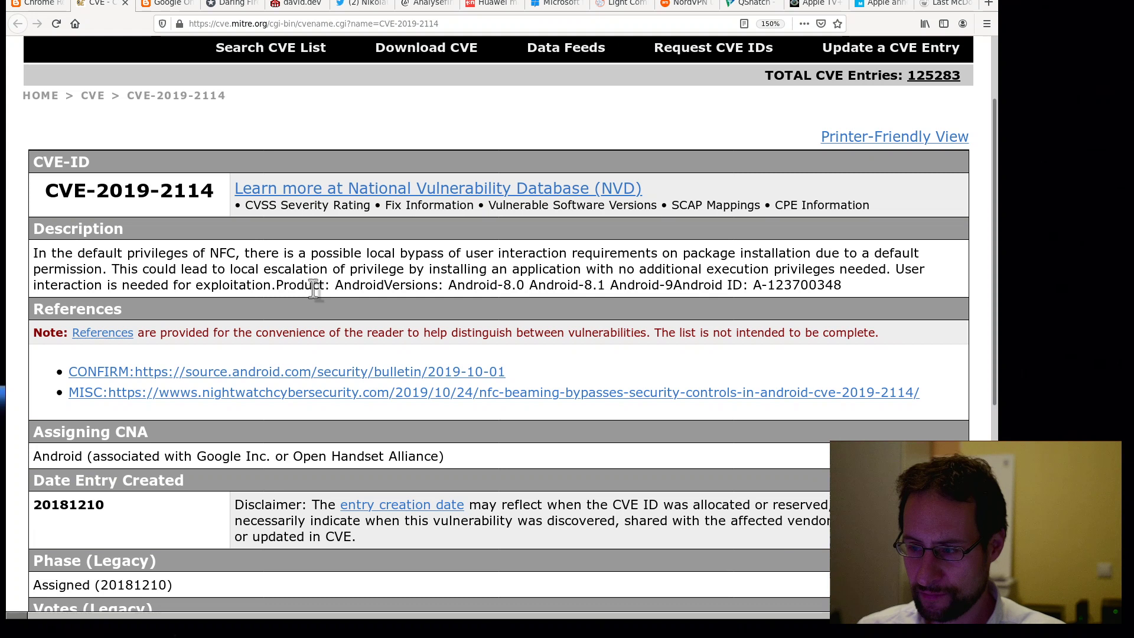
pyautogui.moveTo(483, 340)
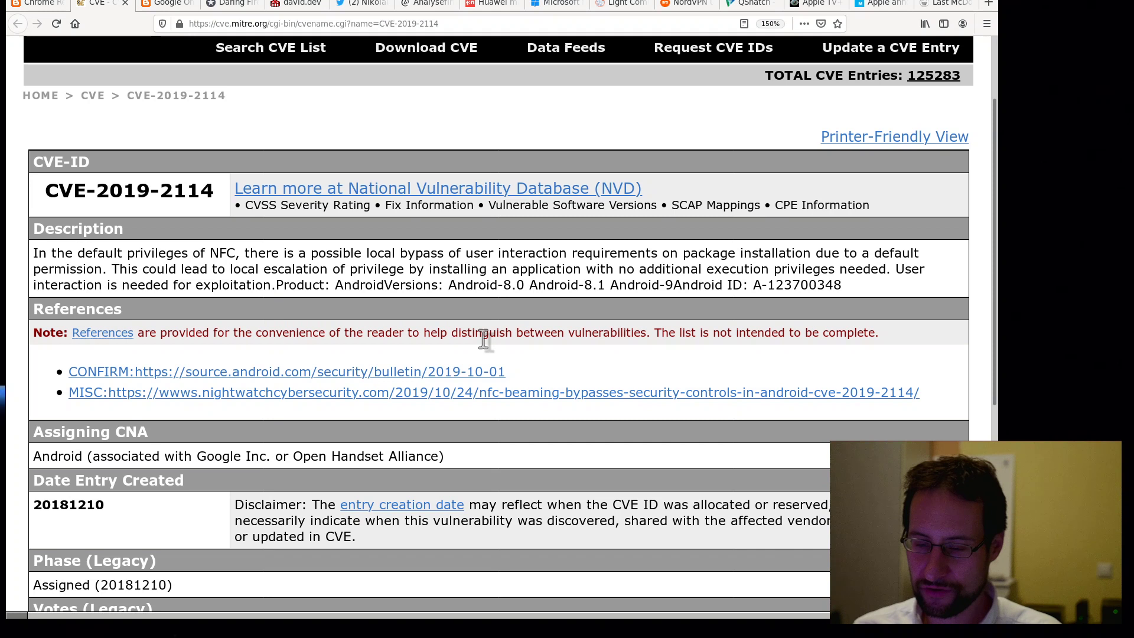
pyautogui.moveTo(489, 349)
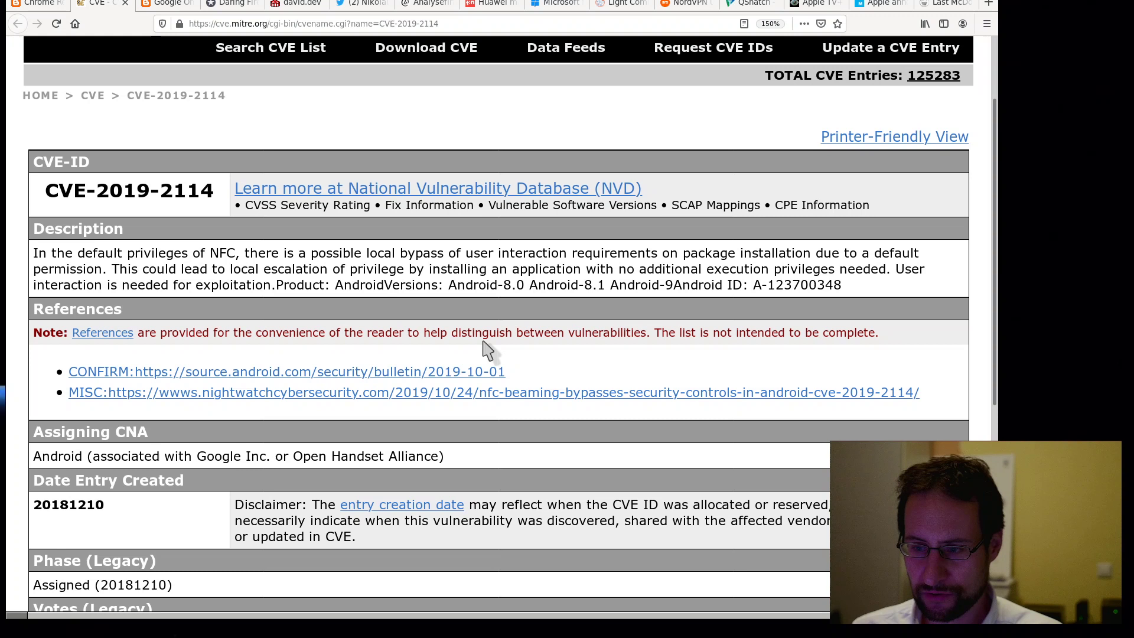
pyautogui.moveTo(515, 332)
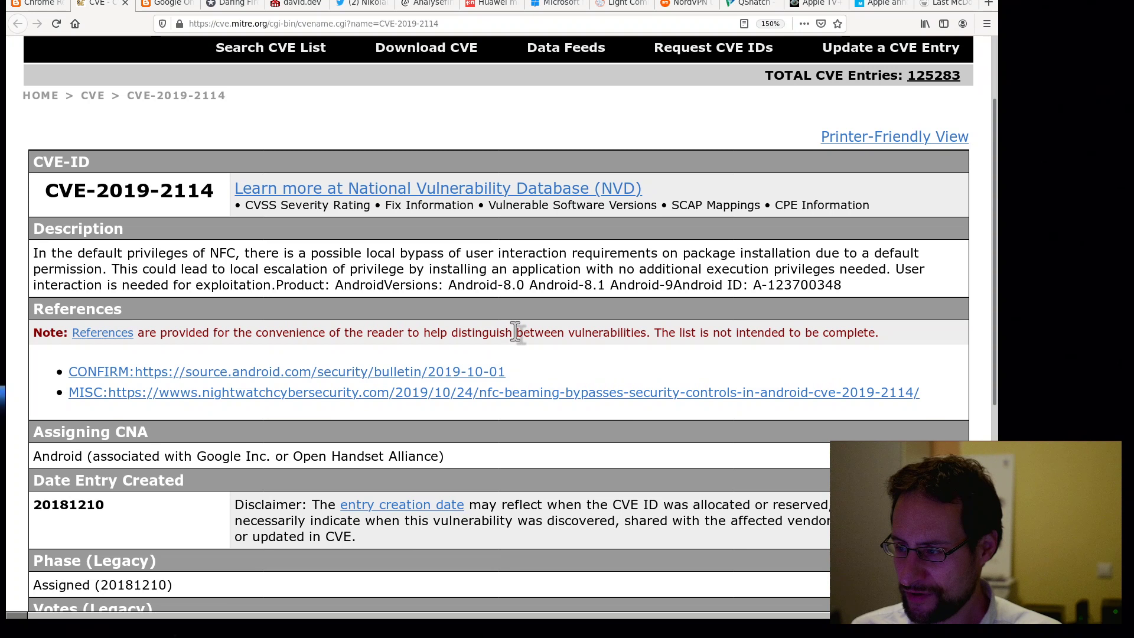
pyautogui.moveTo(515, 341)
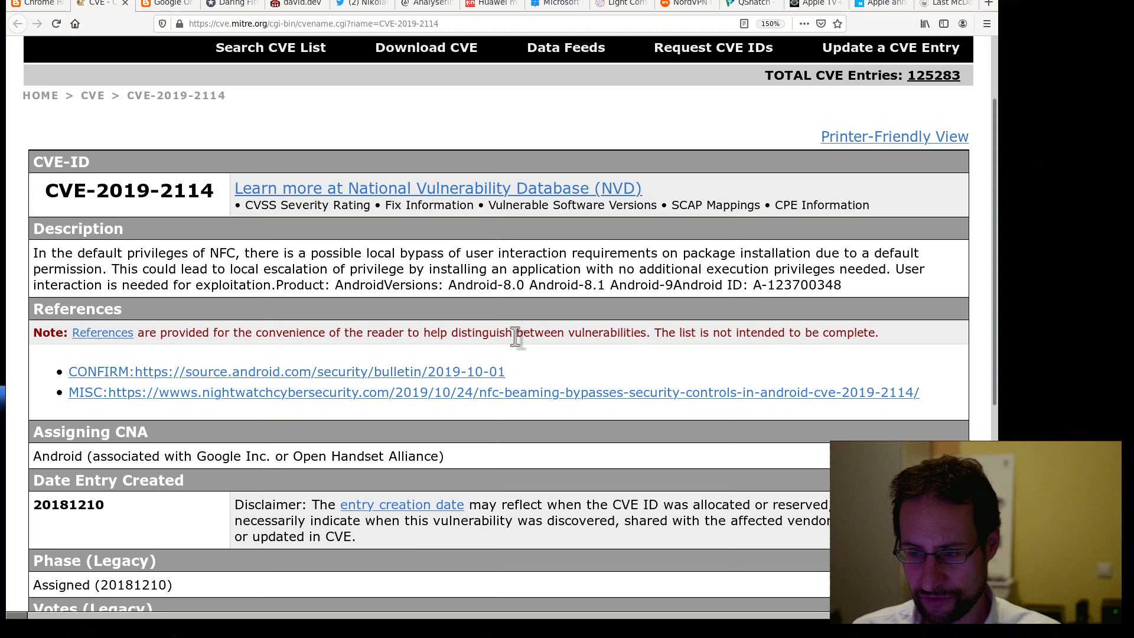
pyautogui.scroll(-3)
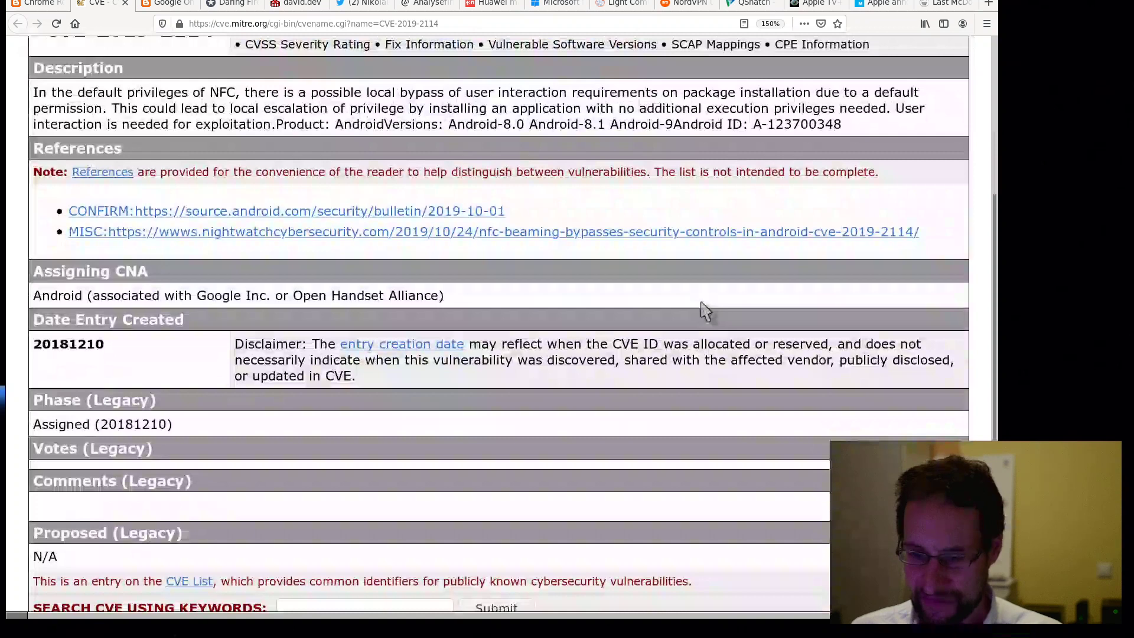
pyautogui.scroll(-3)
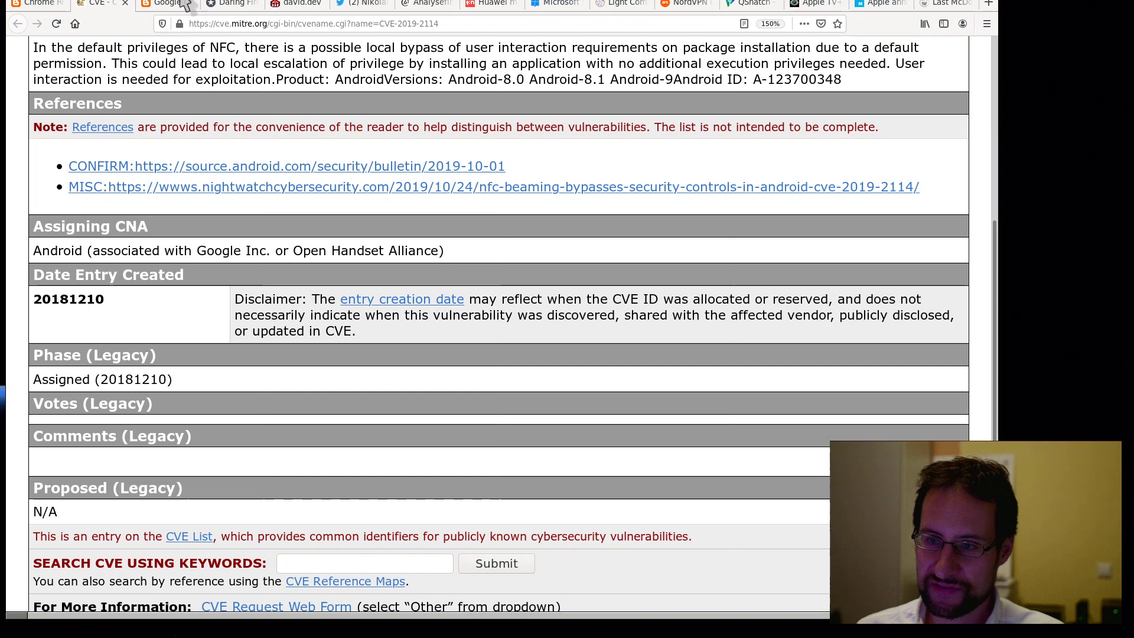
# - Switch to the OpenTitan post and read down to 'Anchoring trust in silicon'
pyautogui.click(165, 4)
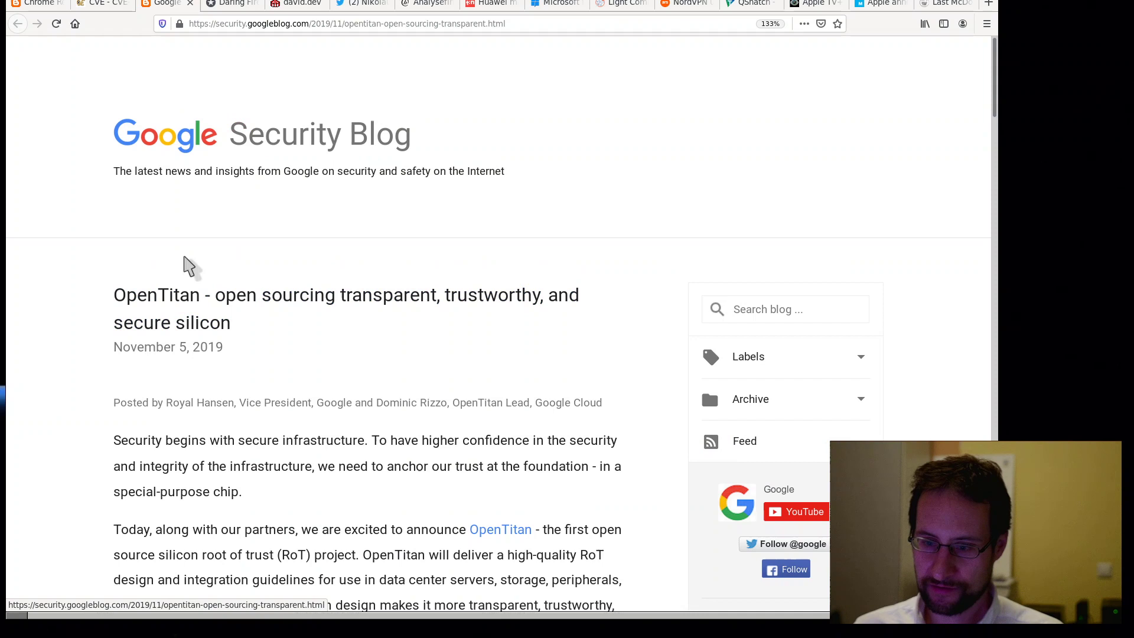
pyautogui.scroll(-3)
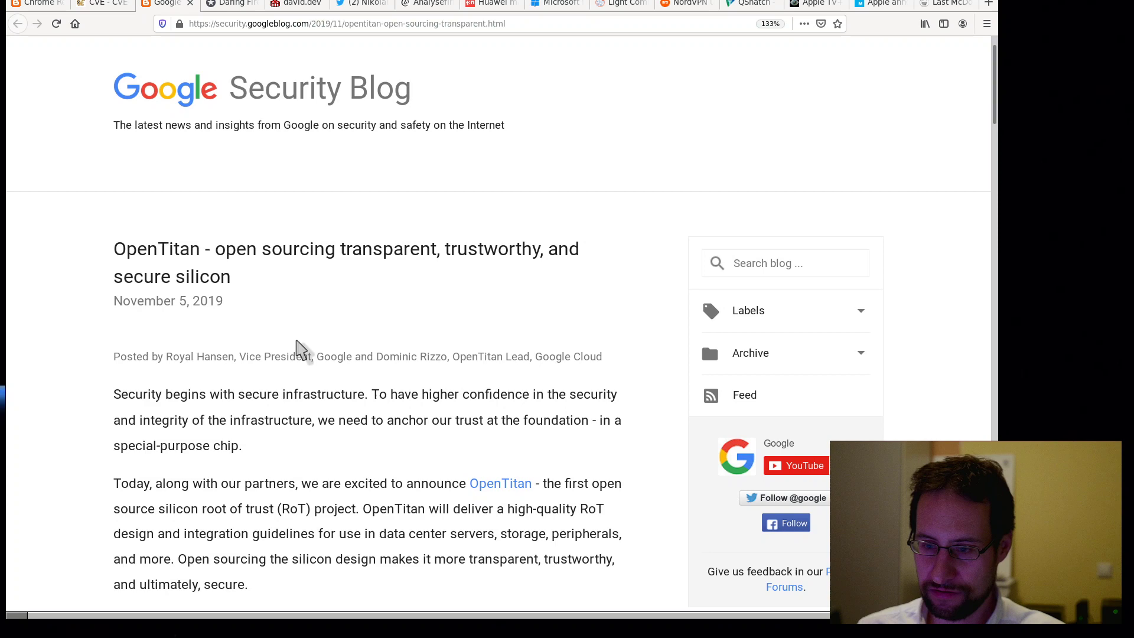
pyautogui.scroll(-3)
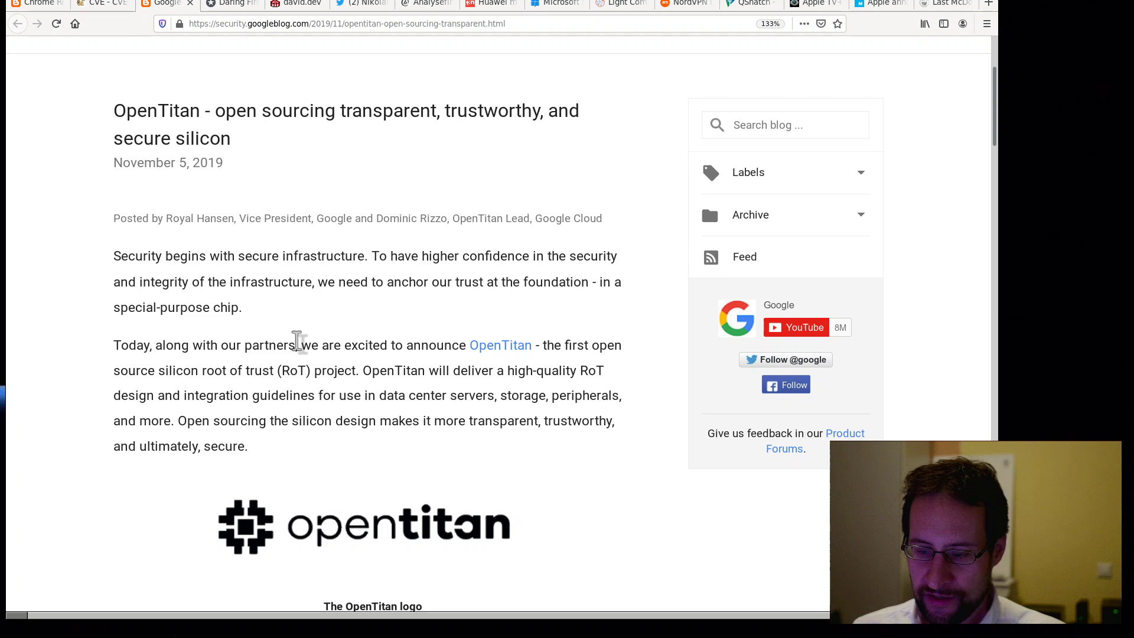
pyautogui.scroll(-3)
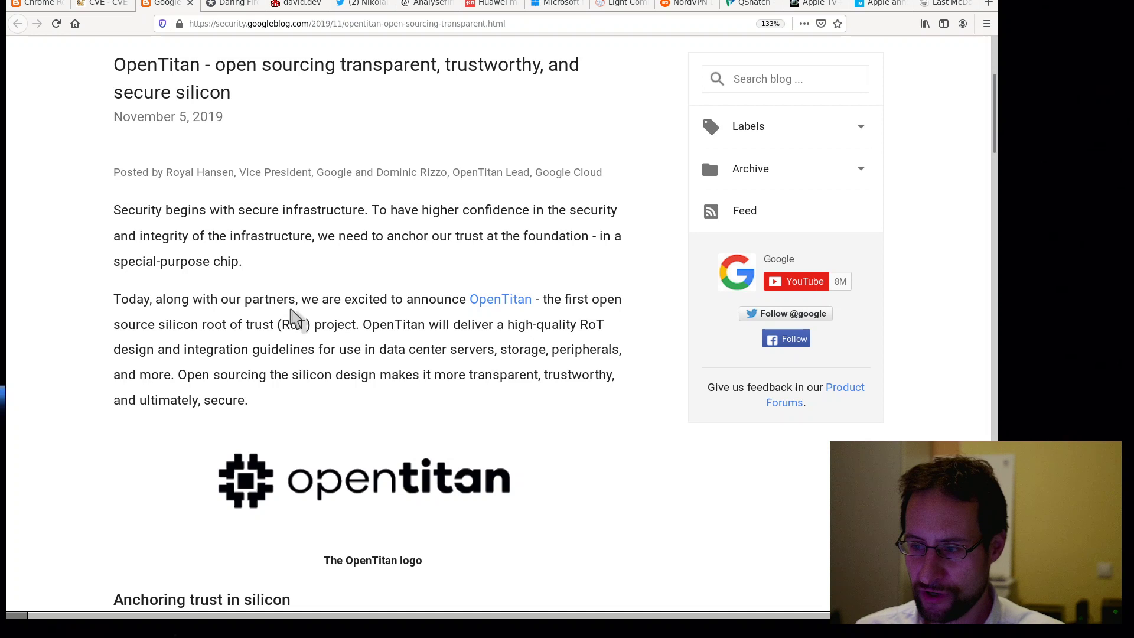
pyautogui.moveTo(307, 329)
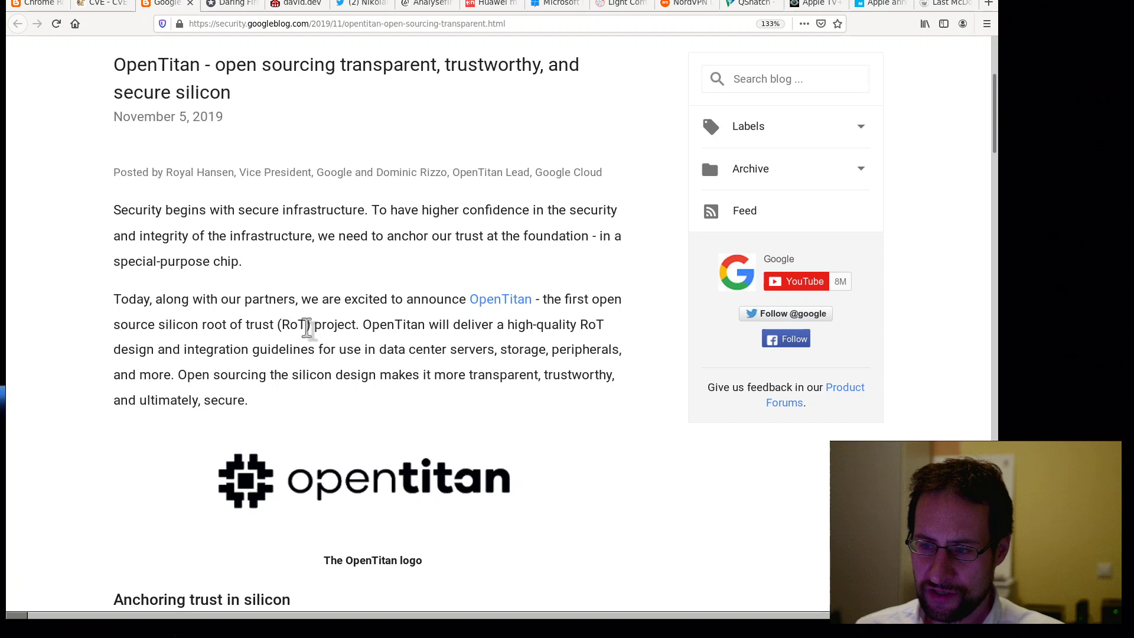
pyautogui.scroll(3)
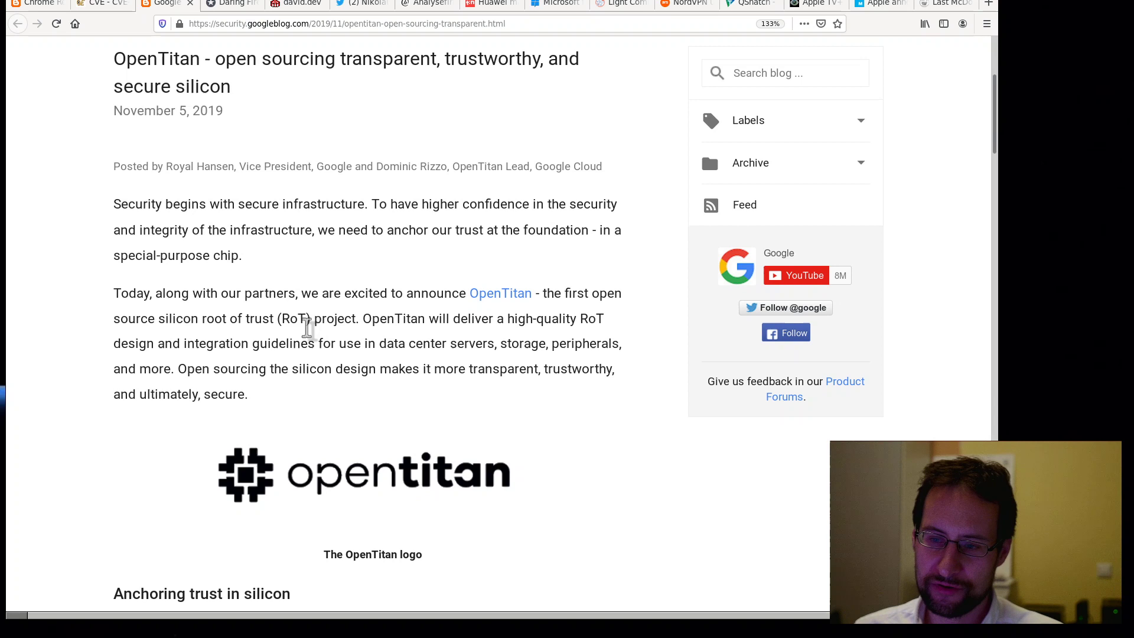
pyautogui.scroll(-3)
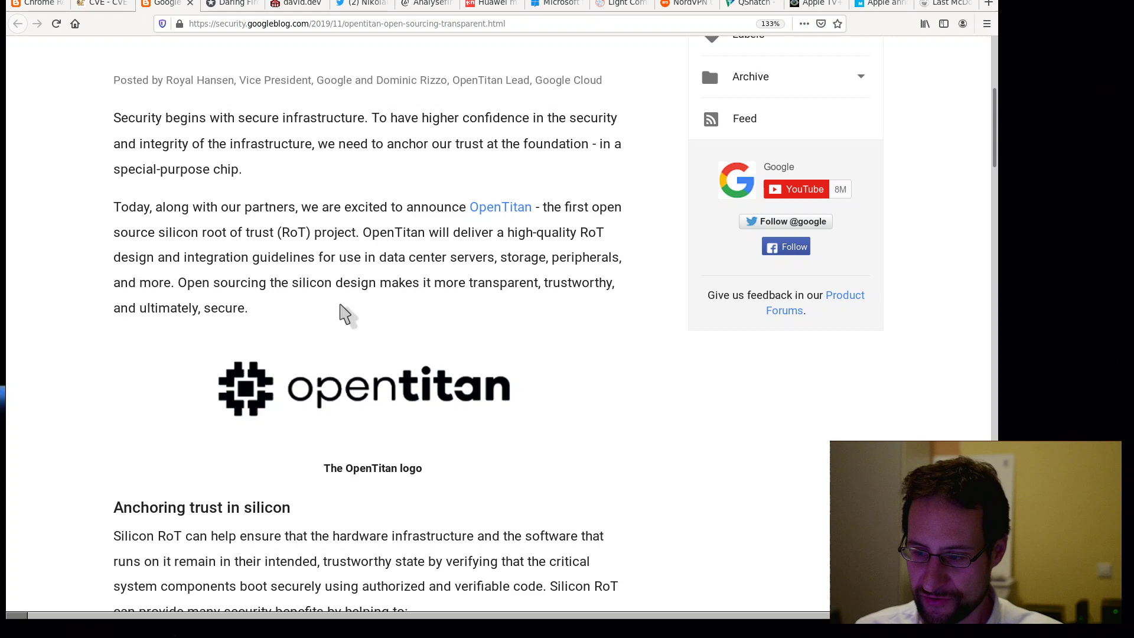
pyautogui.scroll(-3)
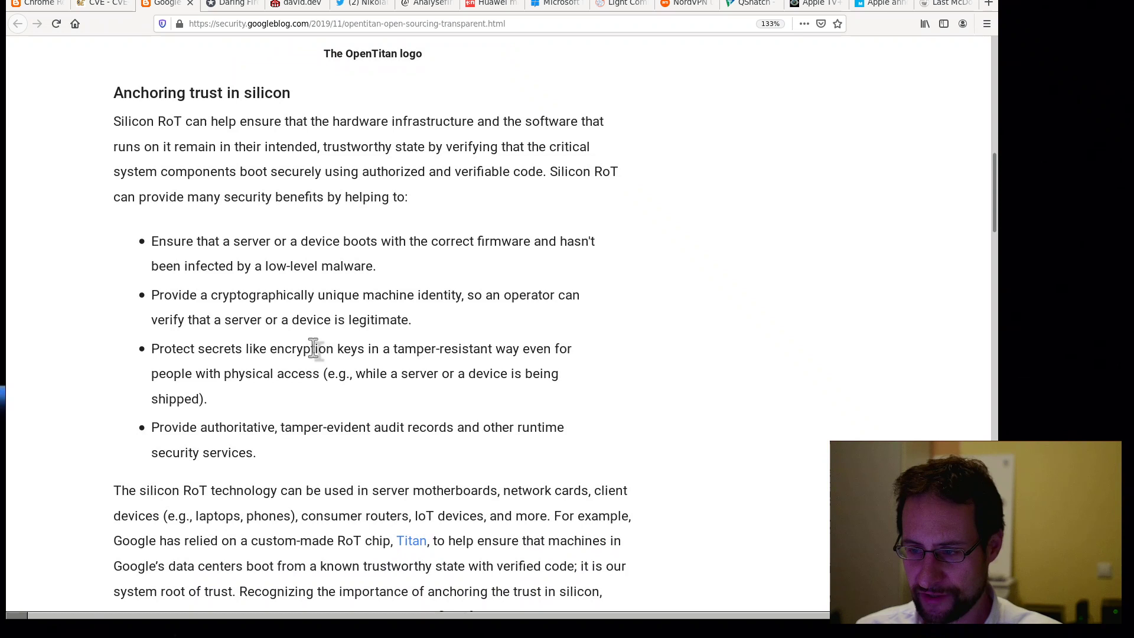
pyautogui.moveTo(402, 300)
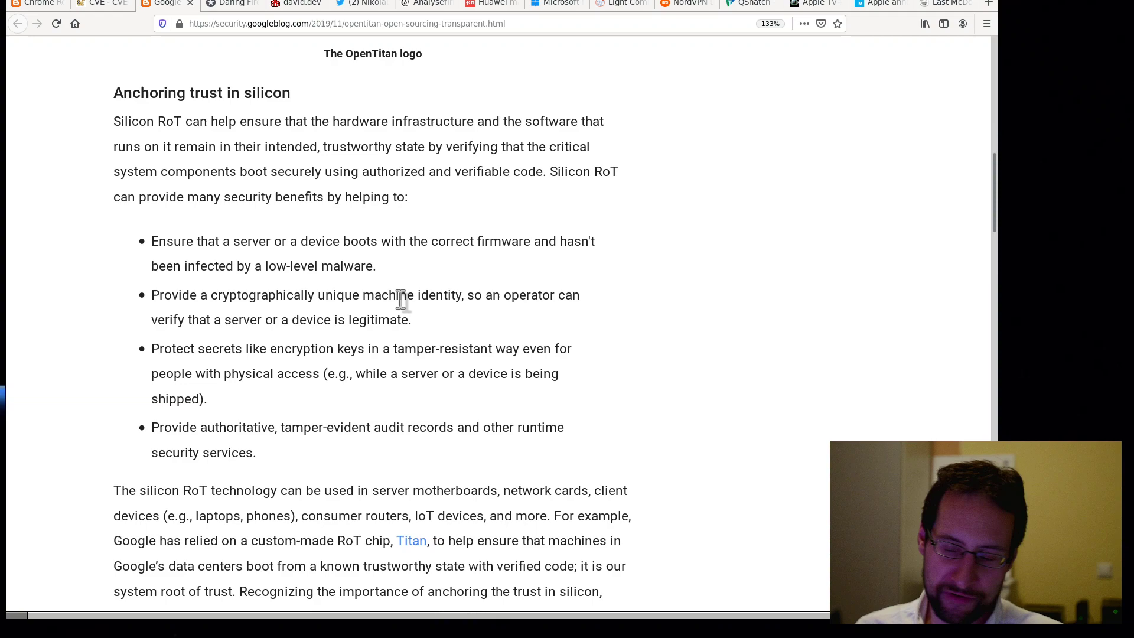
# - Read the OpenTitan post to its founding partners, then scroll back to the top
pyautogui.scroll(-3)
pyautogui.write('risc')
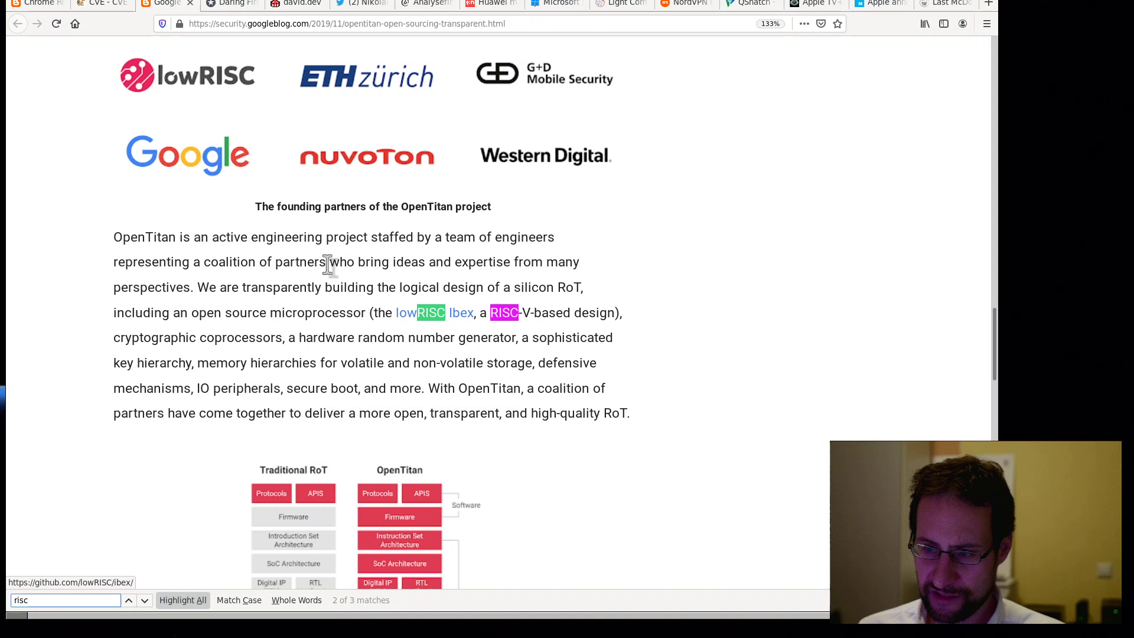
pyautogui.moveTo(403, 344)
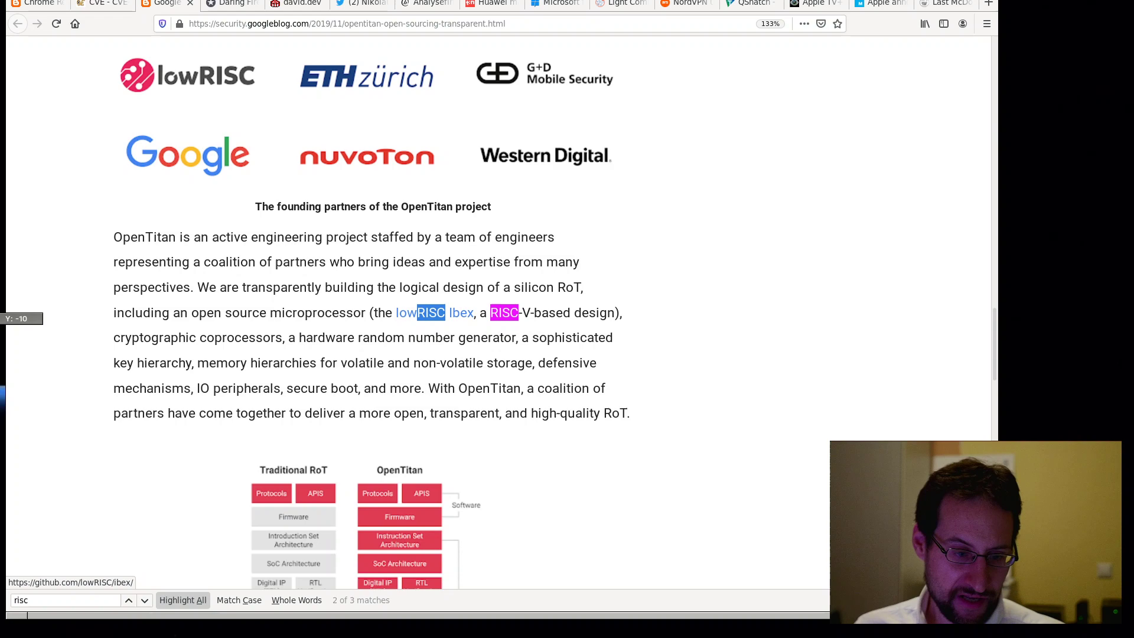
pyautogui.scroll(3)
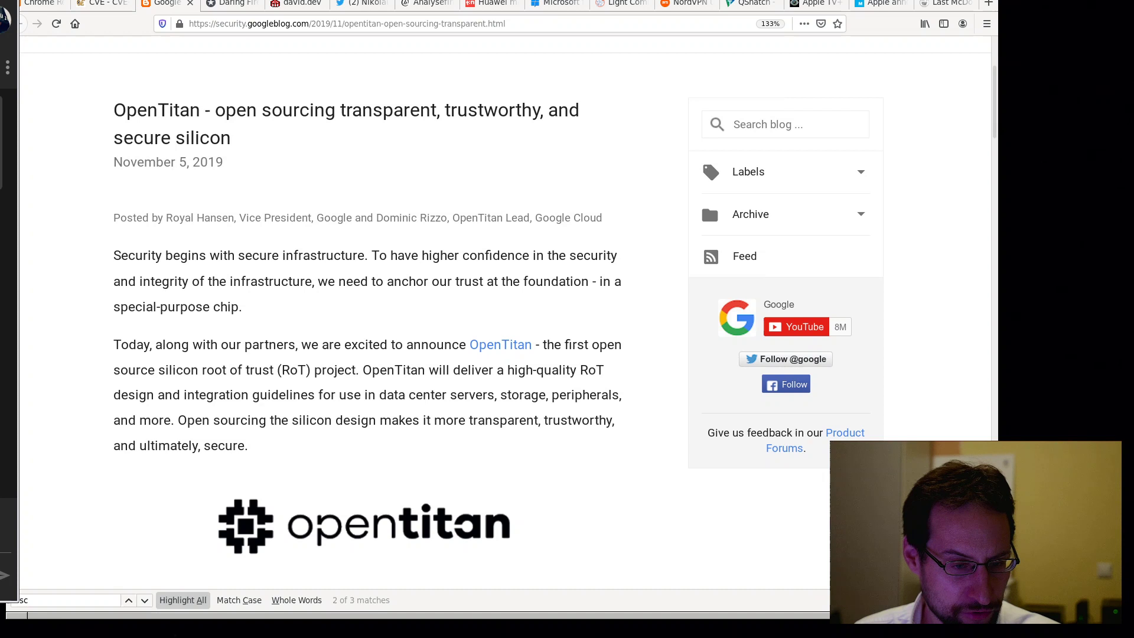
# - Open Daring Fireball's iOS 13.2 app-killing post and read its quoted bullets
pyautogui.click(230, 4)
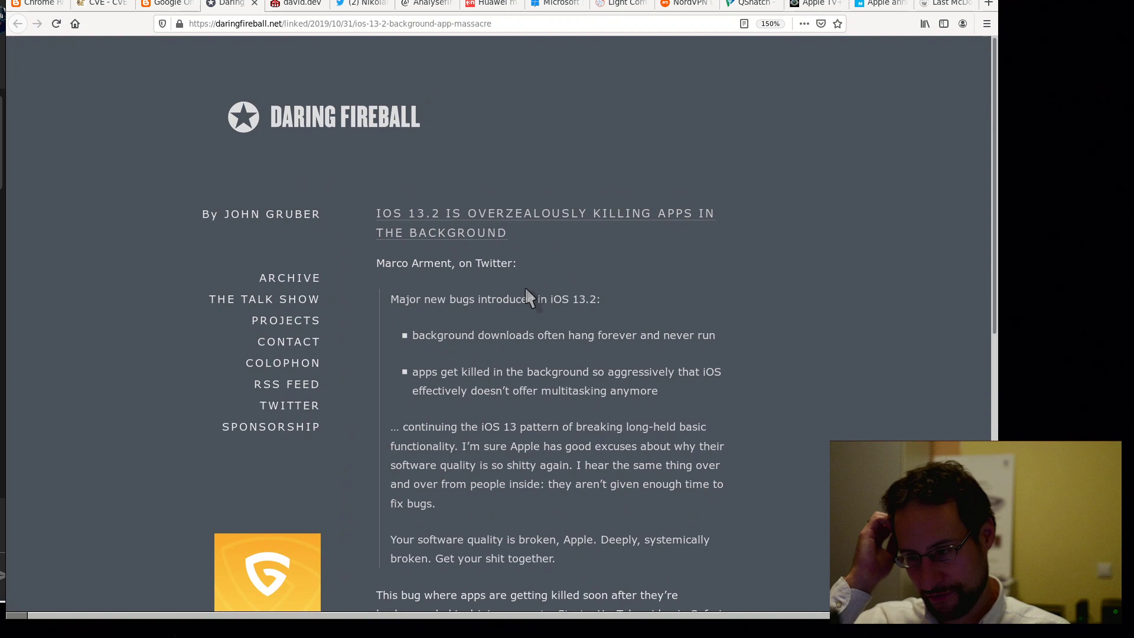
pyautogui.scroll(-3)
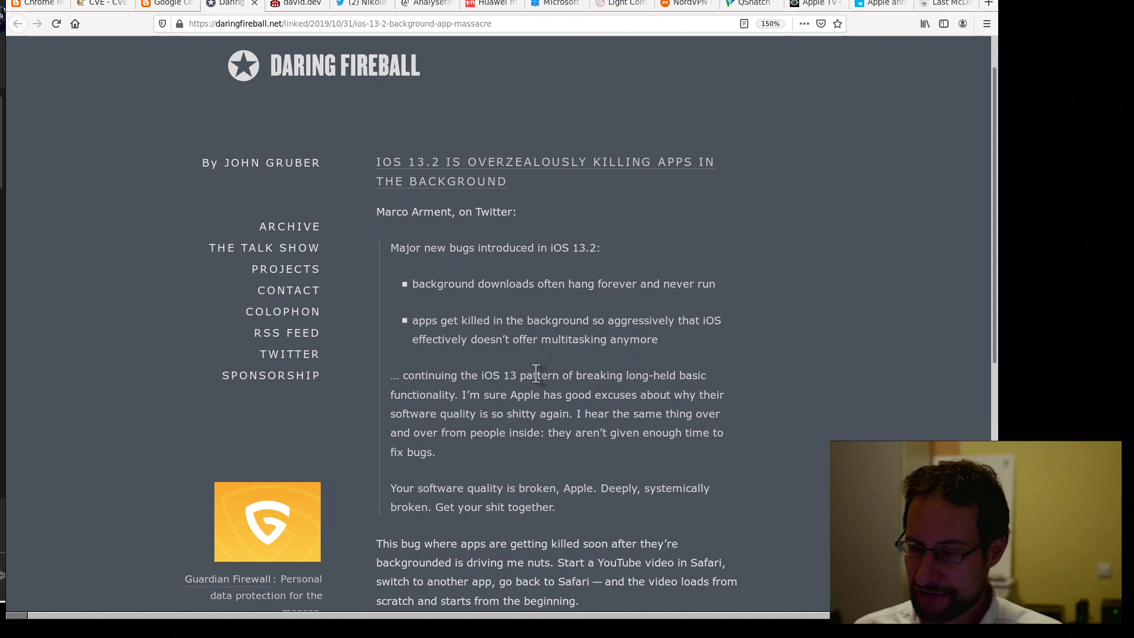
pyautogui.moveTo(517, 354)
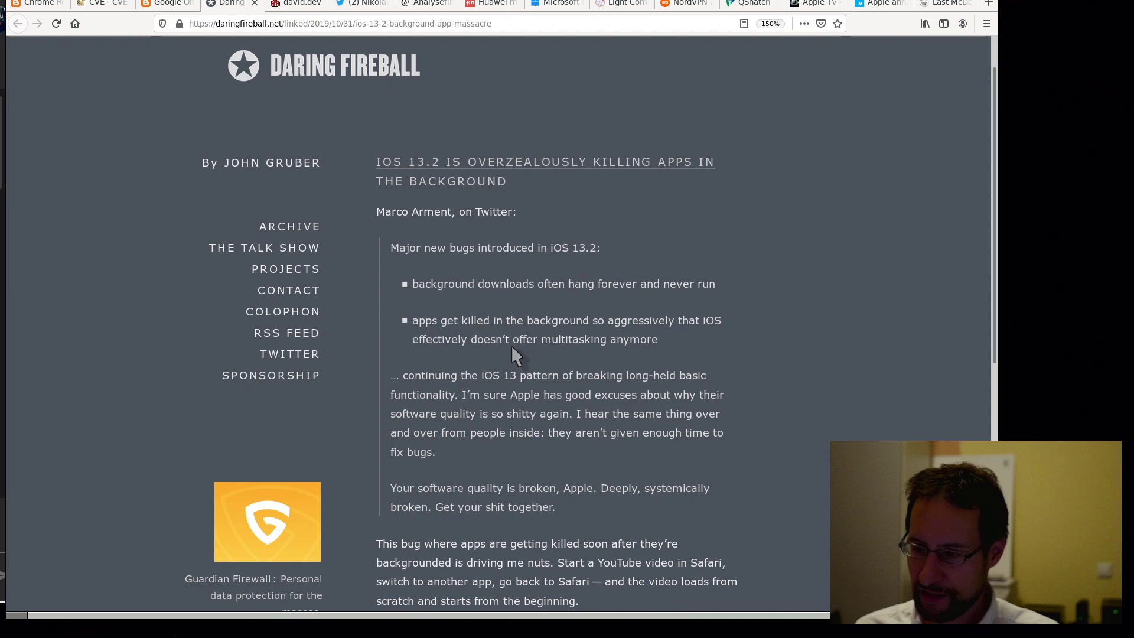
pyautogui.scroll(-3)
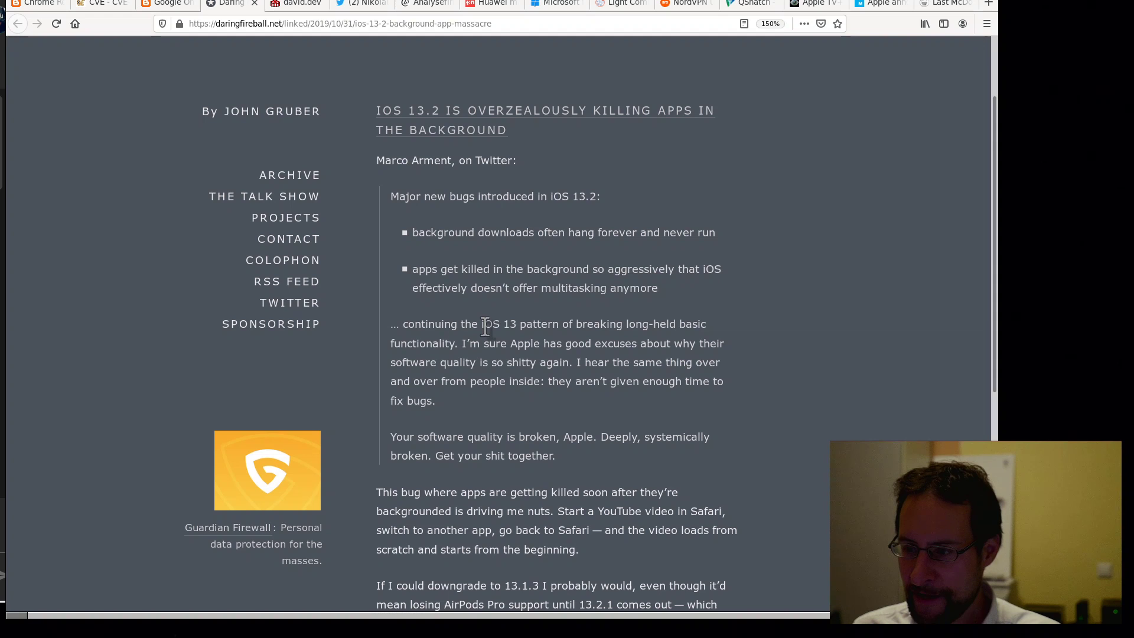
pyautogui.moveTo(461, 264)
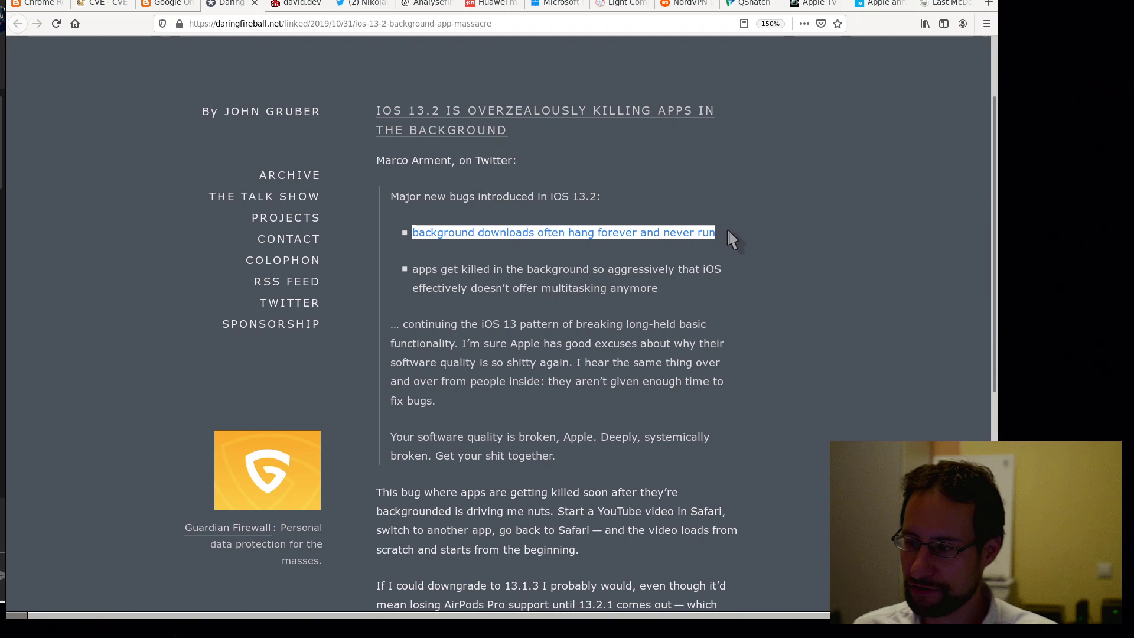
pyautogui.click(515, 381)
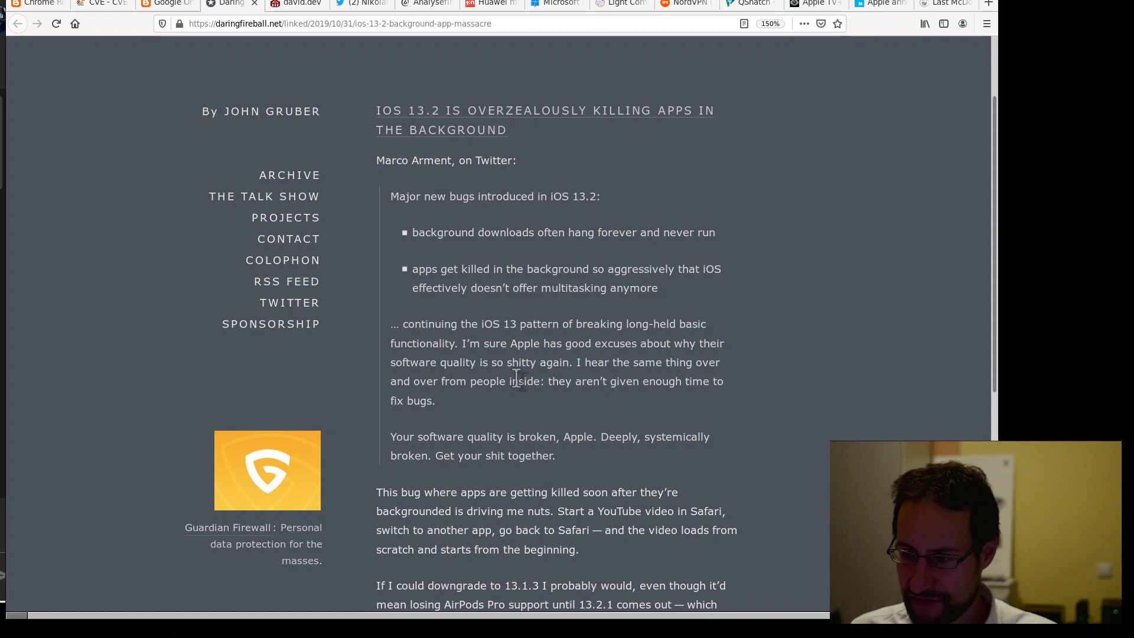
pyautogui.moveTo(538, 315)
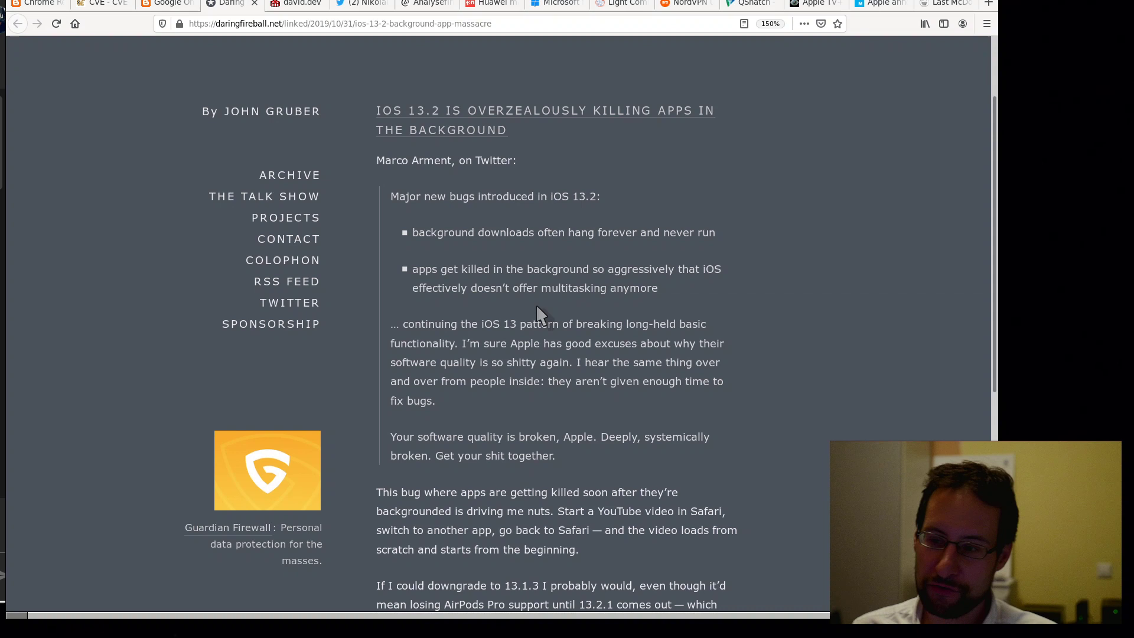
pyautogui.moveTo(545, 407)
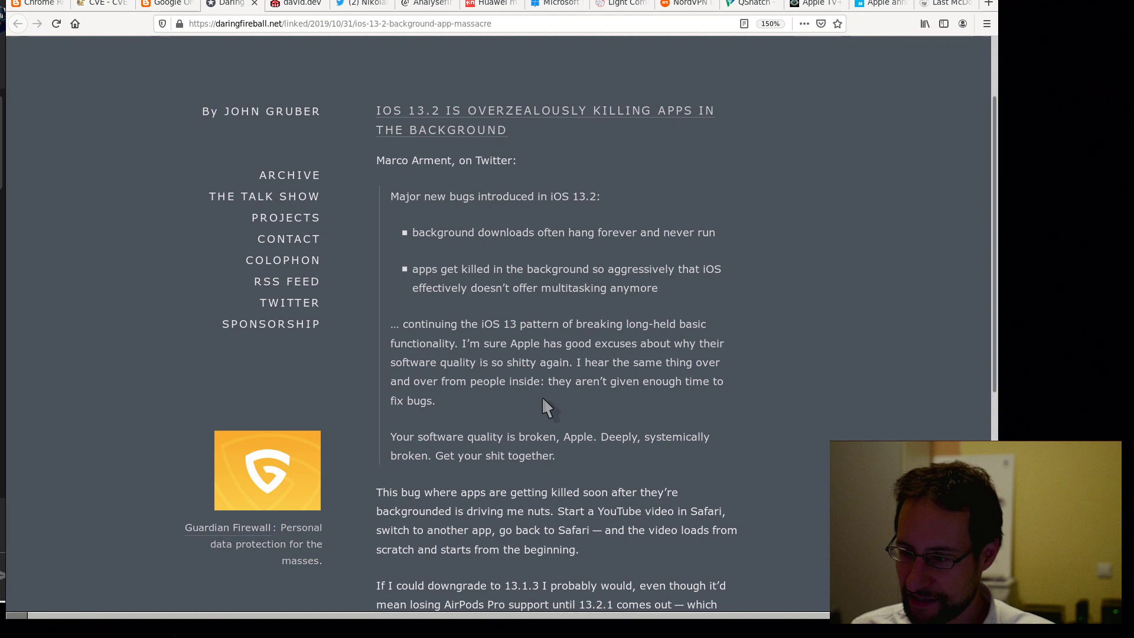
# - Read the rest of the iOS 13.2 post through its closing paragraph about downgrading
pyautogui.scroll(-3)
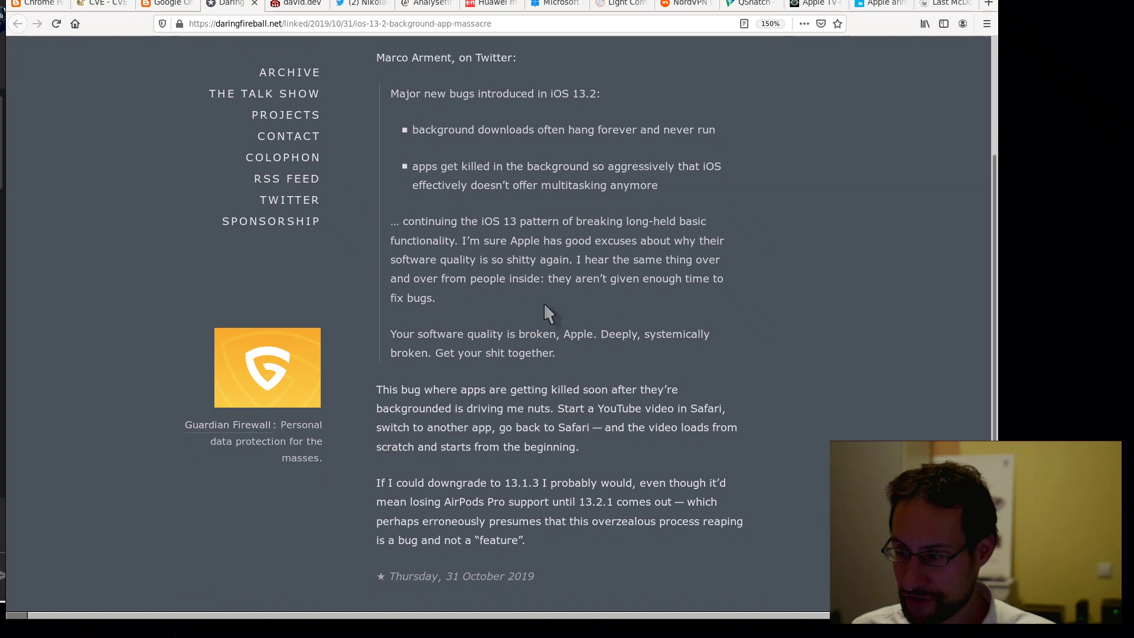
pyautogui.moveTo(541, 303)
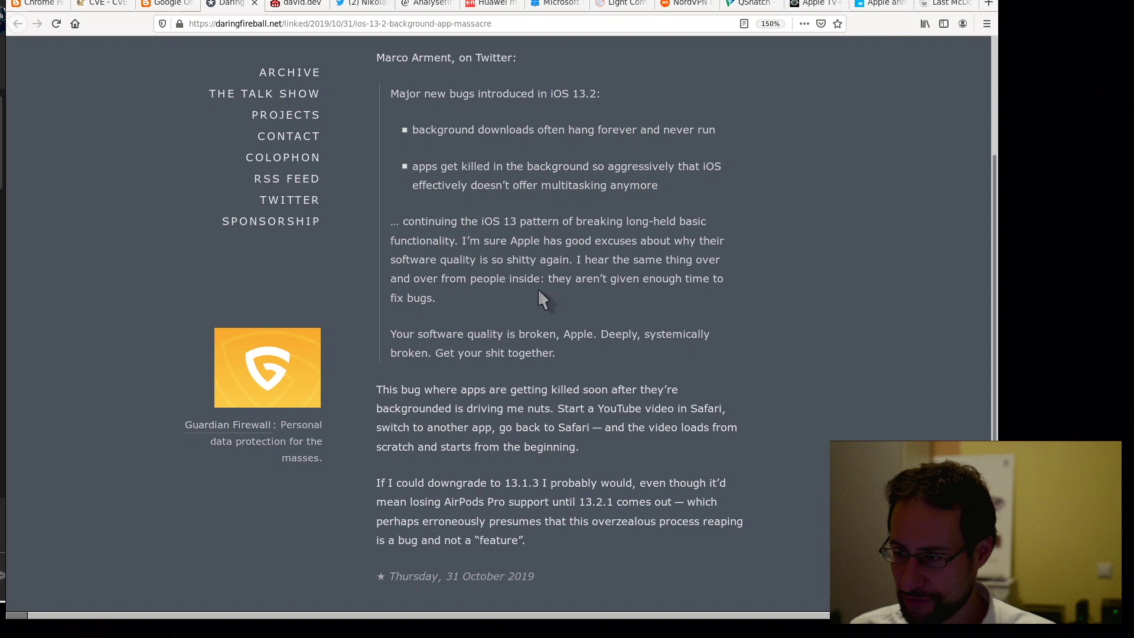
pyautogui.moveTo(544, 326)
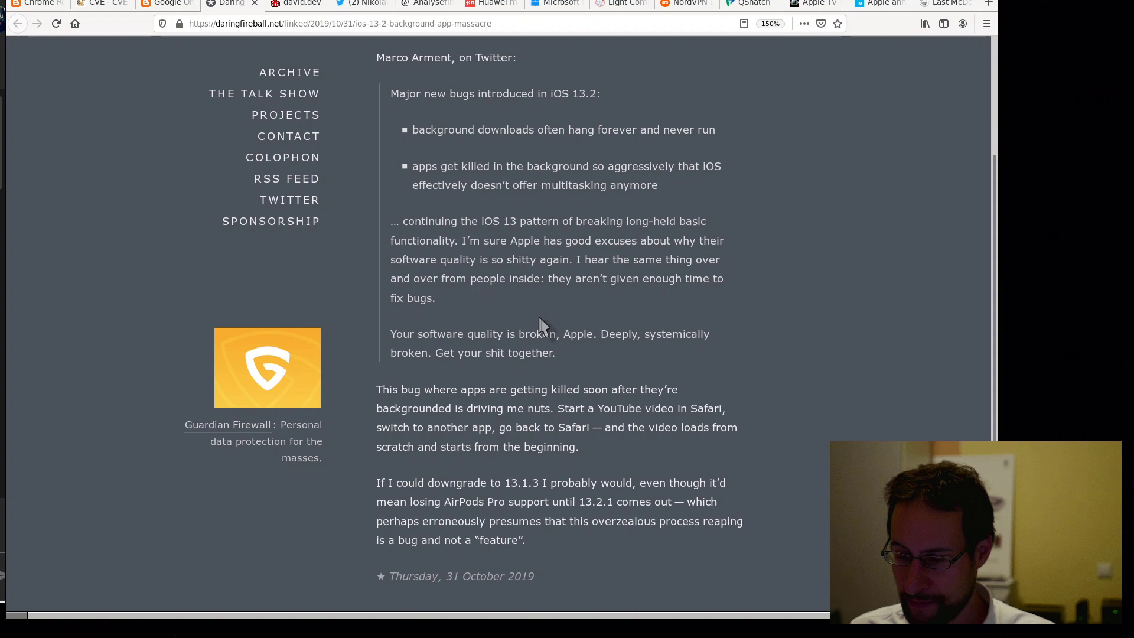
pyautogui.scroll(-3)
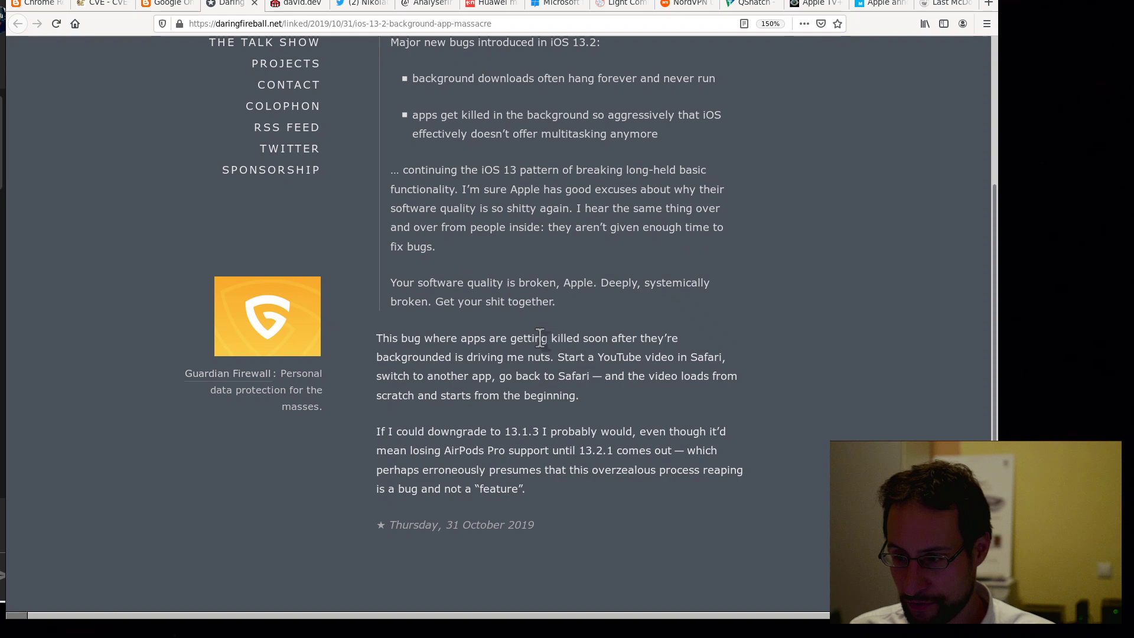
pyautogui.scroll(3)
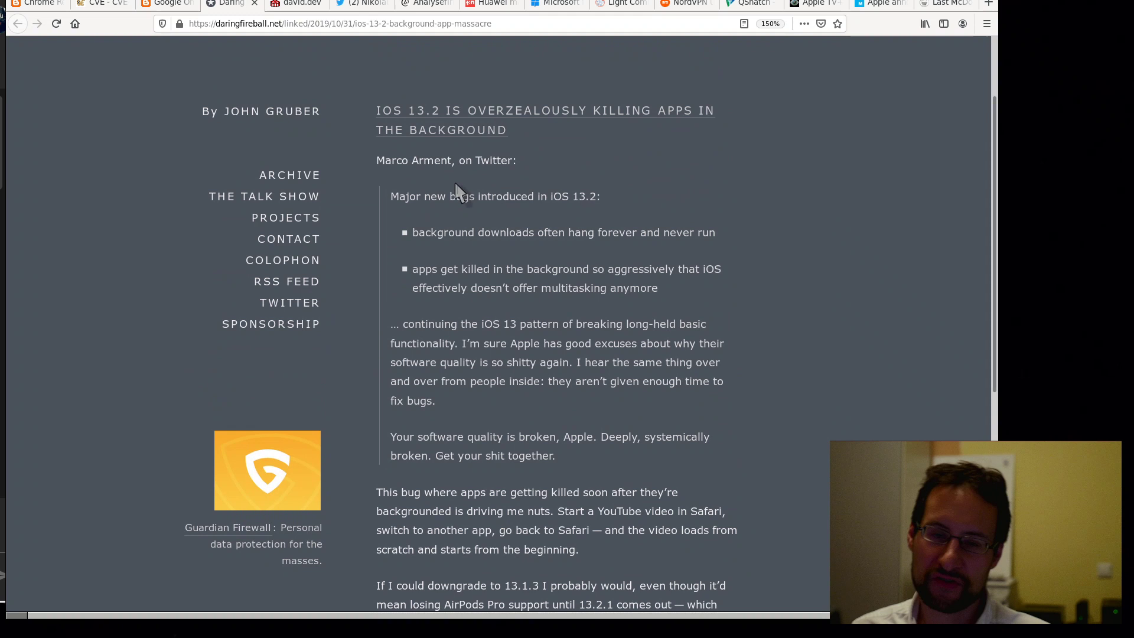
pyautogui.scroll(-3)
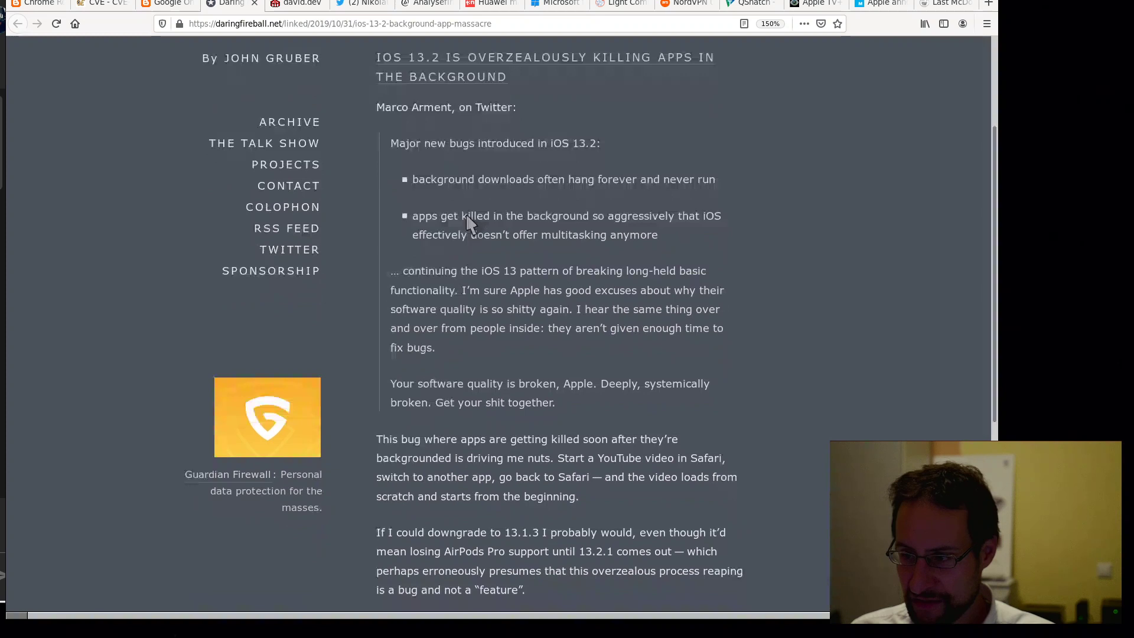
pyautogui.scroll(-3)
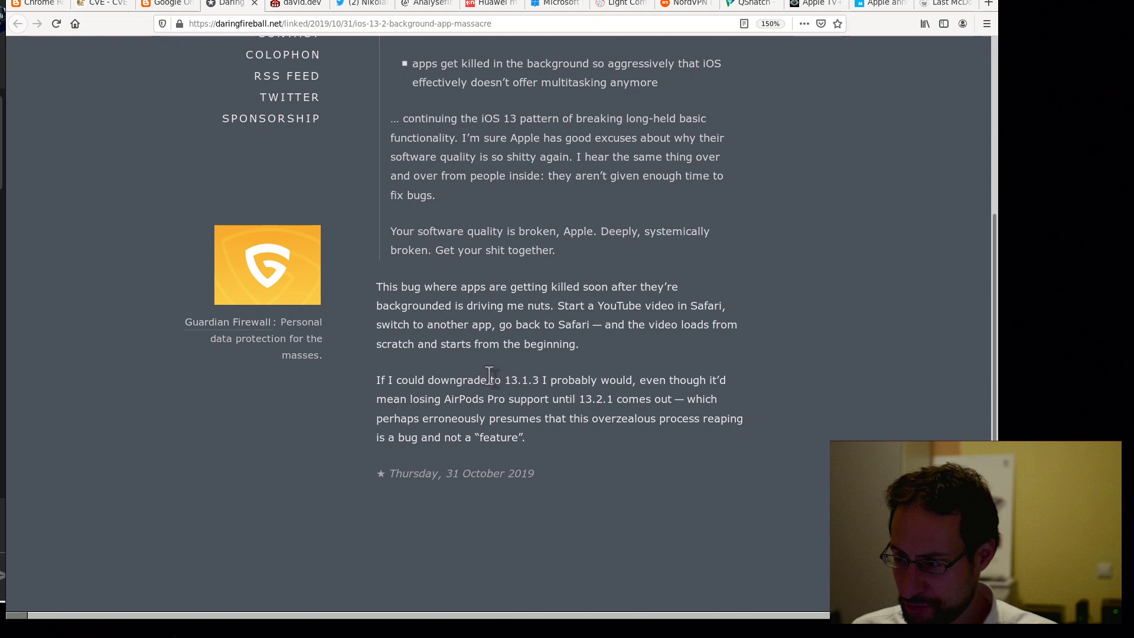
pyautogui.moveTo(574, 322)
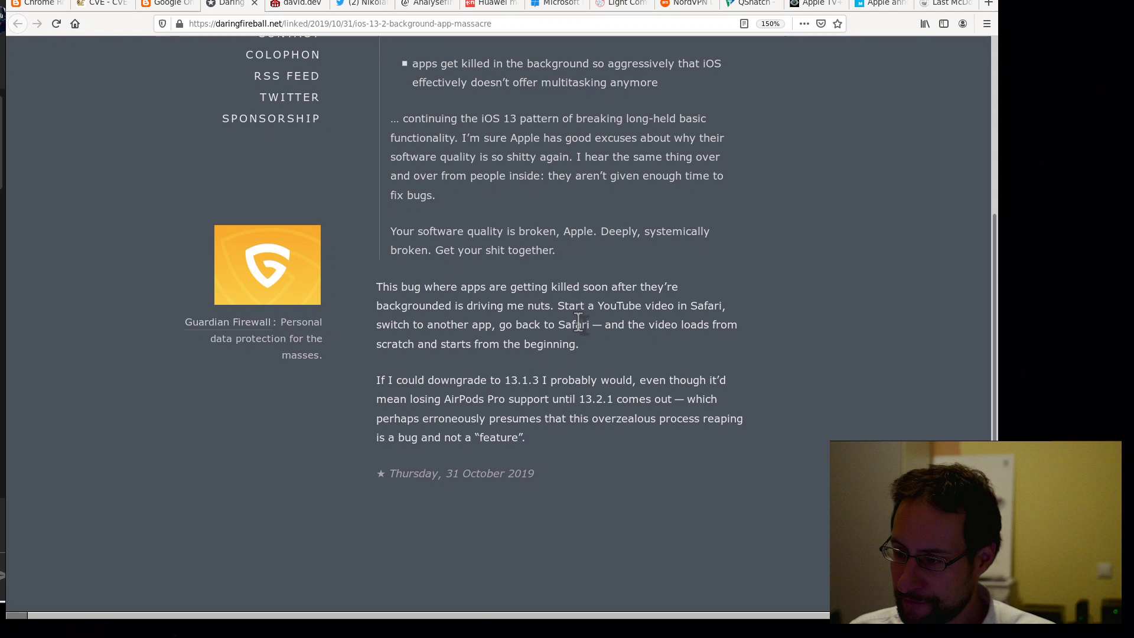
pyautogui.scroll(3)
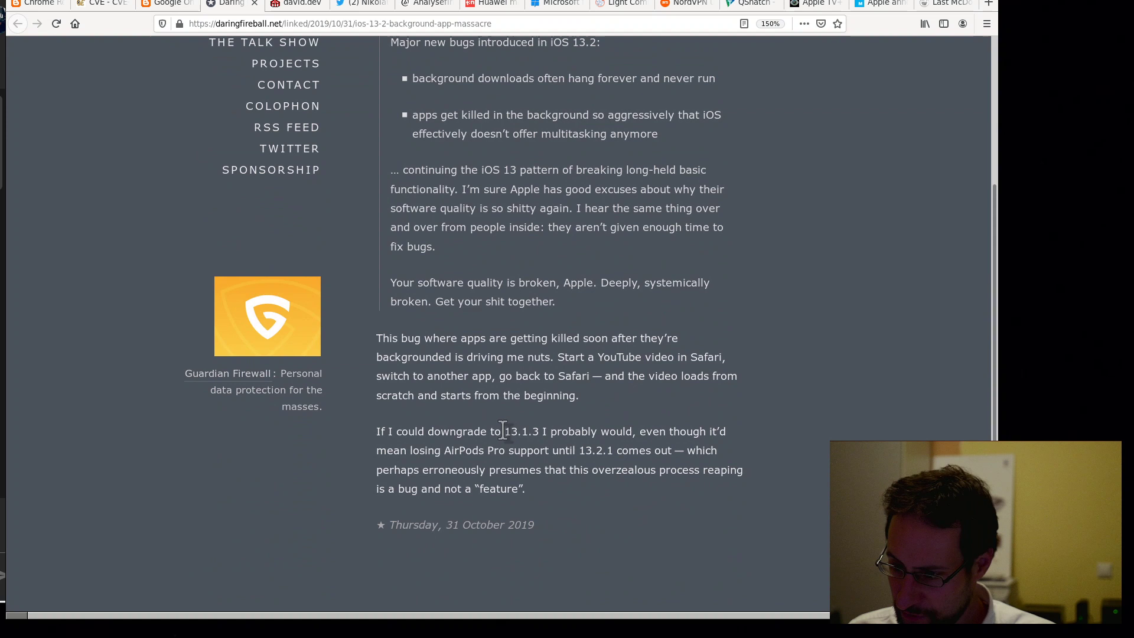
pyautogui.scroll(-3)
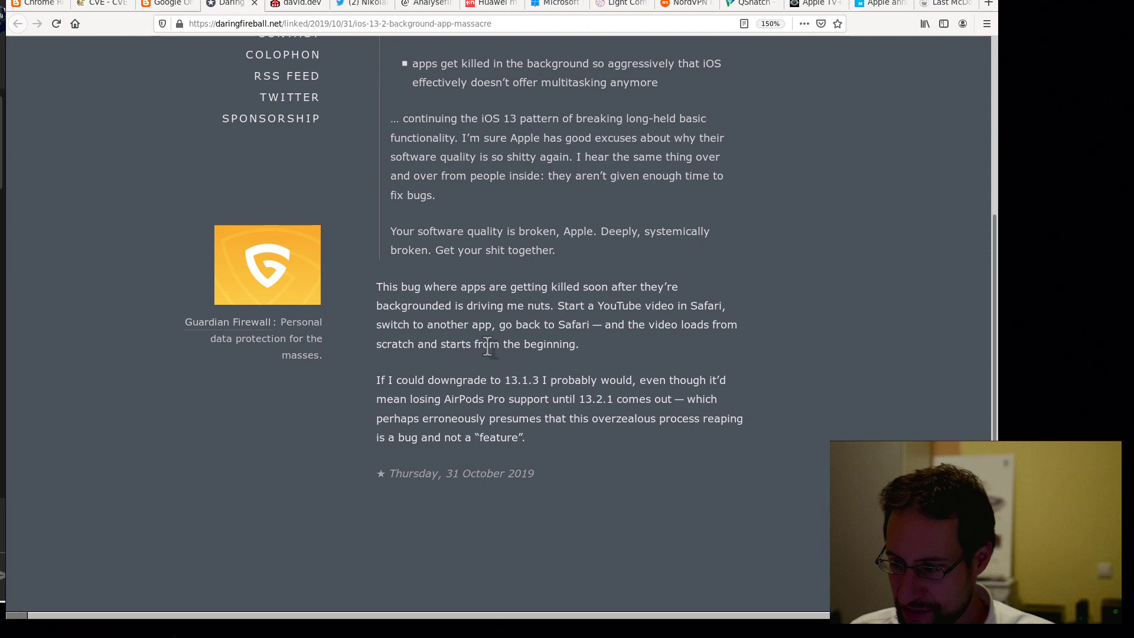
pyautogui.scroll(-3)
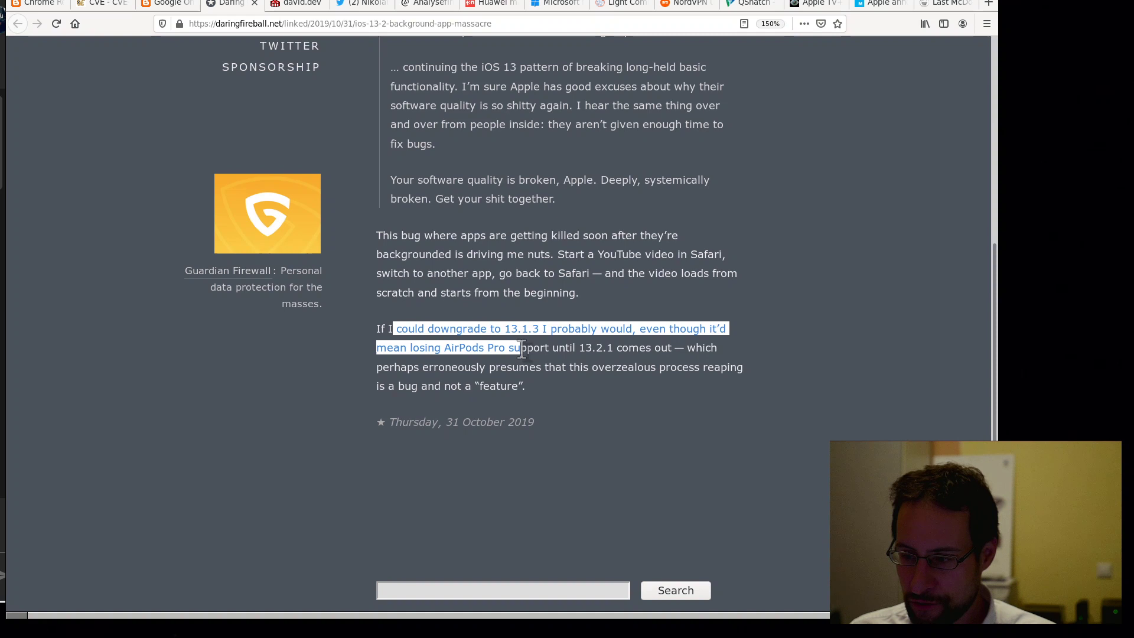
pyautogui.click(452, 367)
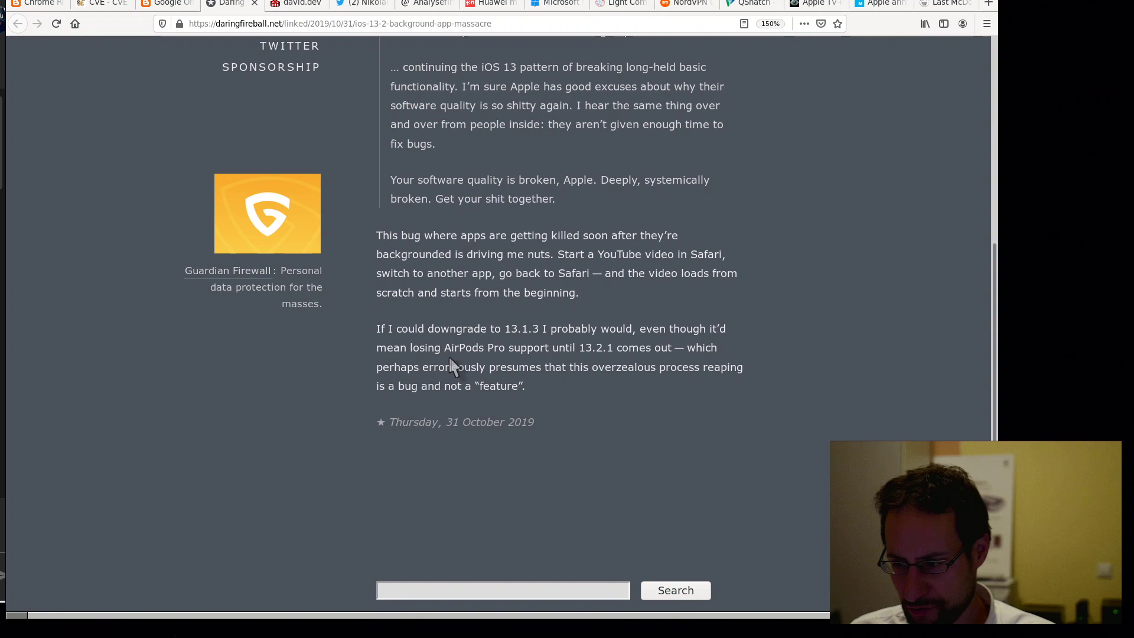
pyautogui.moveTo(546, 347)
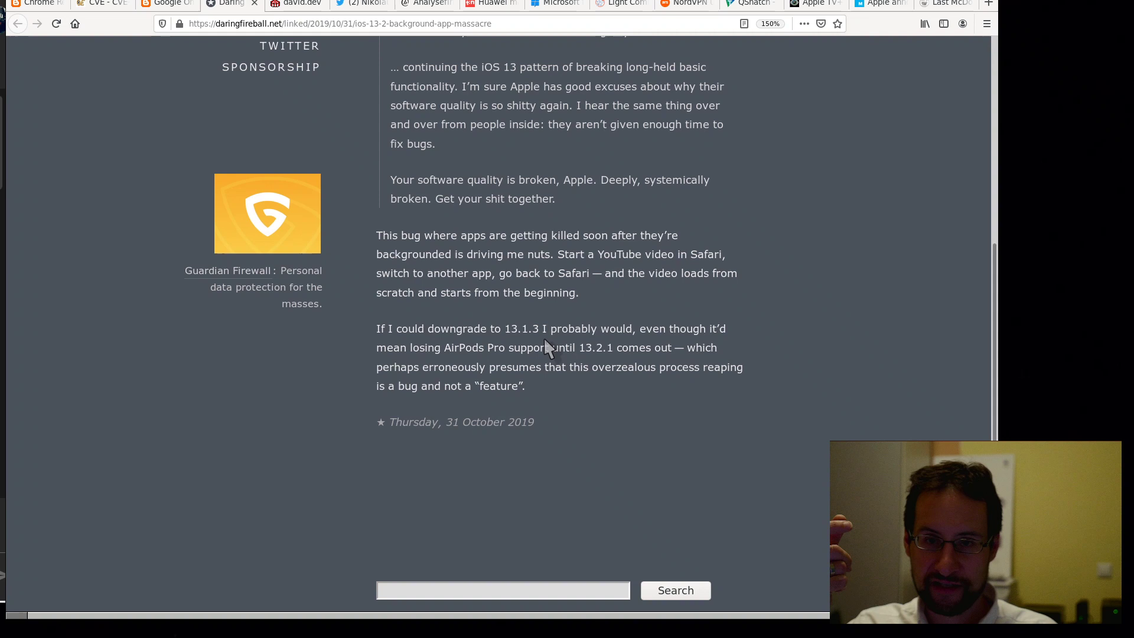
pyautogui.moveTo(535, 364)
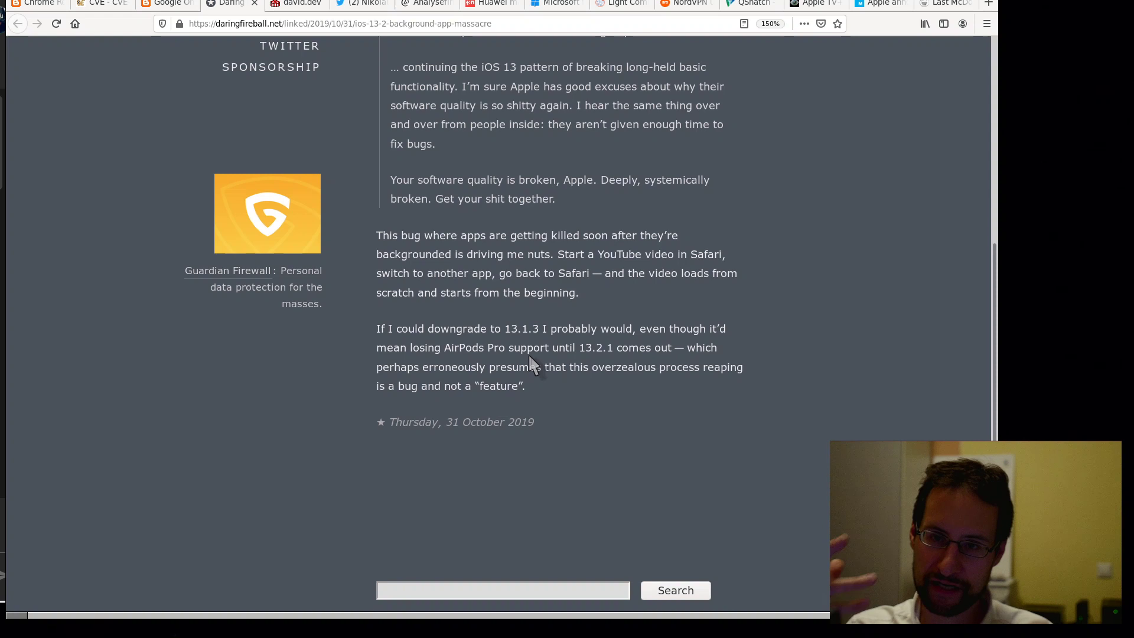
pyautogui.moveTo(441, 325)
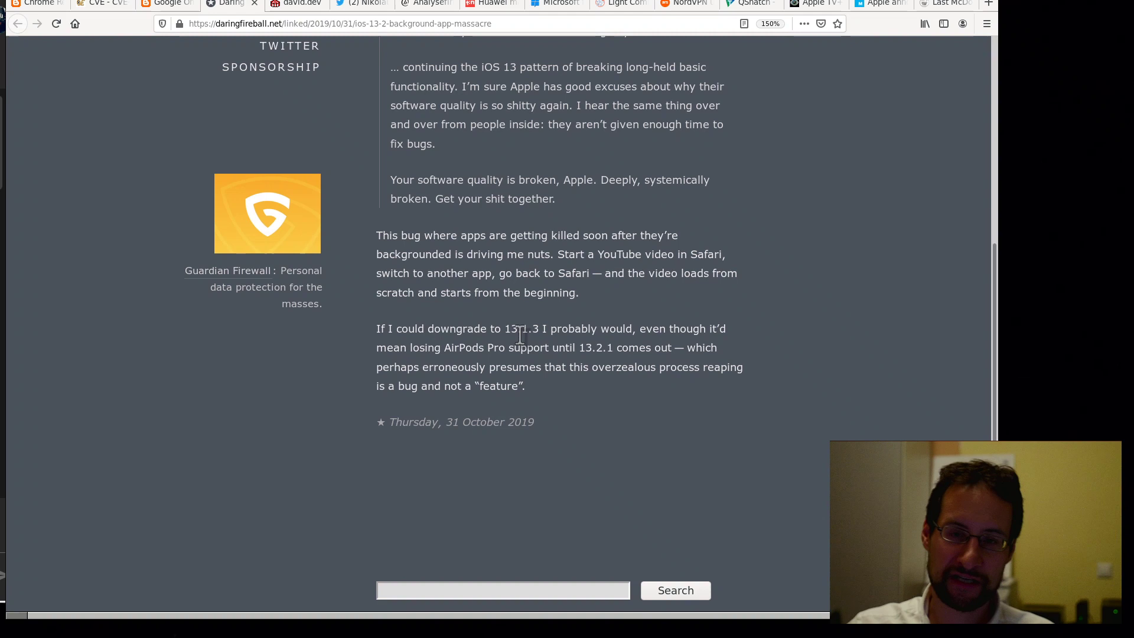
# - Switch to Nikolaus Gebhardt's tweet about the 22-year-old game and broken macOS apps
pyautogui.click(360, 4)
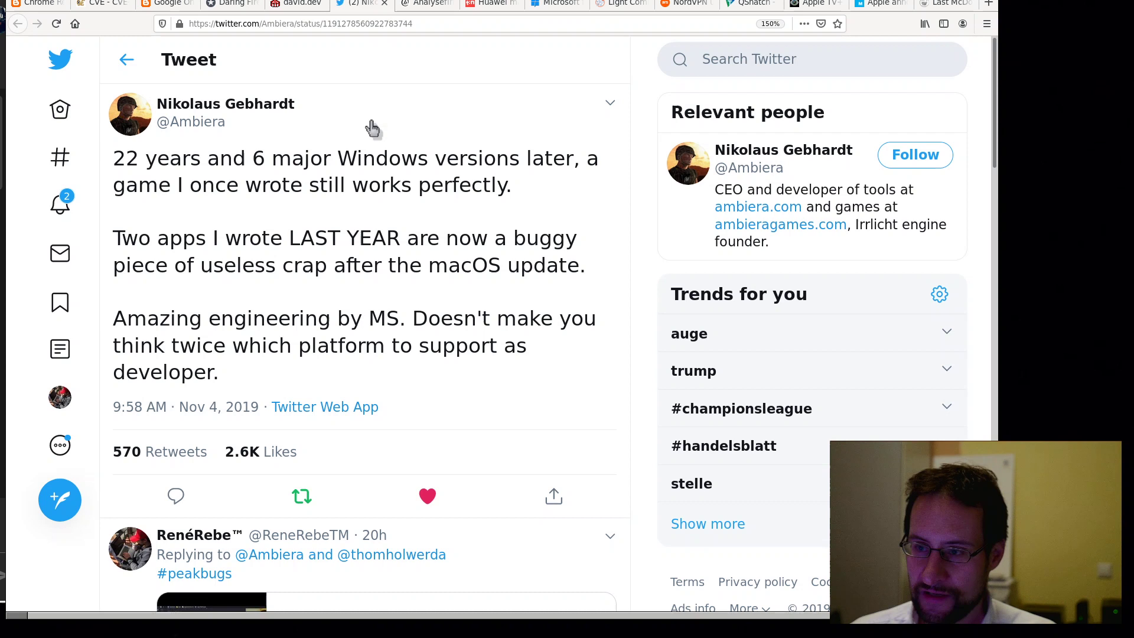
pyautogui.moveTo(381, 265)
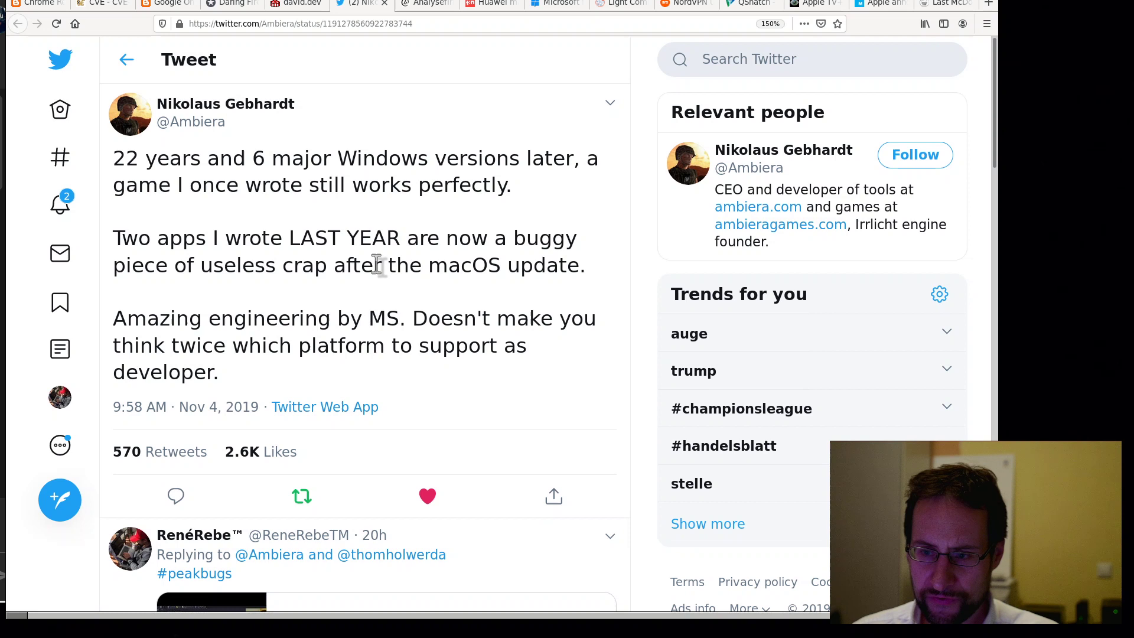
pyautogui.moveTo(206, 180)
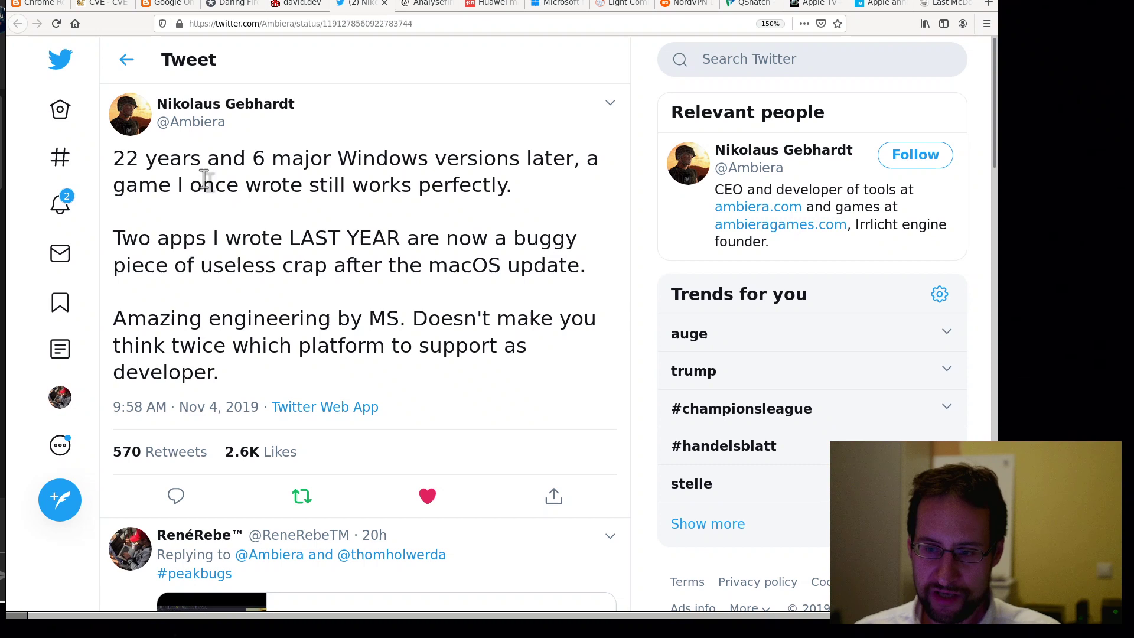
pyautogui.moveTo(307, 304)
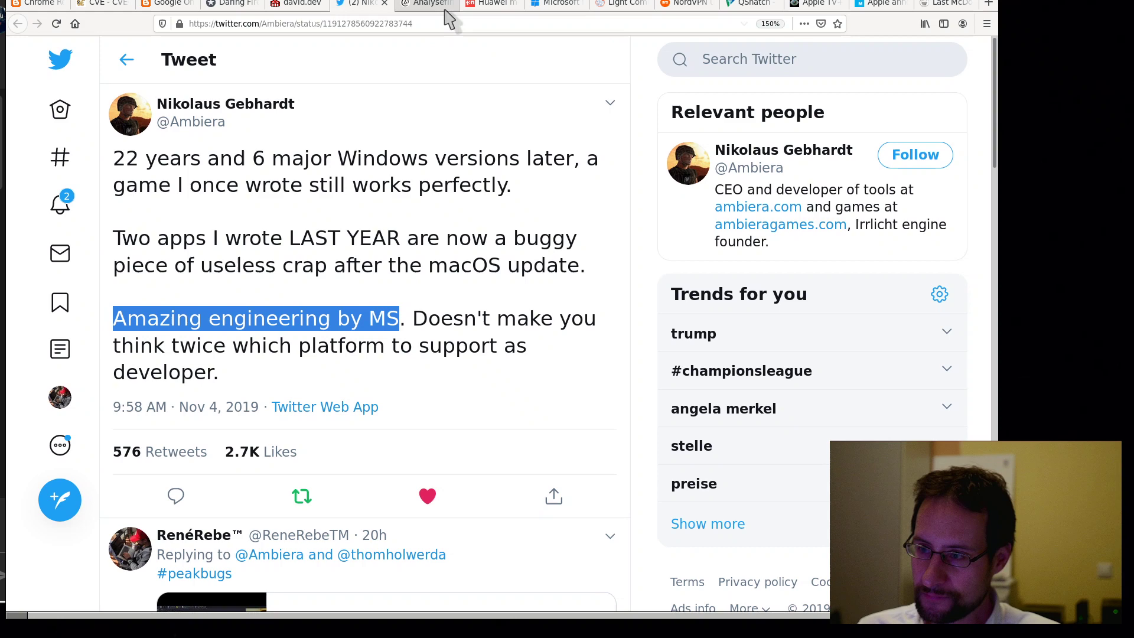
# - Open heise's lost App Store ratings article and bring it in front of urxvt
pyautogui.click(425, 3)
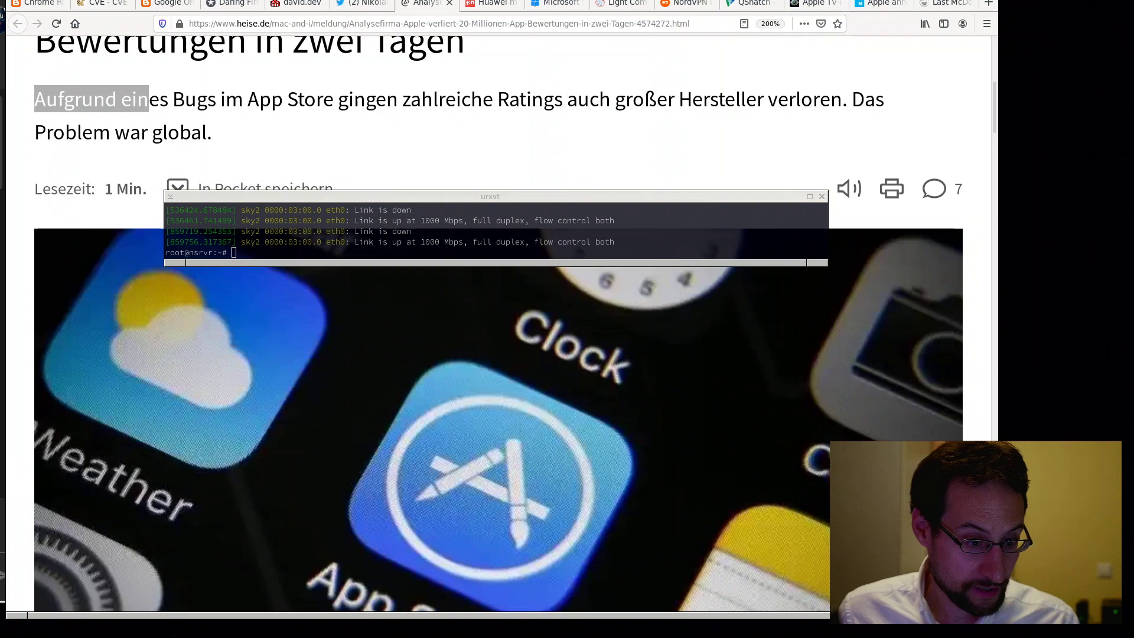
pyautogui.moveTo(421, 251)
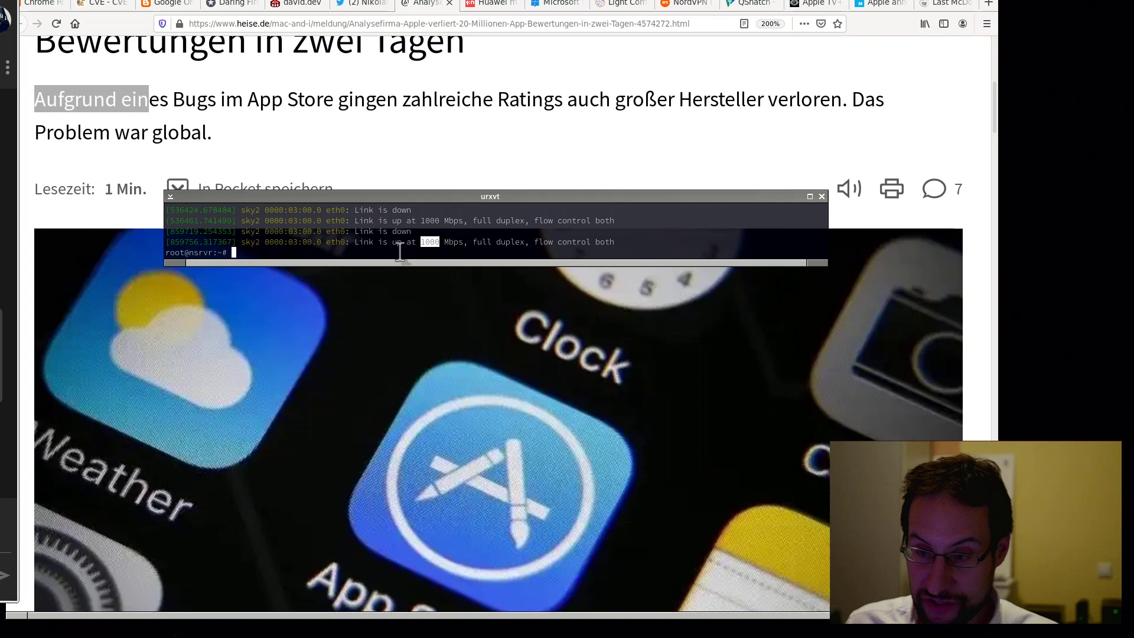
pyautogui.click(821, 196)
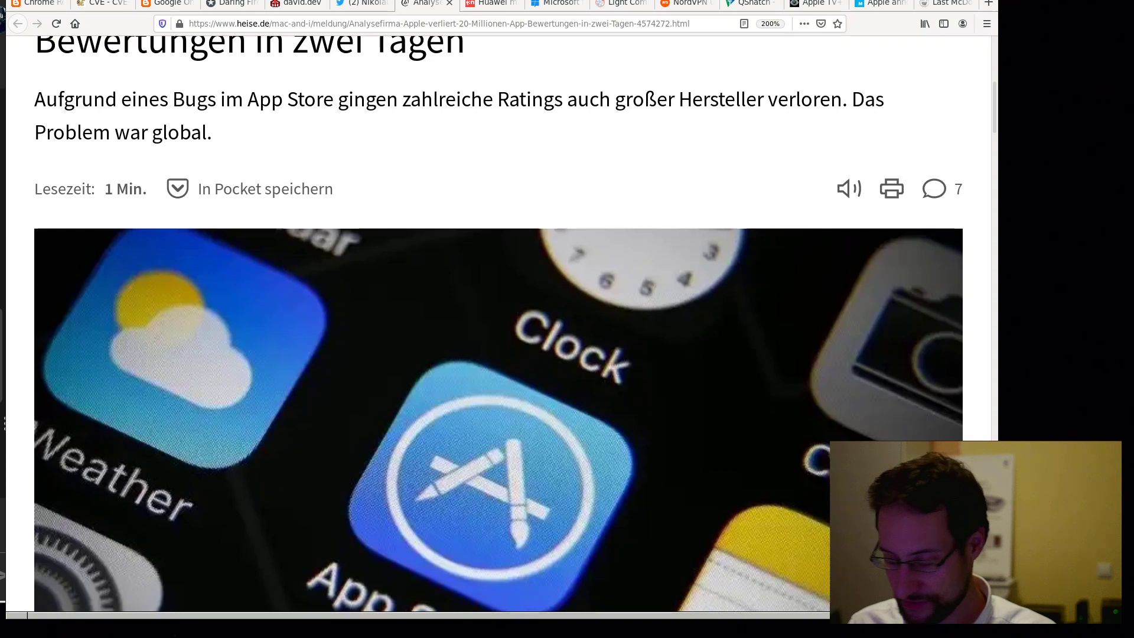
# - Read the heise 20-million-ratings article through its 'Apple: Es war ein Error' section
pyautogui.scroll(3)
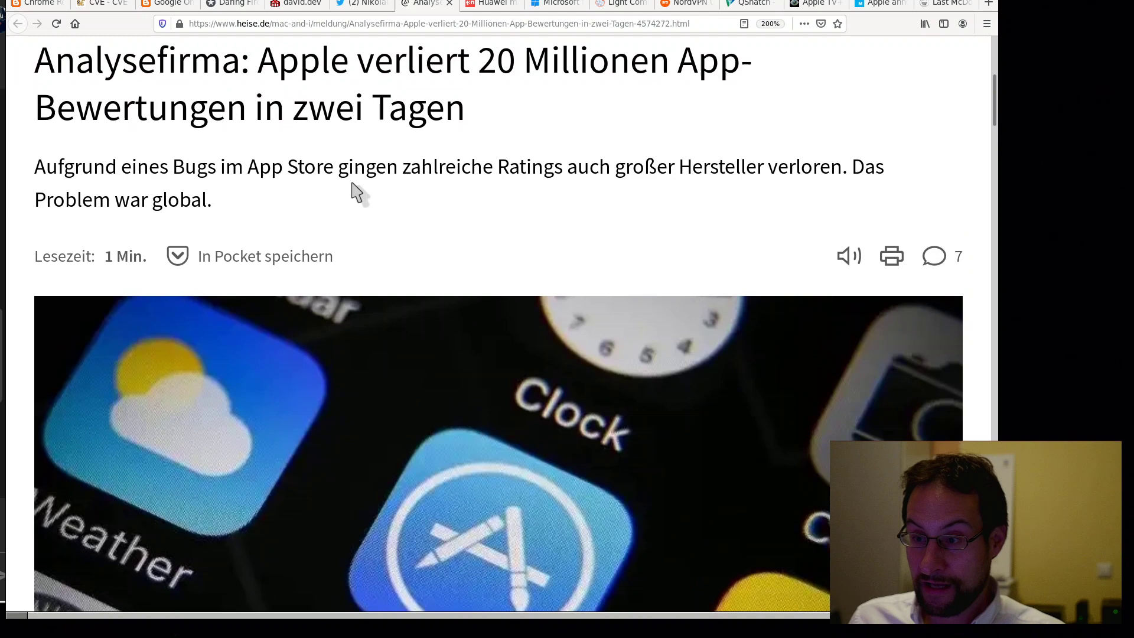
pyautogui.scroll(3)
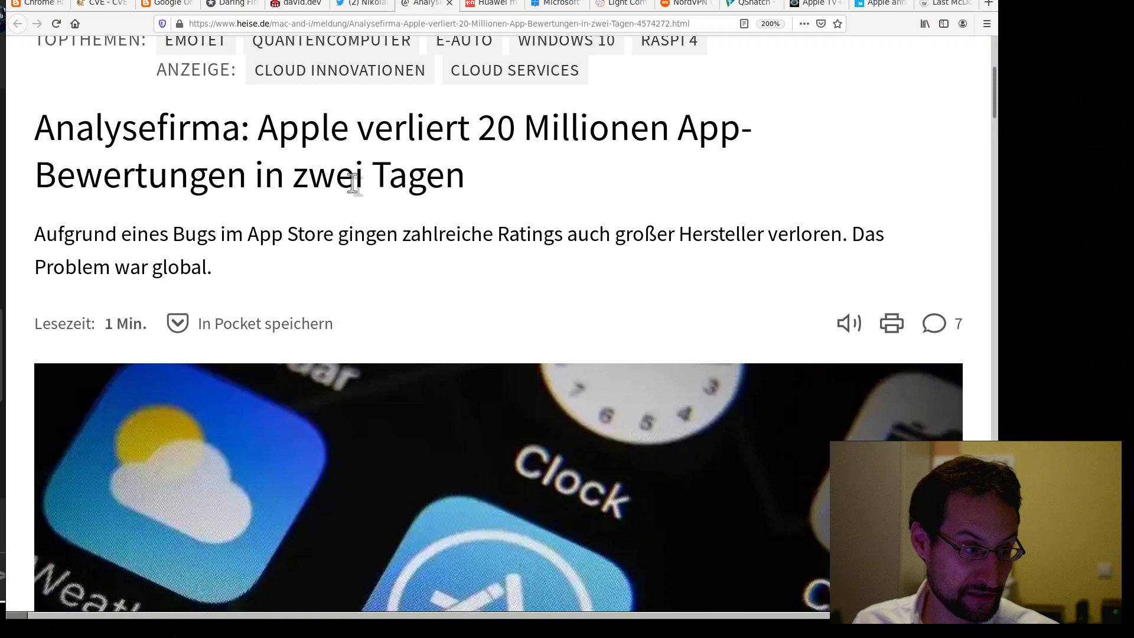
pyautogui.moveTo(348, 236)
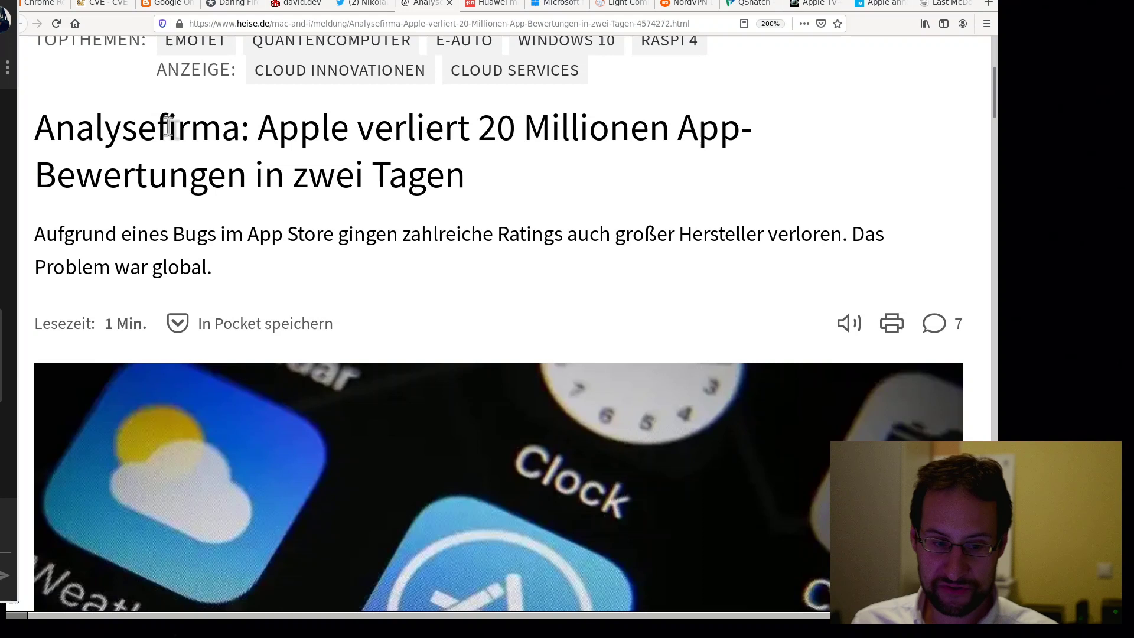
pyautogui.moveTo(533, 143)
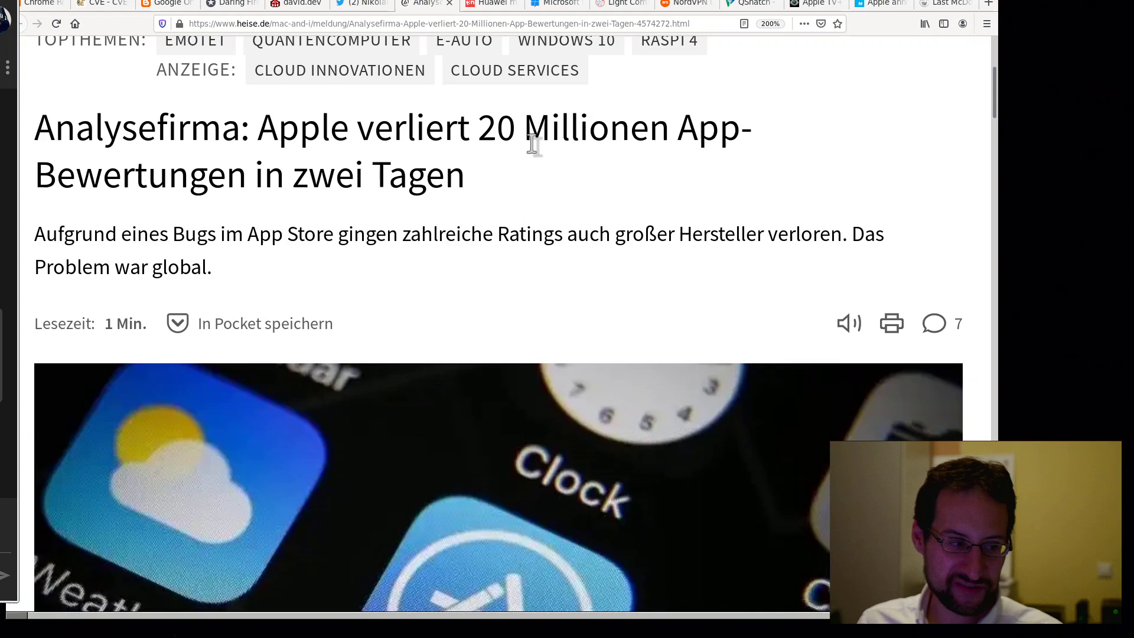
pyautogui.scroll(-3)
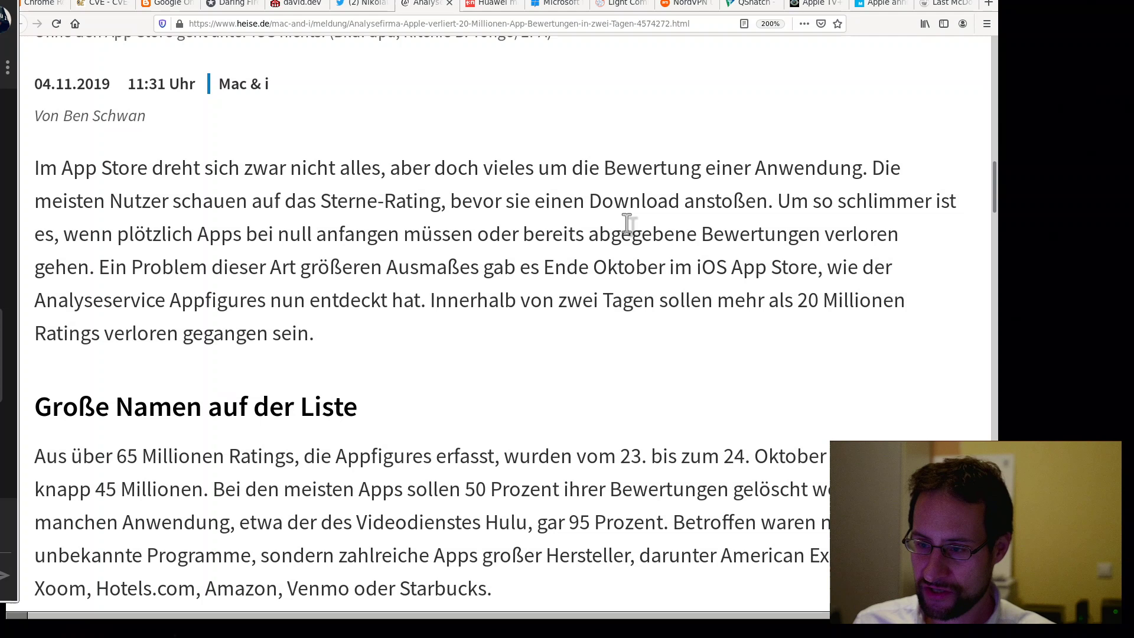
pyautogui.moveTo(819, 206)
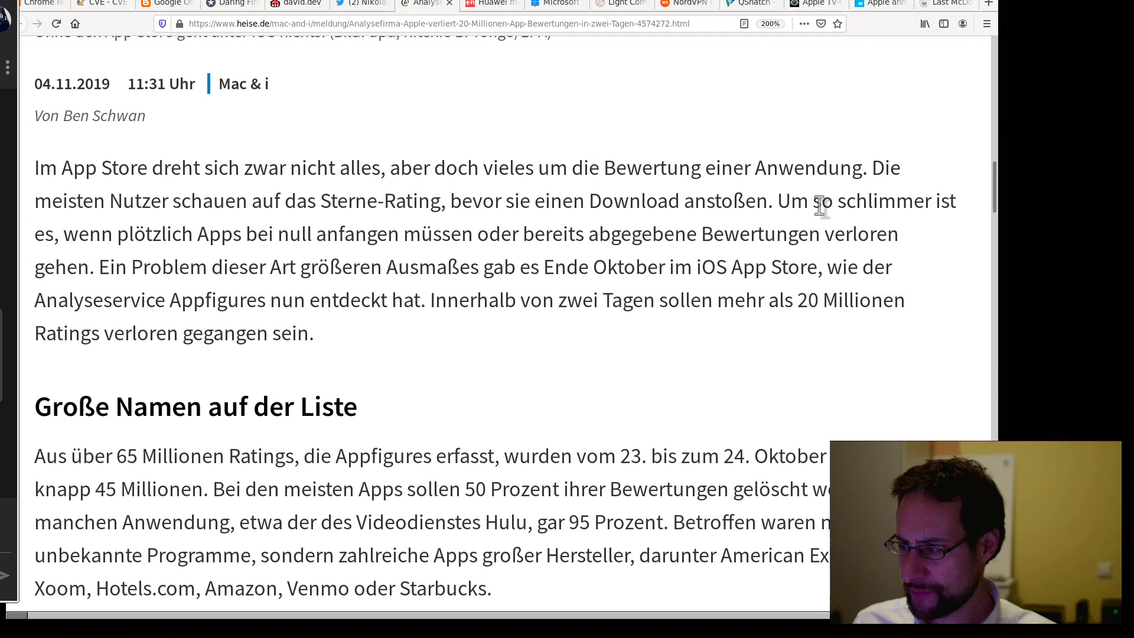
pyautogui.moveTo(528, 210)
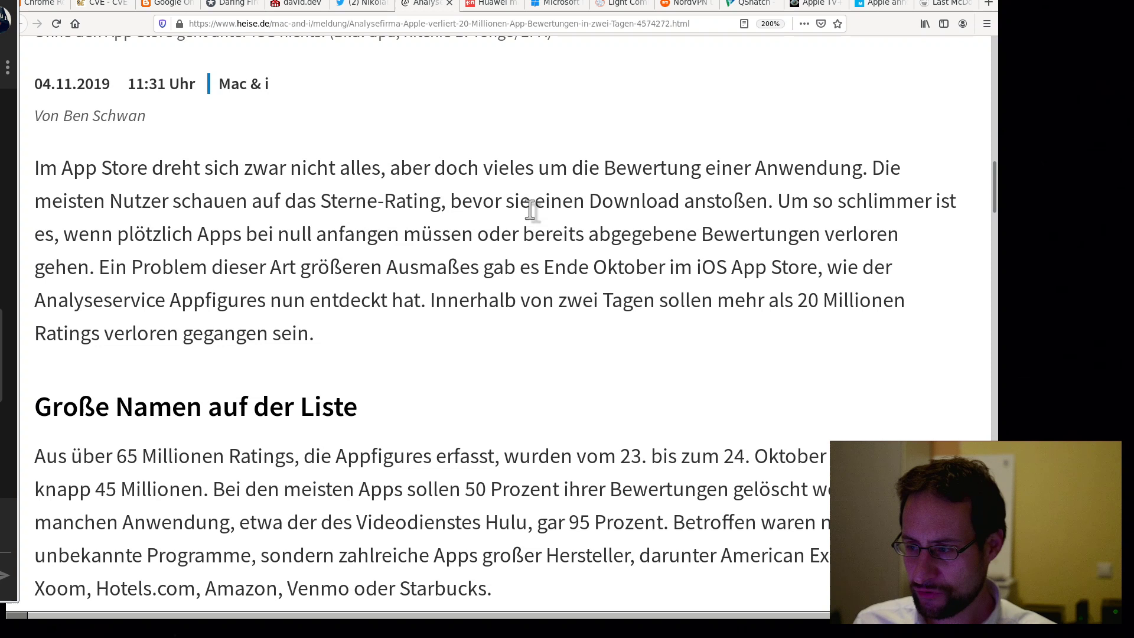
pyautogui.scroll(-3)
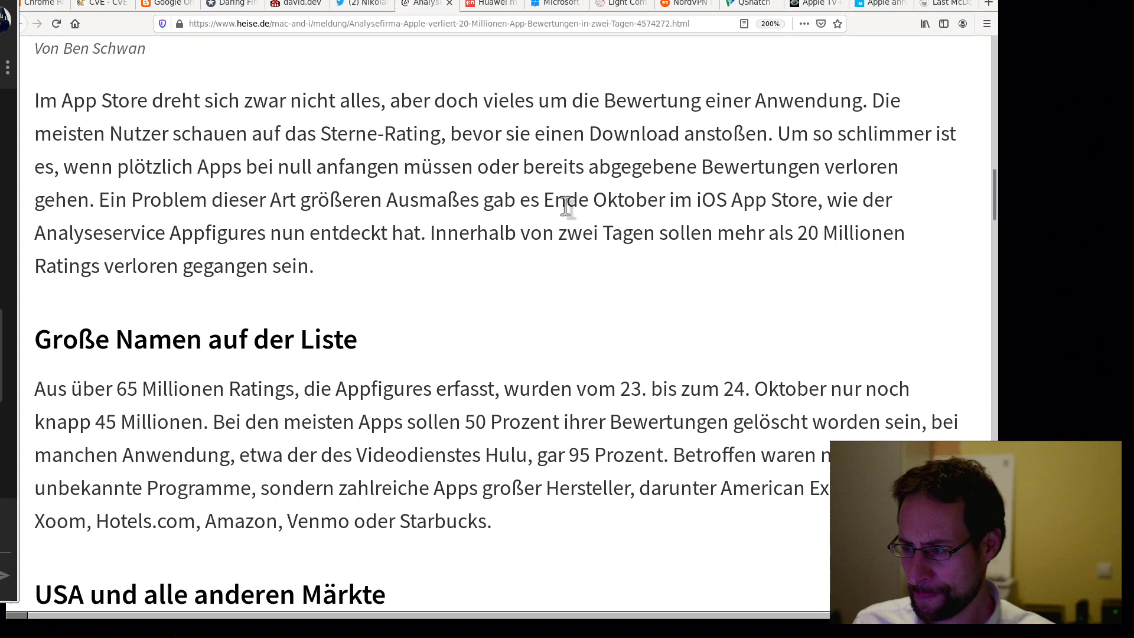
pyautogui.moveTo(583, 346)
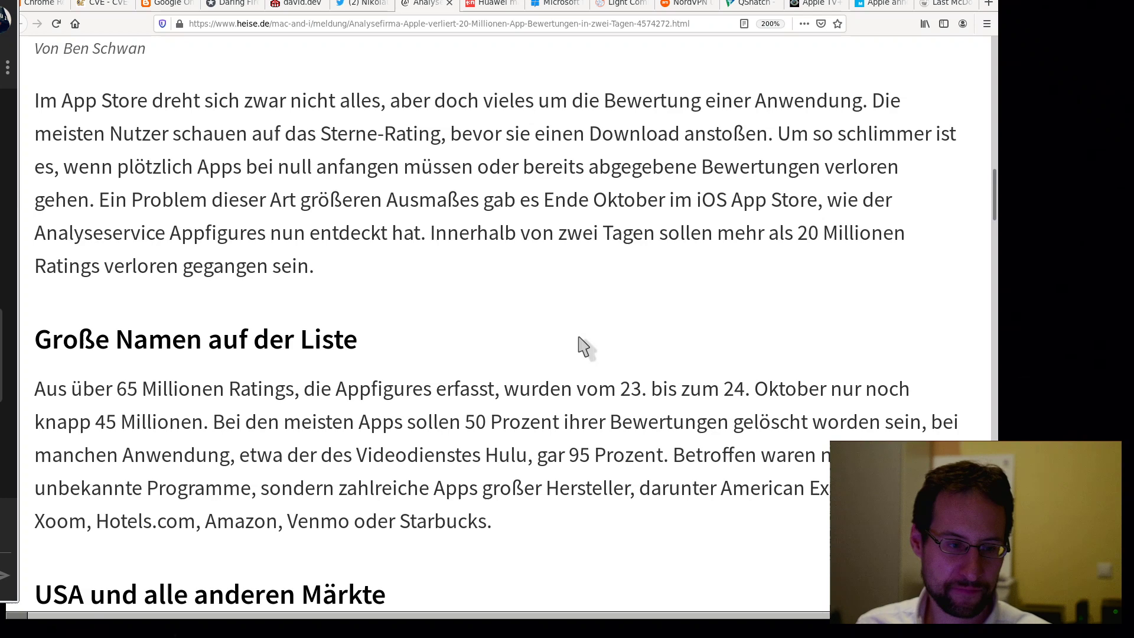
pyautogui.scroll(-3)
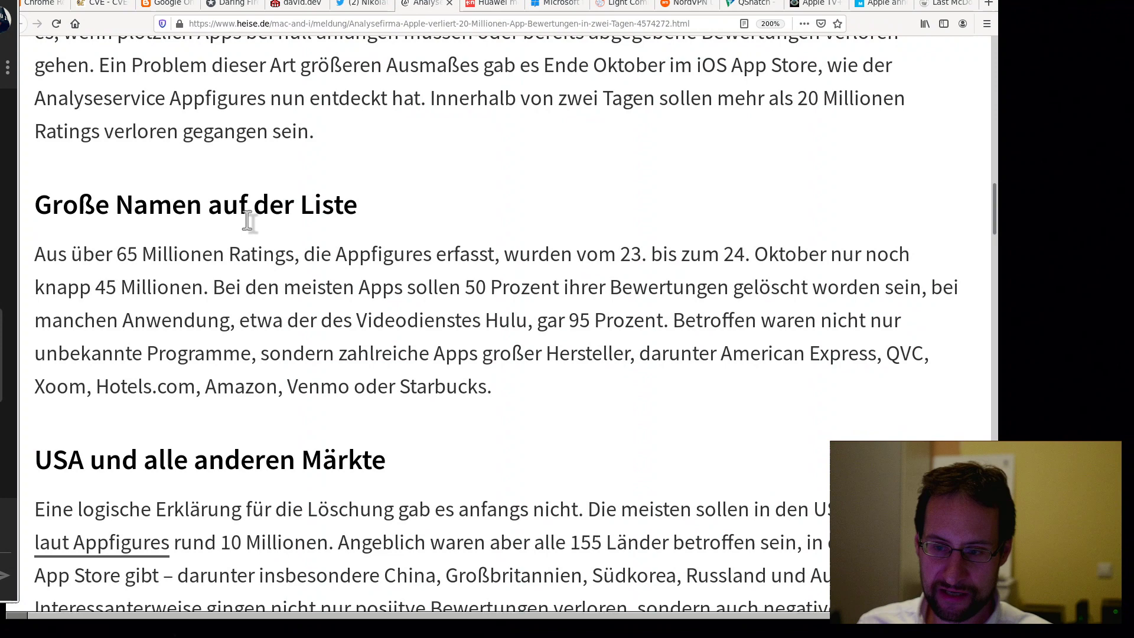
pyautogui.moveTo(386, 283)
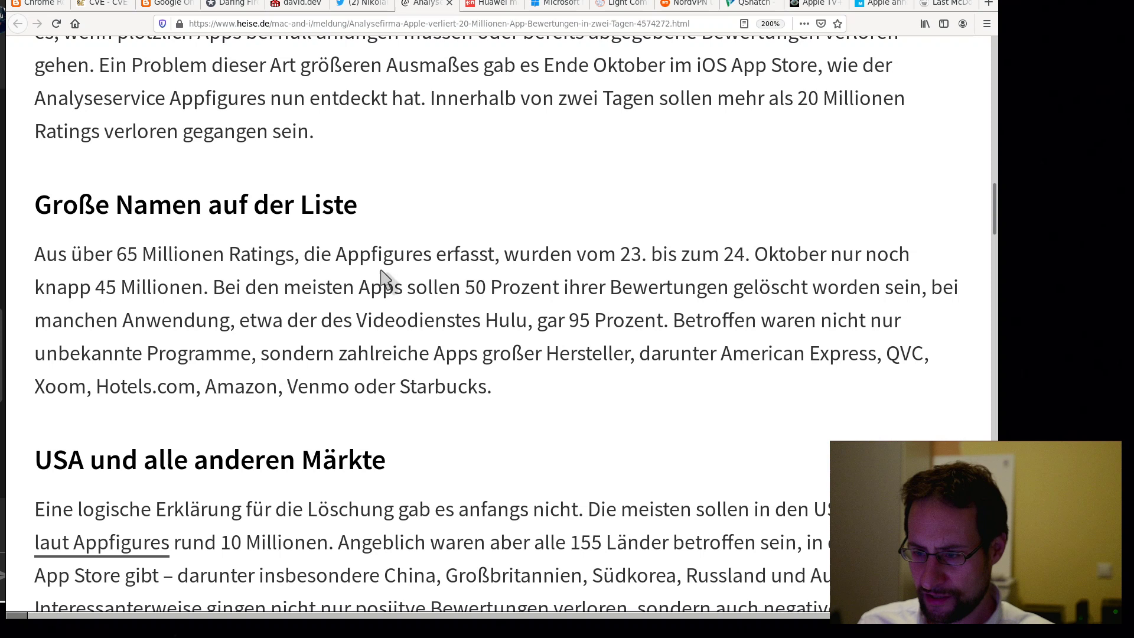
pyautogui.moveTo(96, 295)
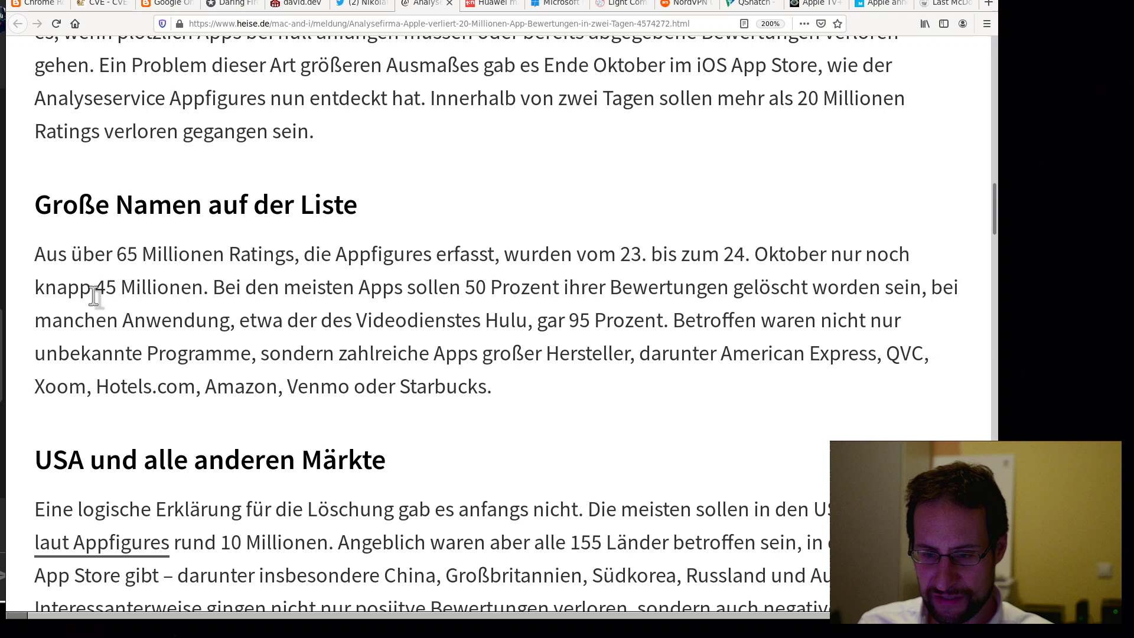
pyautogui.scroll(-3)
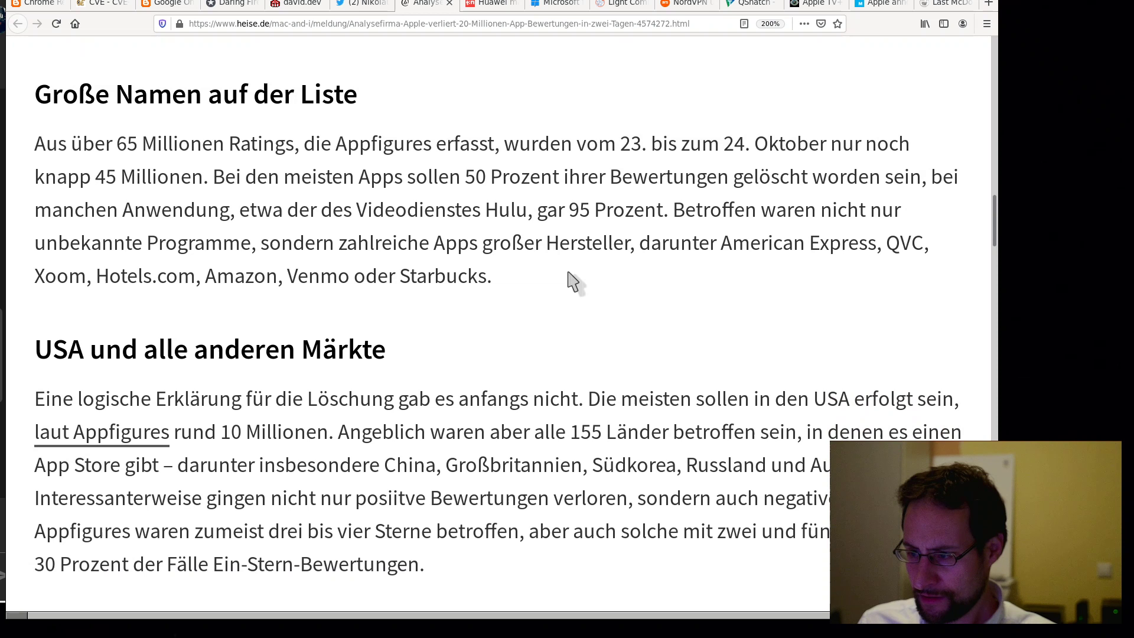
pyautogui.scroll(-3)
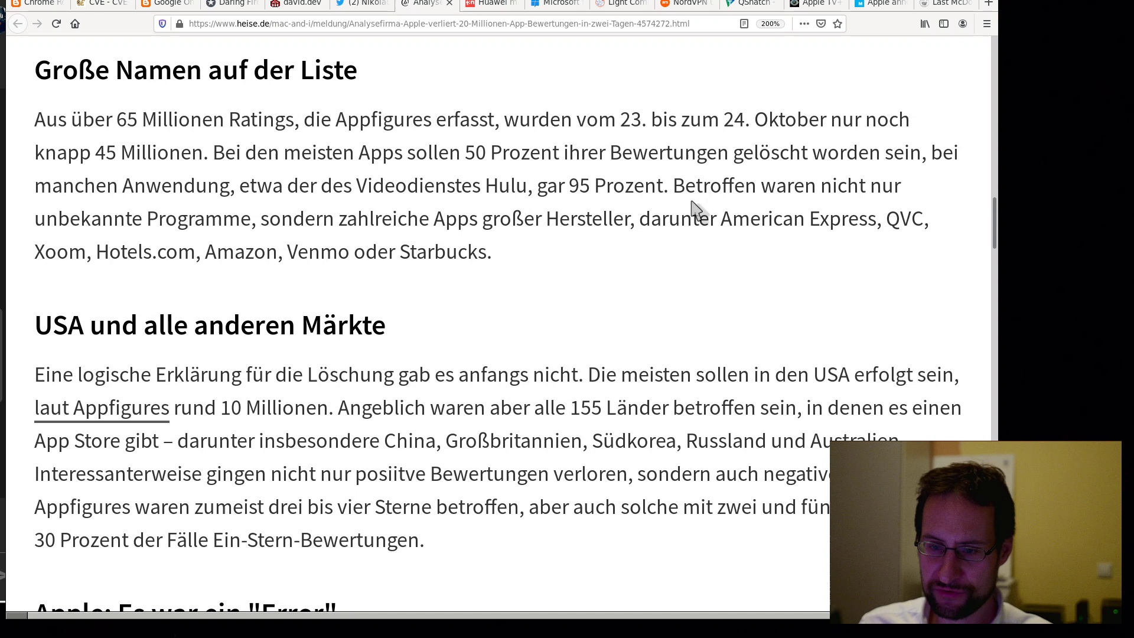
pyautogui.moveTo(670, 276)
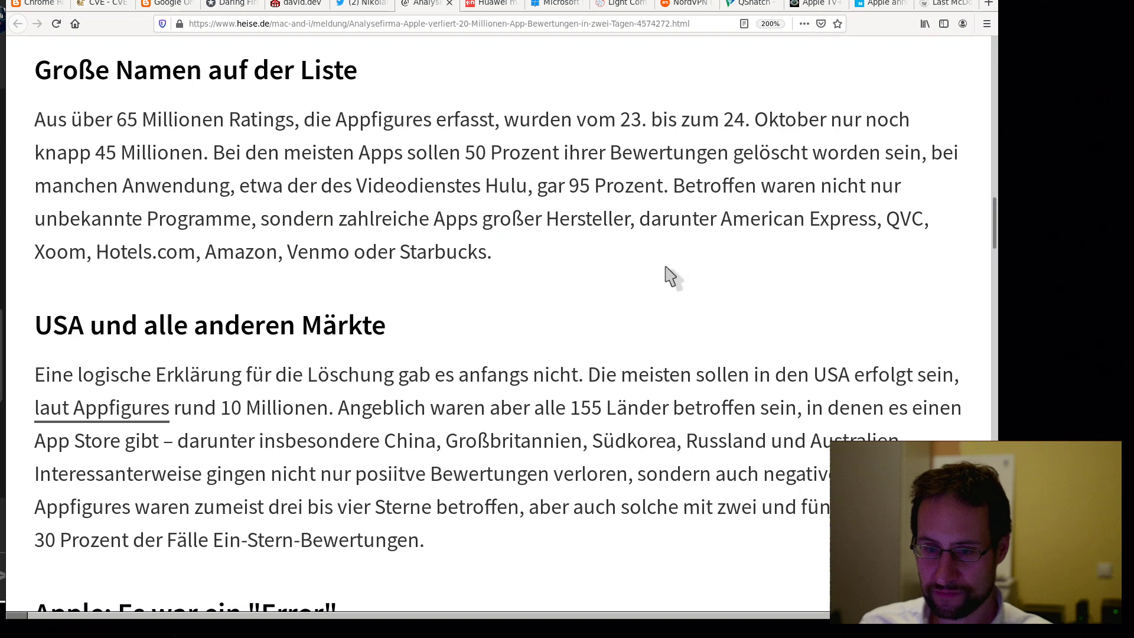
pyautogui.scroll(-3)
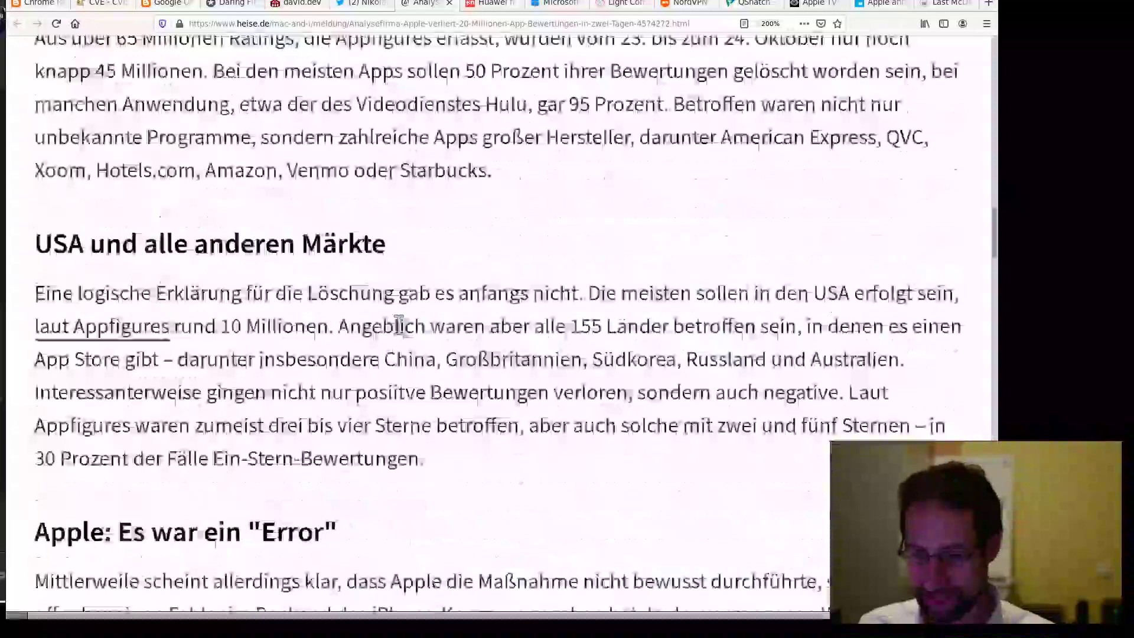
pyautogui.scroll(-3)
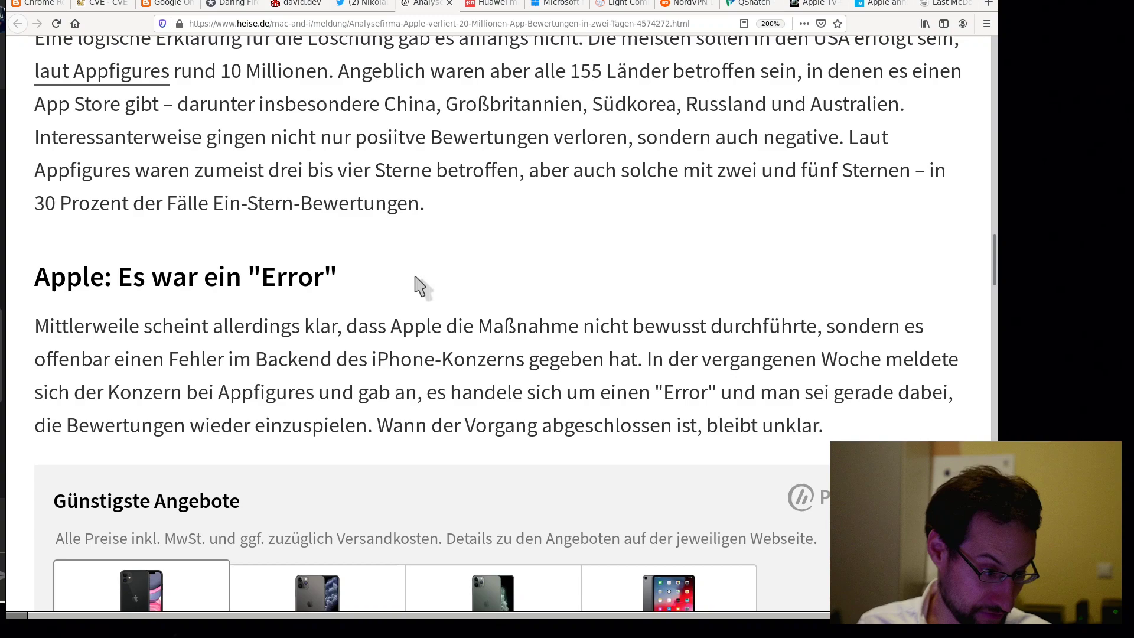
pyautogui.scroll(3)
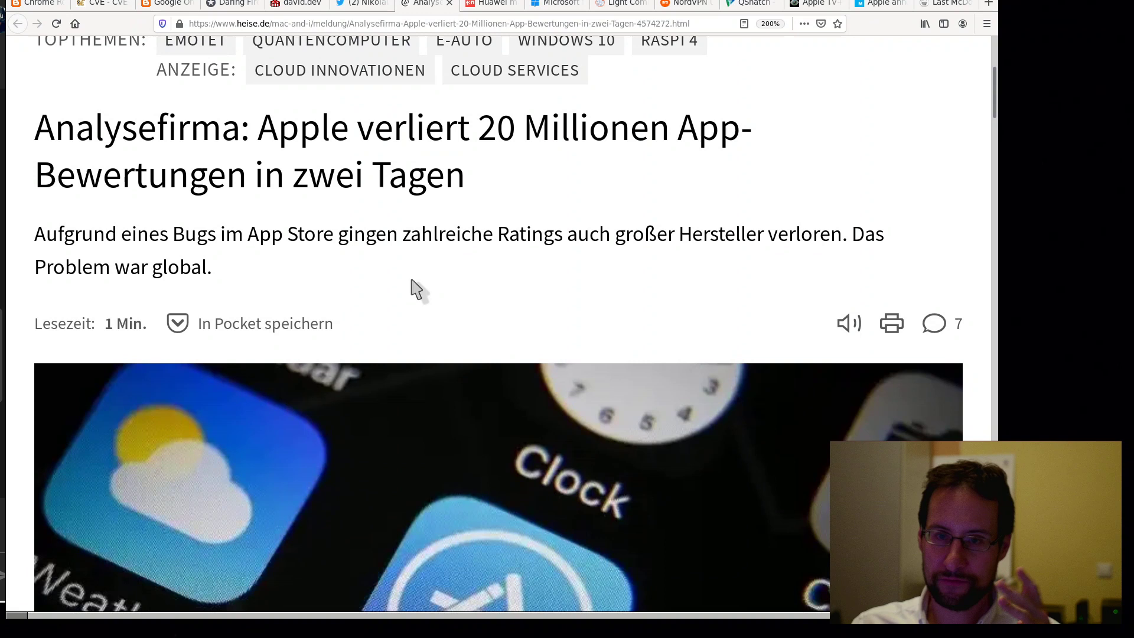
pyautogui.moveTo(490, 6)
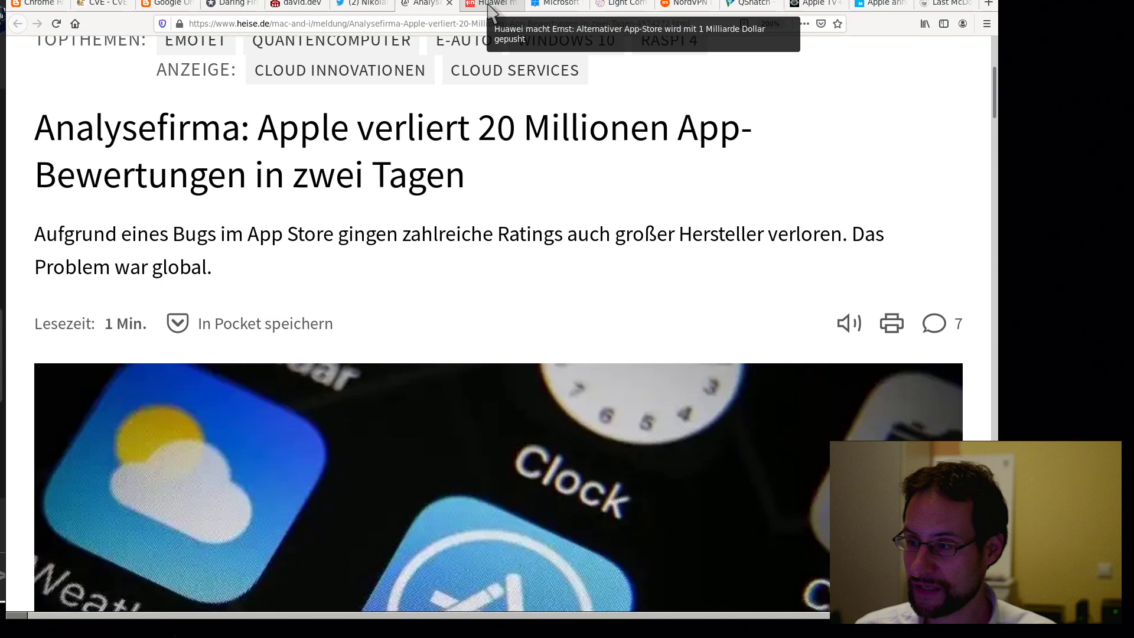
pyautogui.click(492, 4)
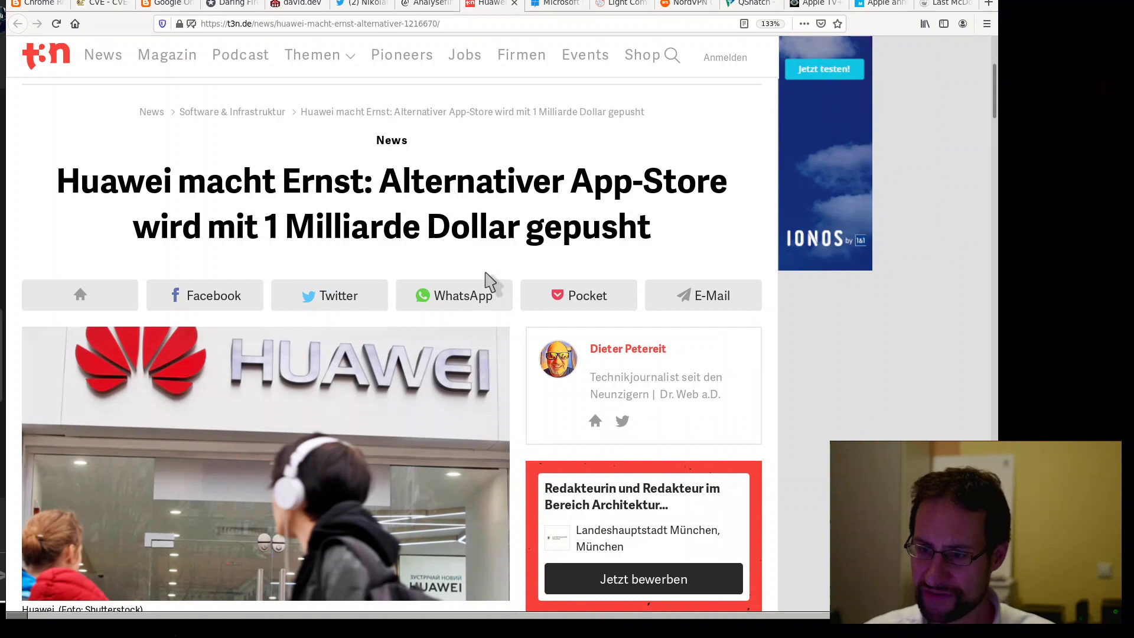
pyautogui.scroll(-3)
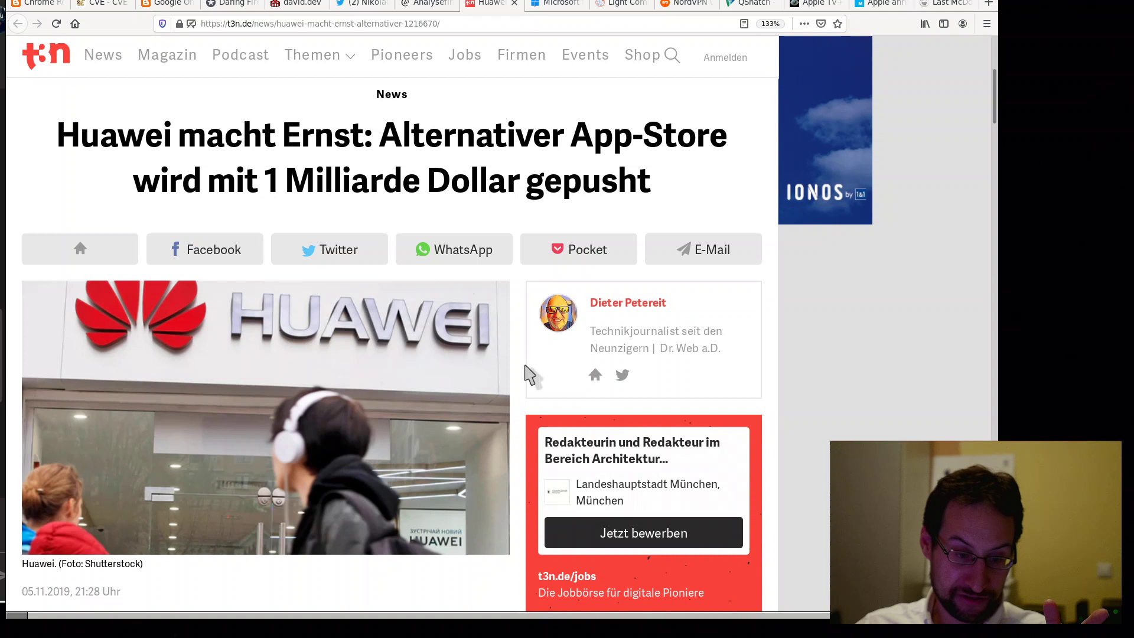
pyautogui.moveTo(535, 394)
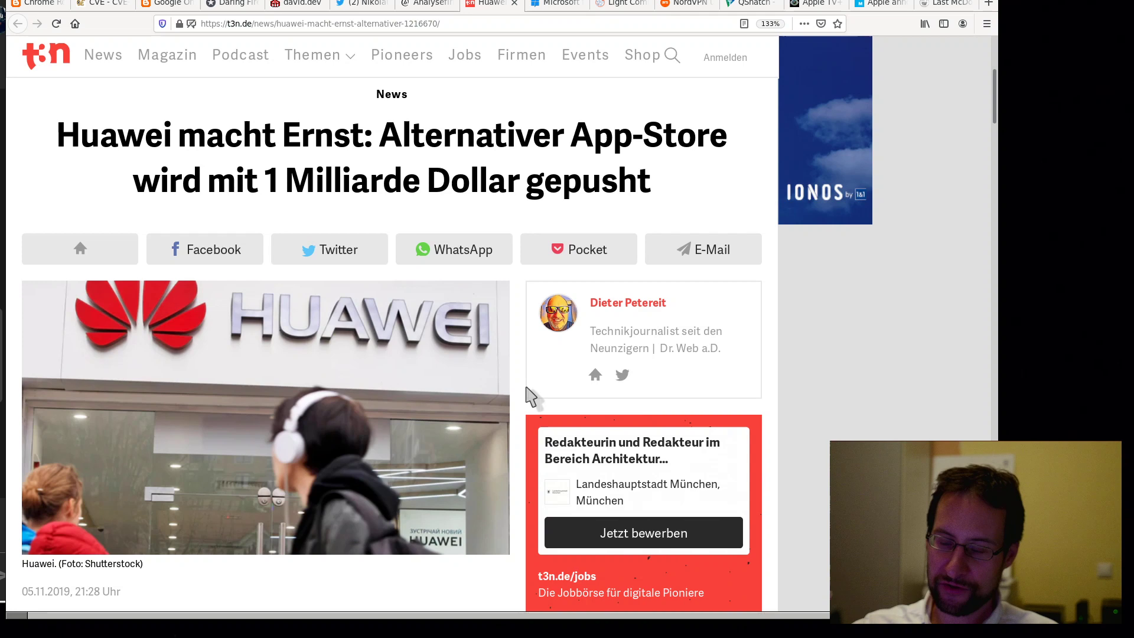
pyautogui.scroll(-3)
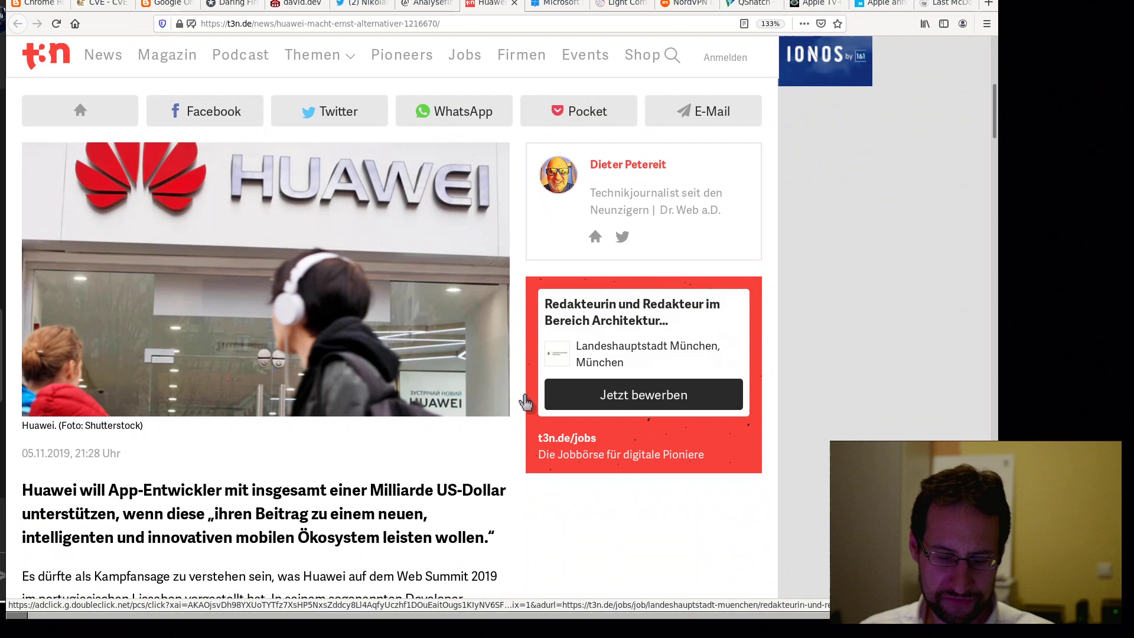
pyautogui.scroll(-3)
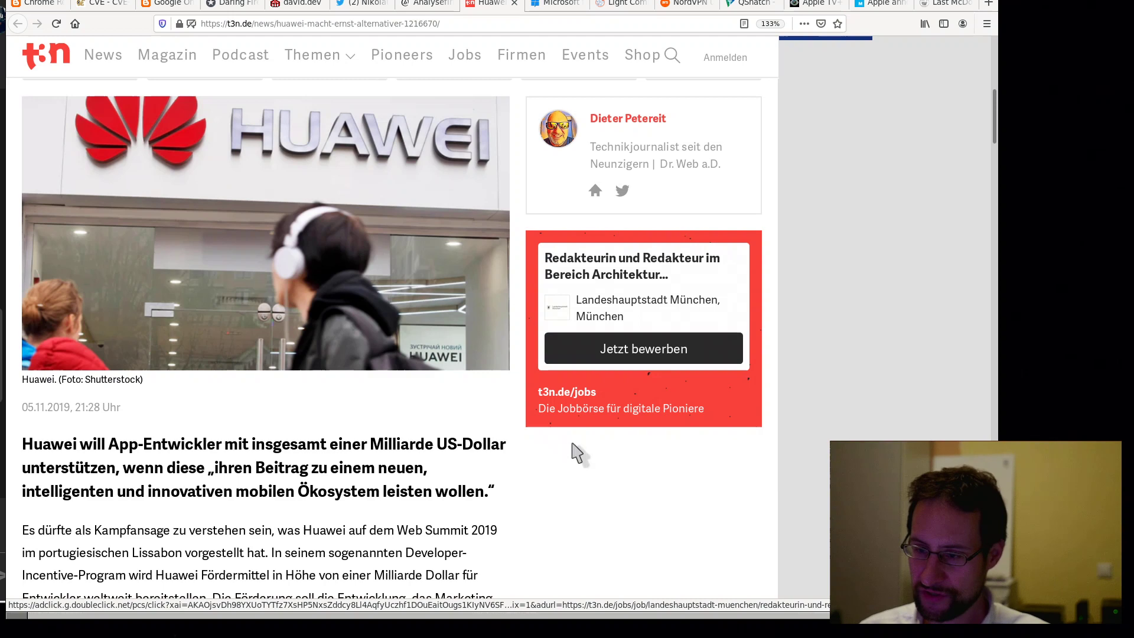
pyautogui.scroll(-3)
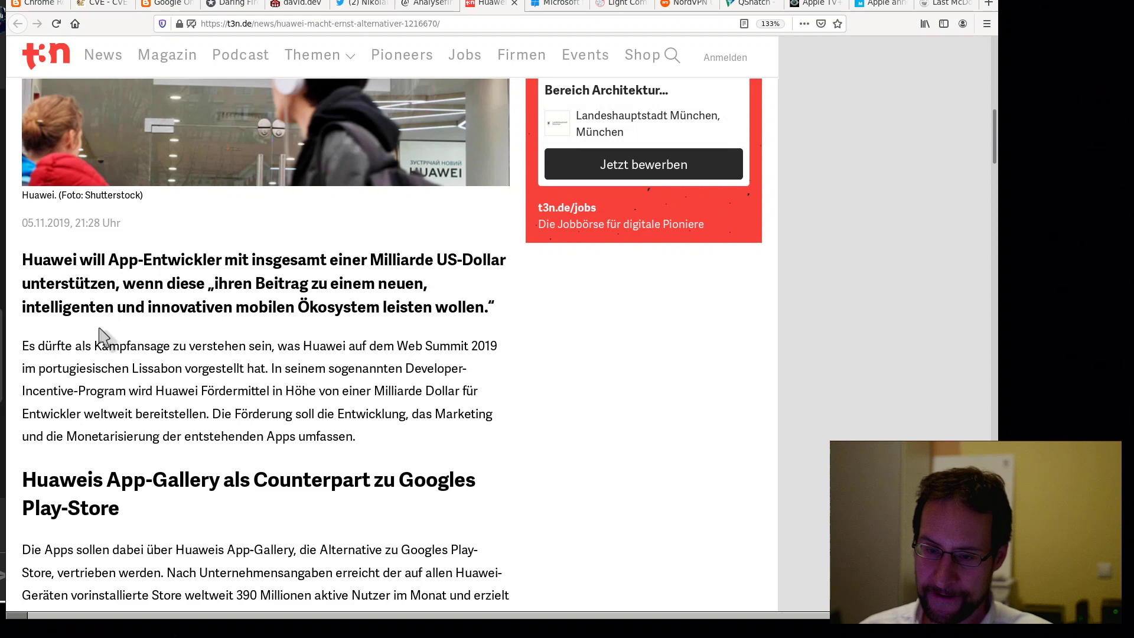
# - Finish t3n's Huawei article at 't3n meint', then switch to the Microsoft workweek story
pyautogui.scroll(-3)
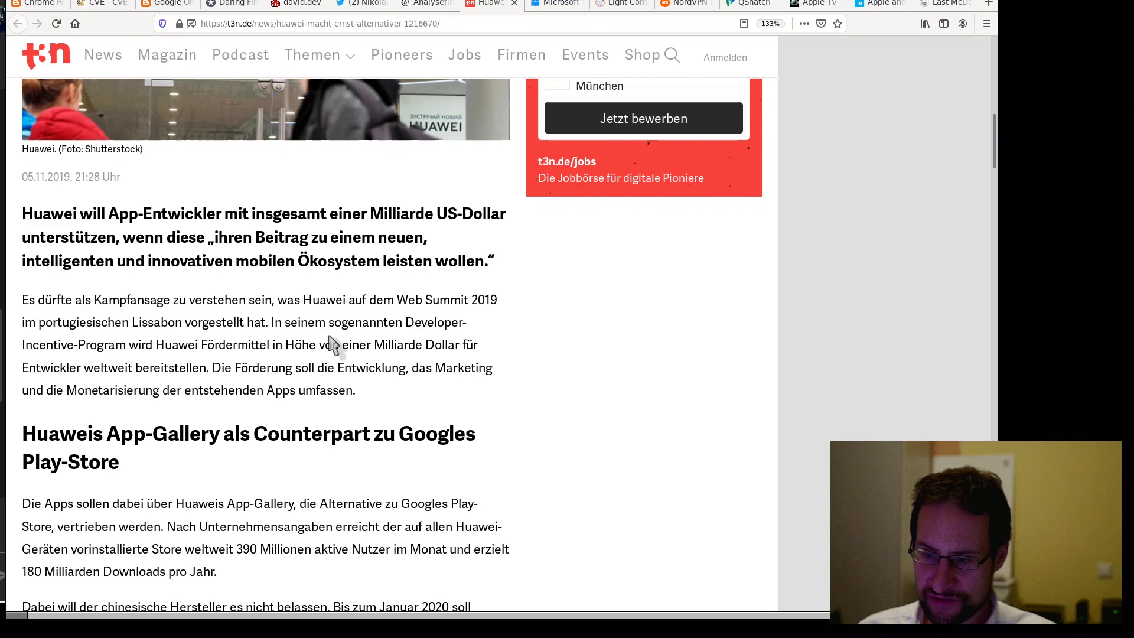
pyautogui.scroll(-3)
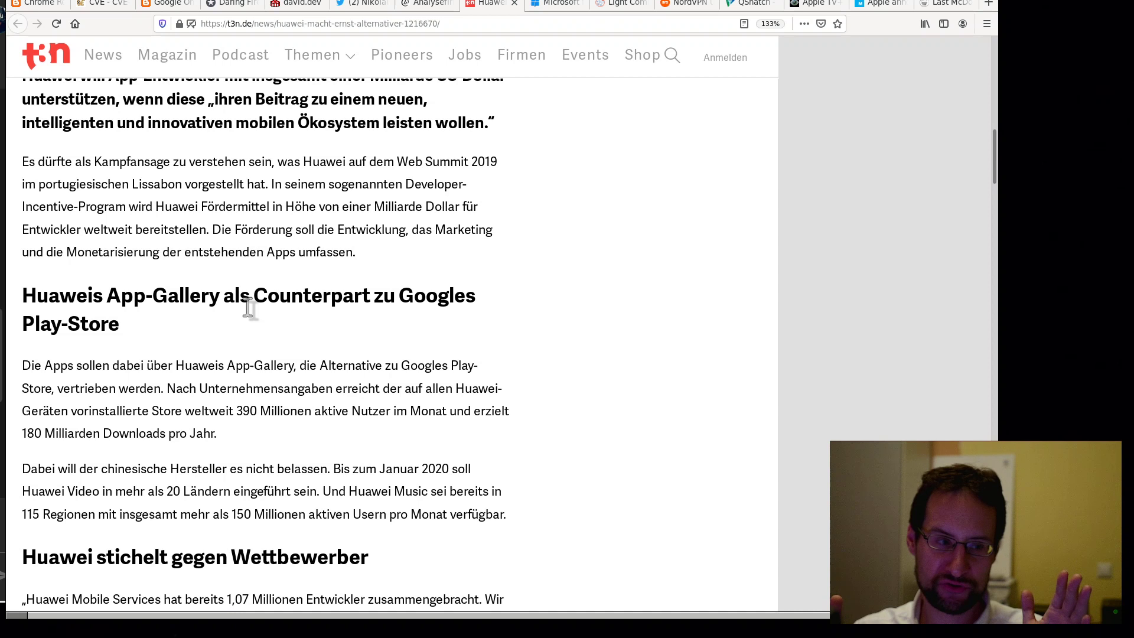
pyautogui.scroll(-3)
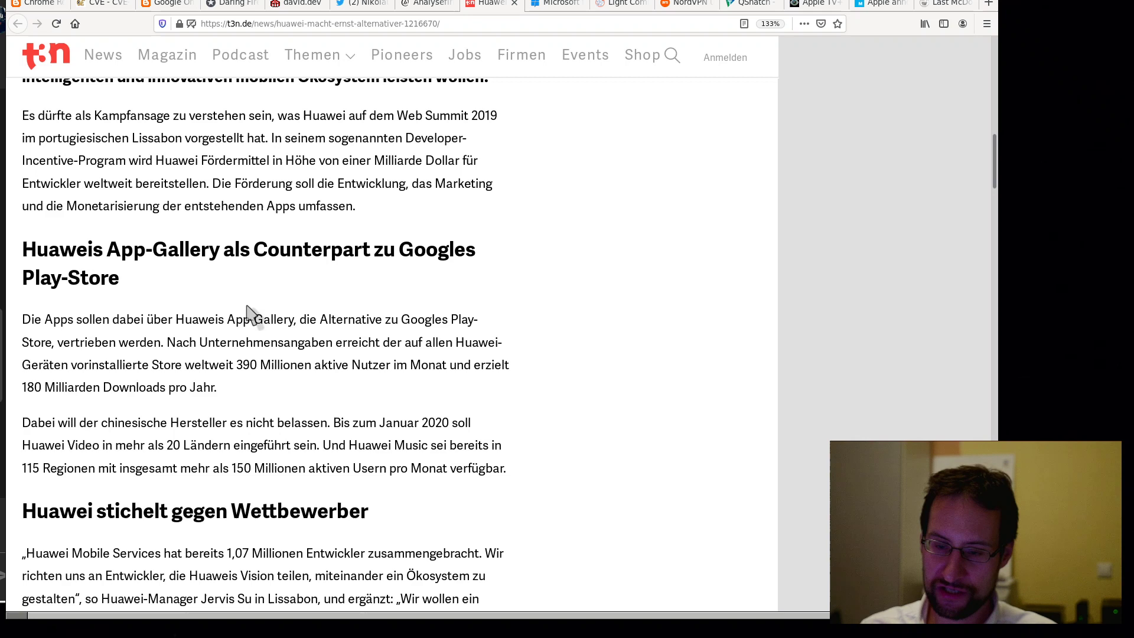
pyautogui.scroll(-3)
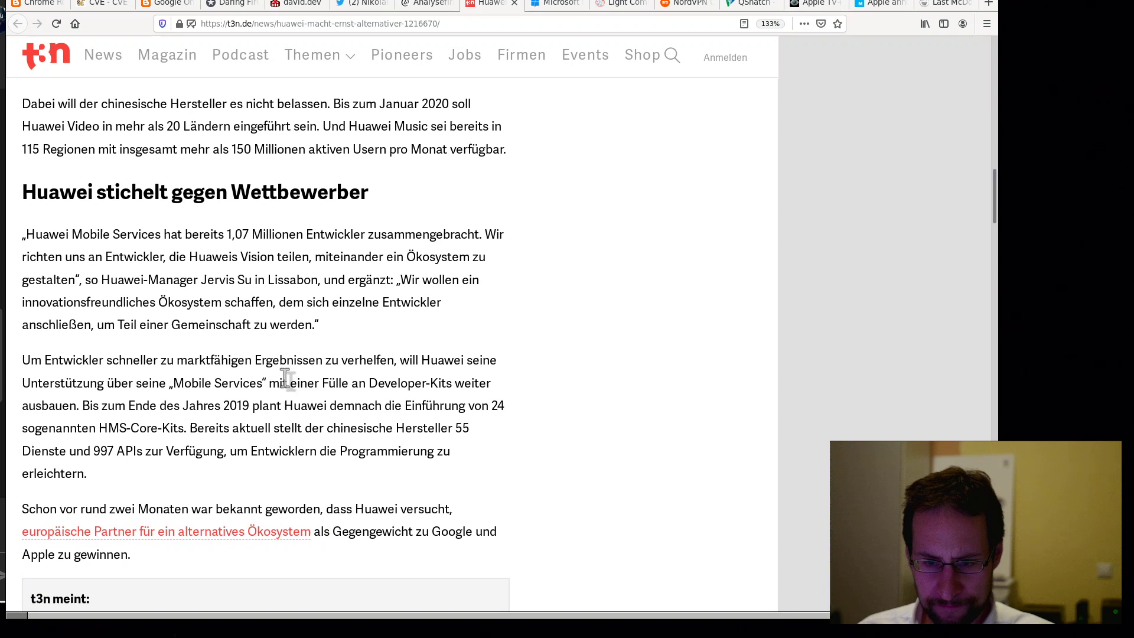
pyautogui.scroll(-3)
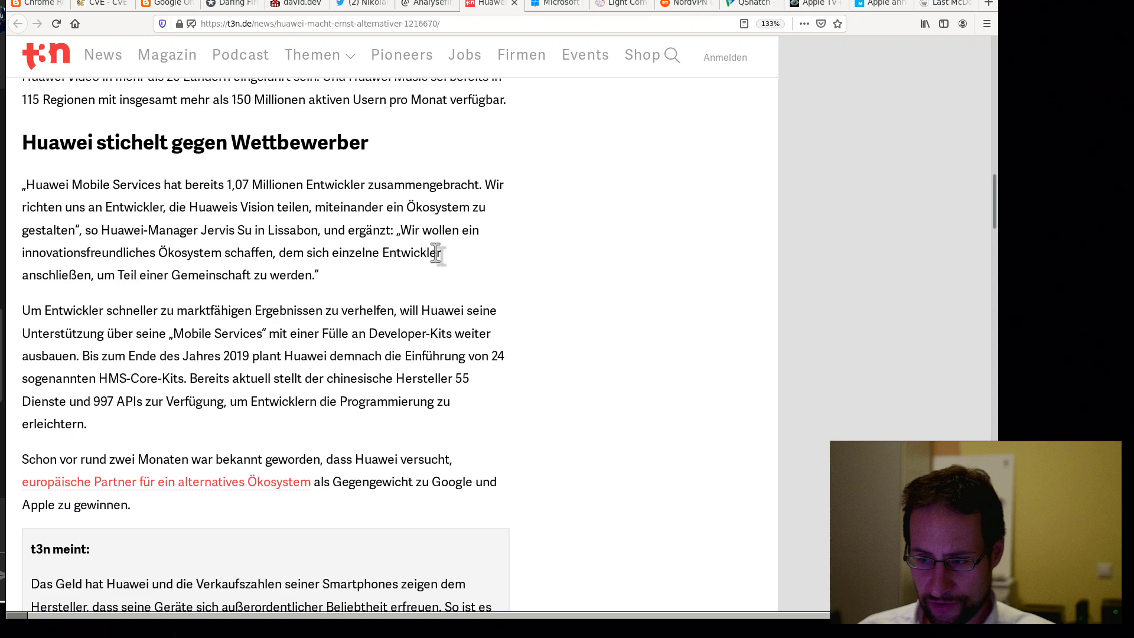
pyautogui.scroll(-3)
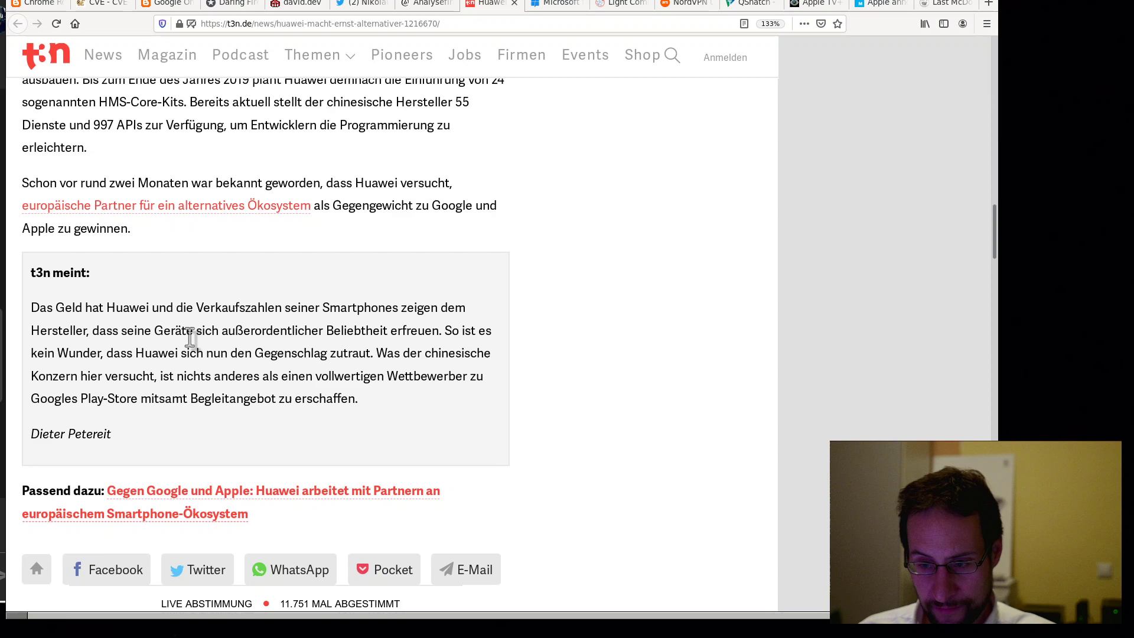
pyautogui.click(555, 4)
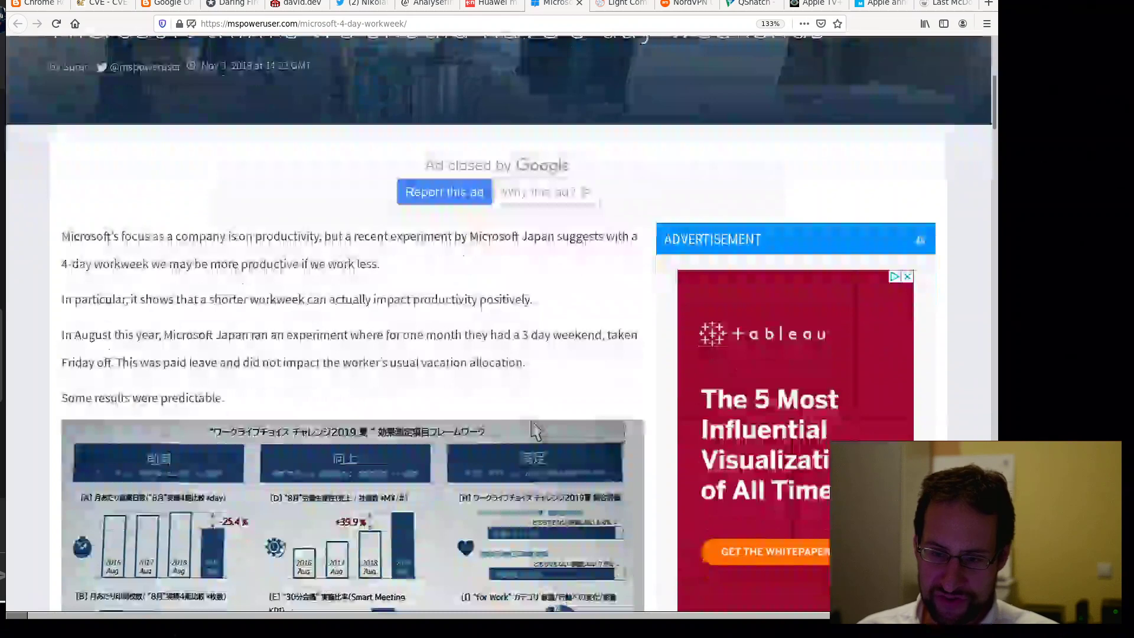
pyautogui.scroll(-3)
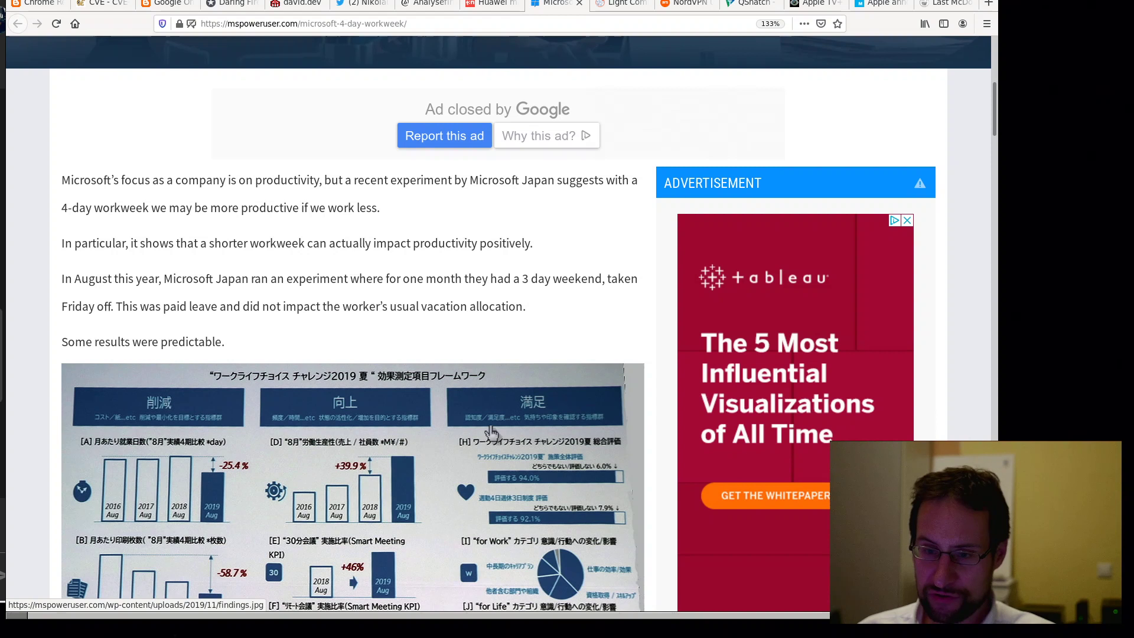
pyautogui.moveTo(228, 336)
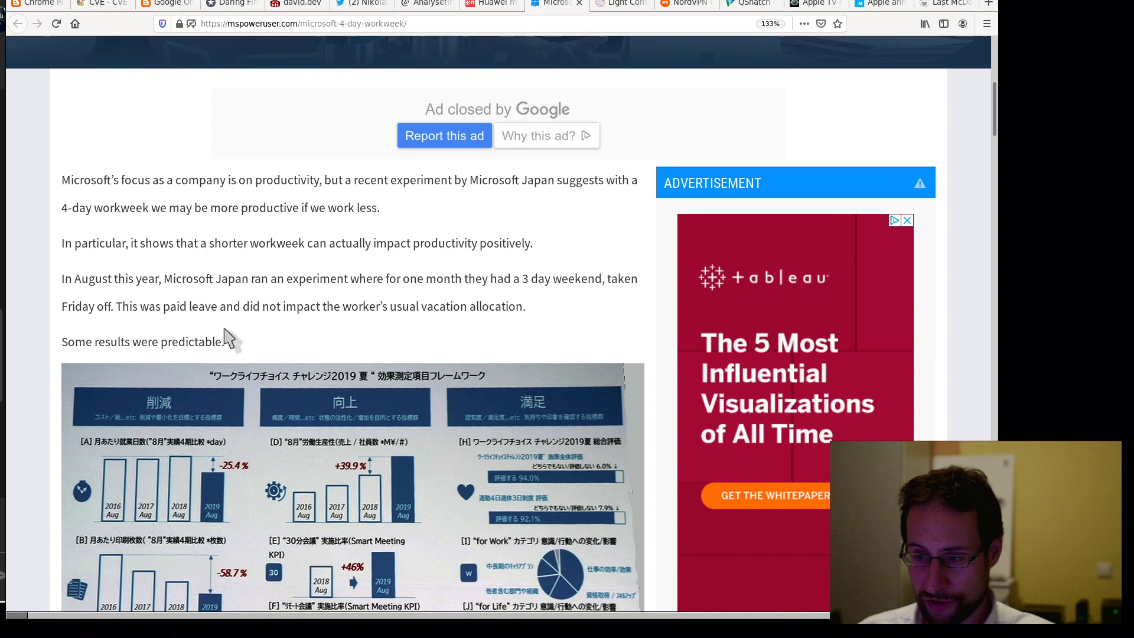
pyautogui.scroll(-3)
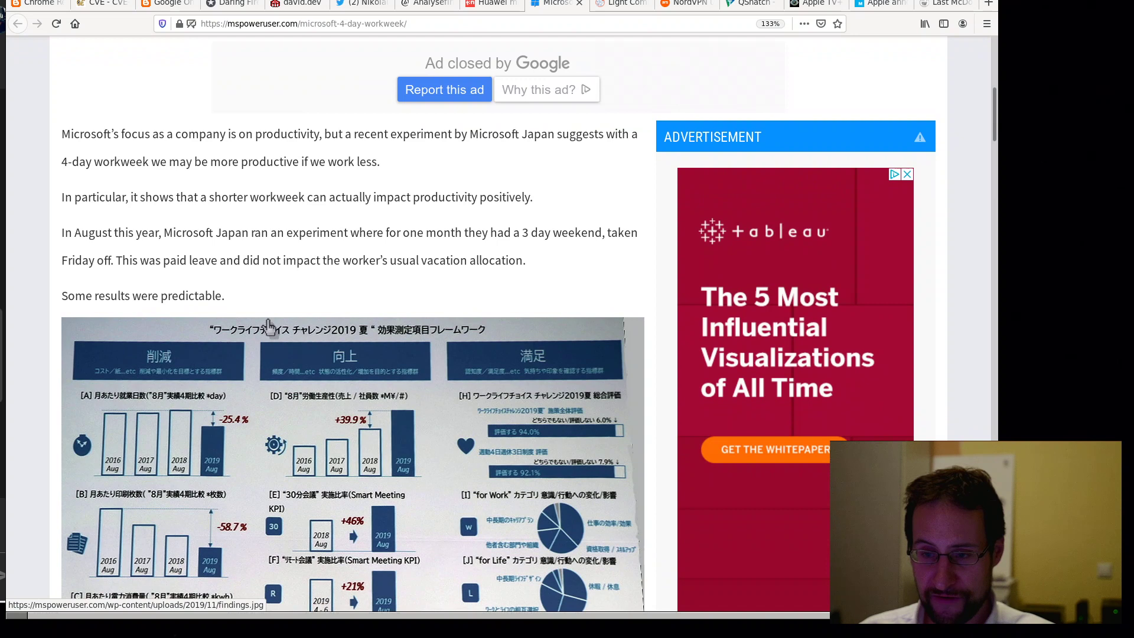
pyautogui.scroll(-3)
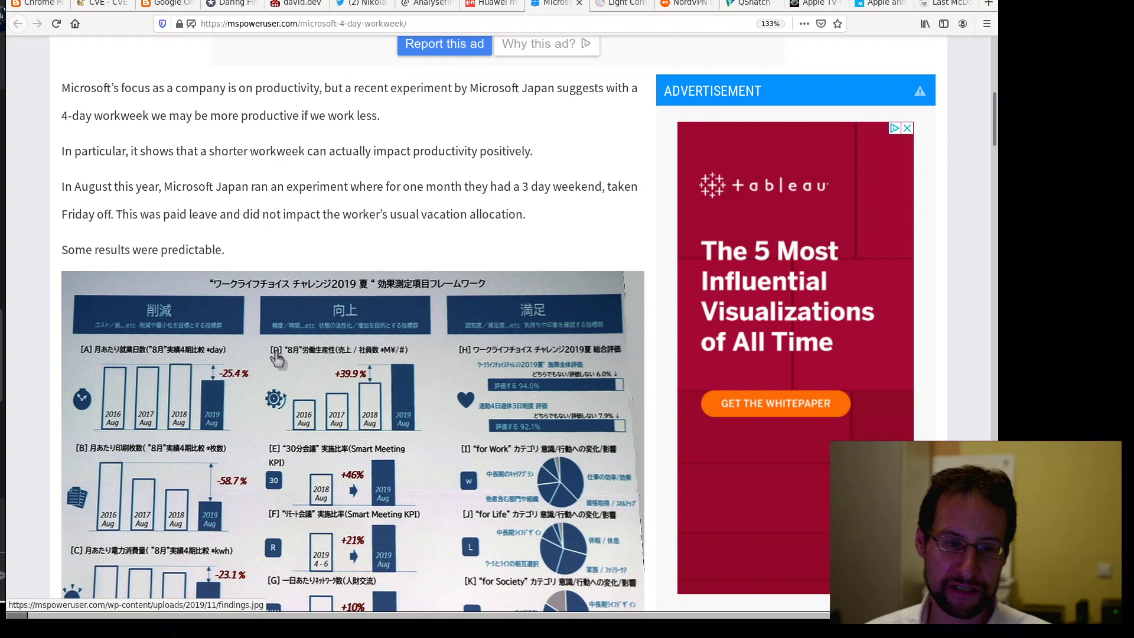
pyautogui.scroll(-3)
pyautogui.write('meetin')
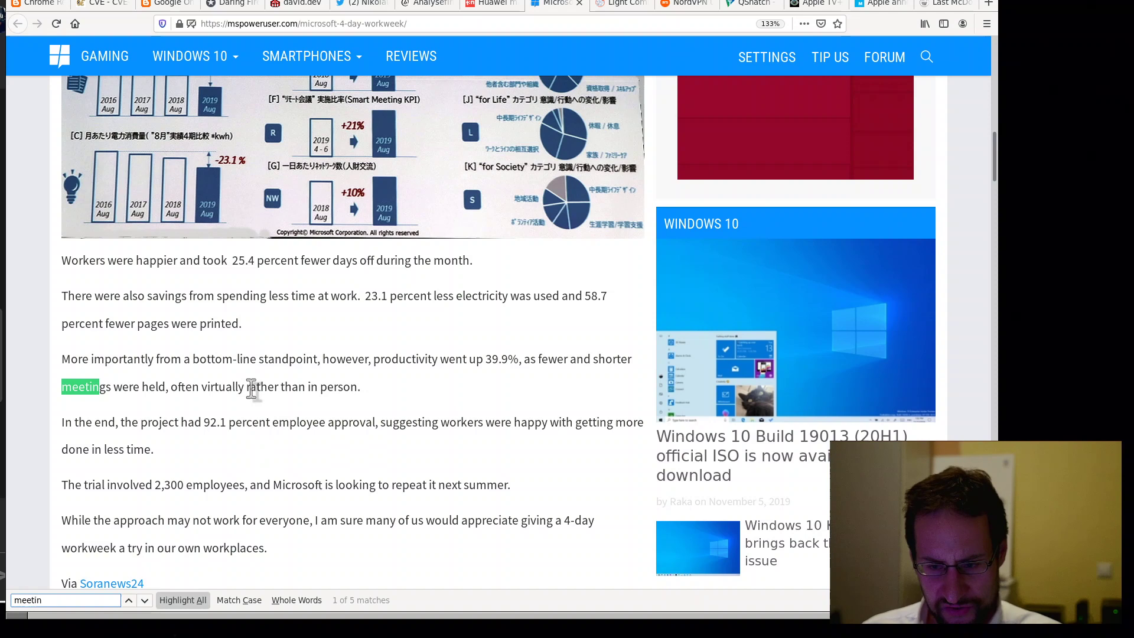
# - Read the four-day workweek results to the Soranews24 source, then switch to Light Commands
pyautogui.scroll(-3)
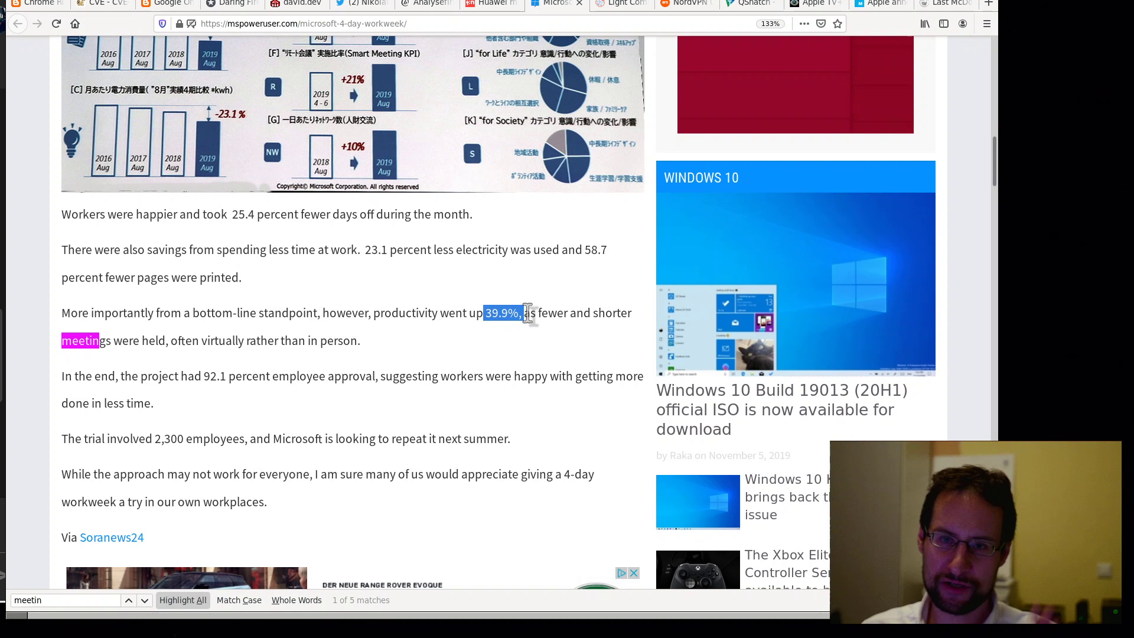
pyautogui.moveTo(522, 401)
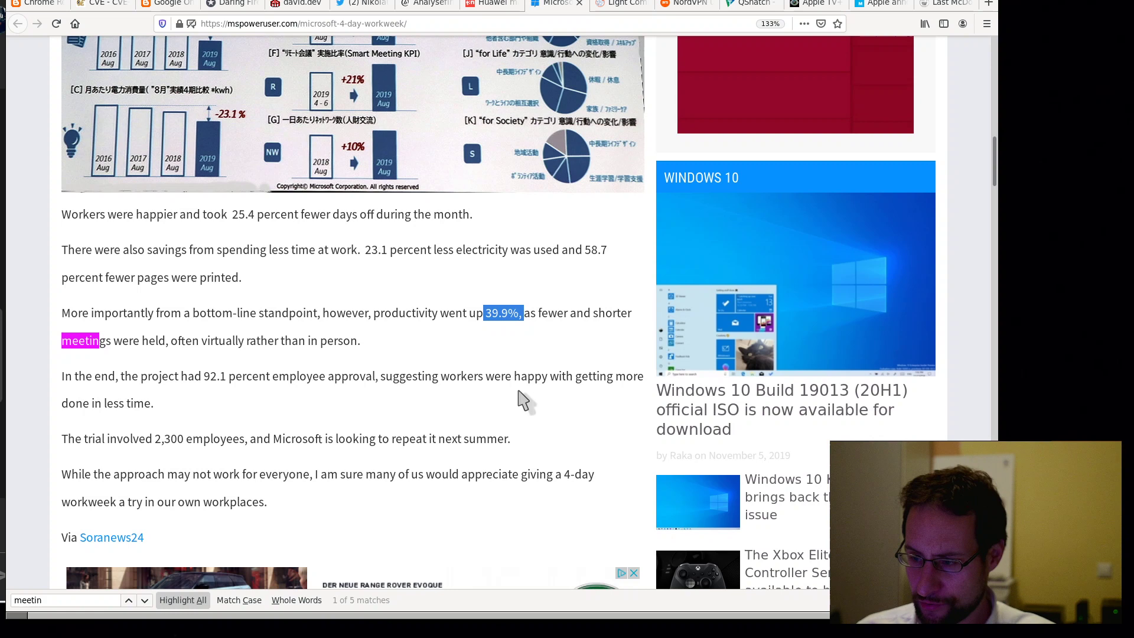
pyautogui.scroll(-3)
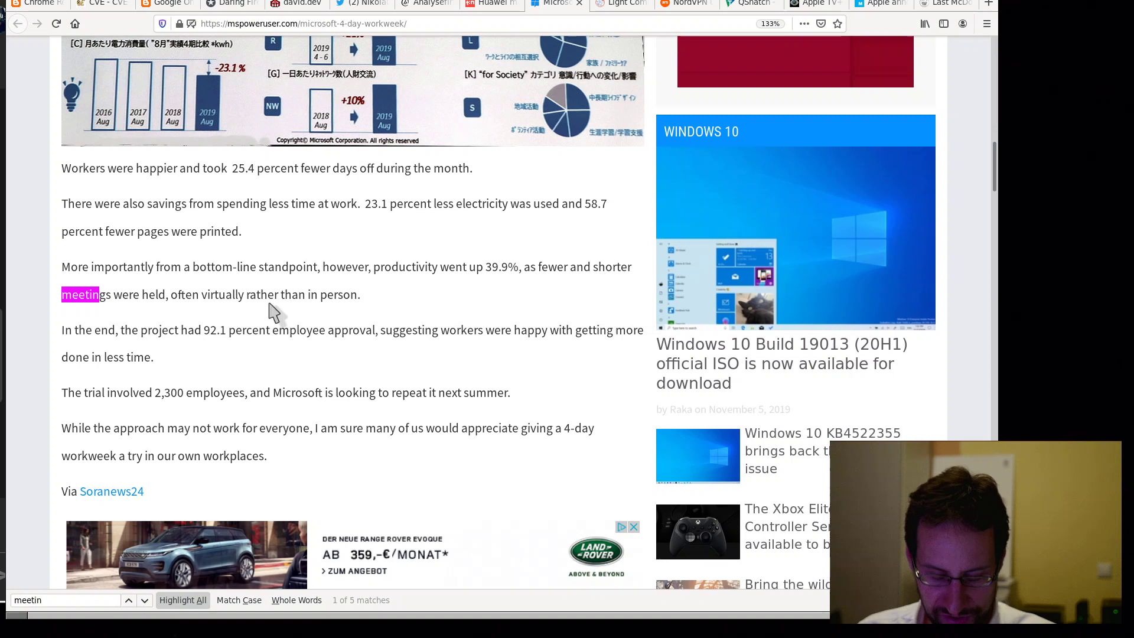
pyautogui.moveTo(246, 297)
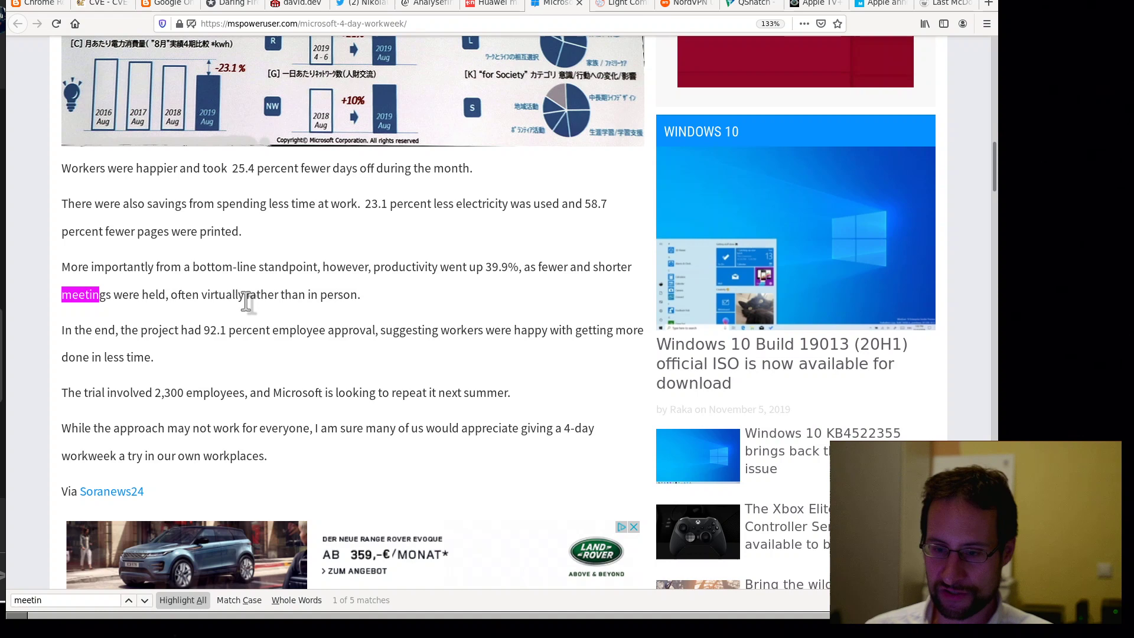
pyautogui.scroll(-3)
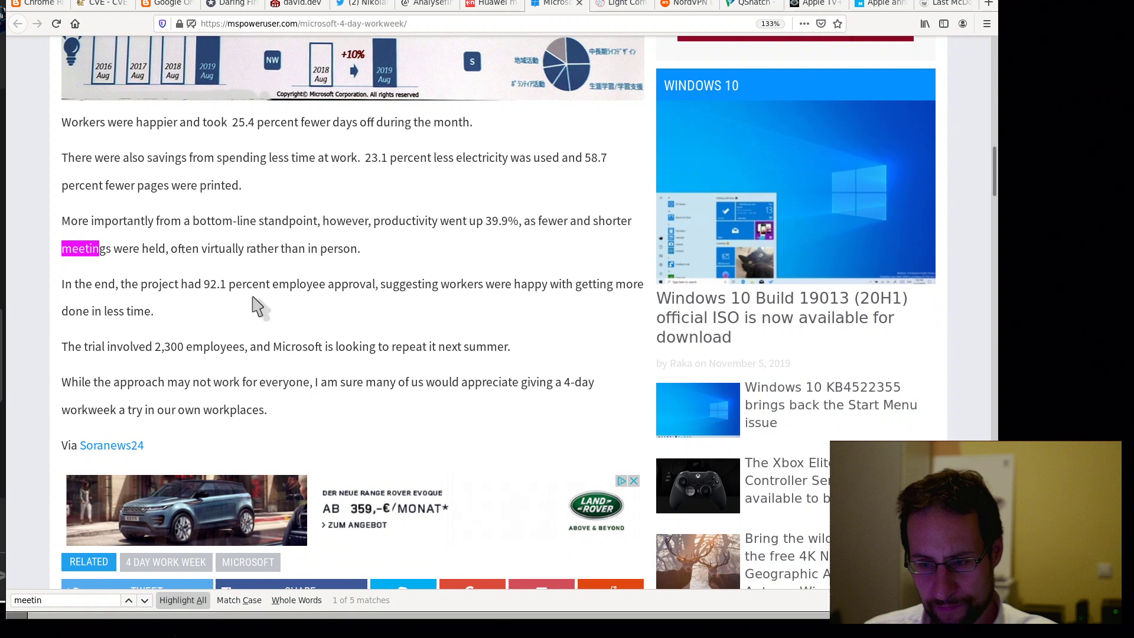
pyautogui.moveTo(278, 326)
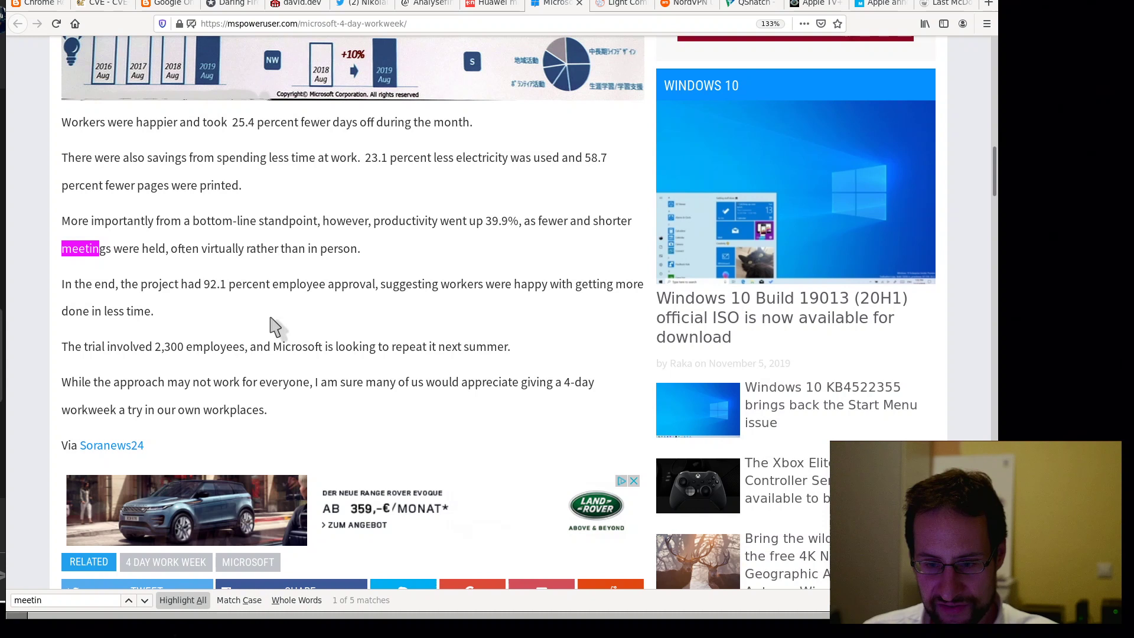
pyautogui.moveTo(195, 375)
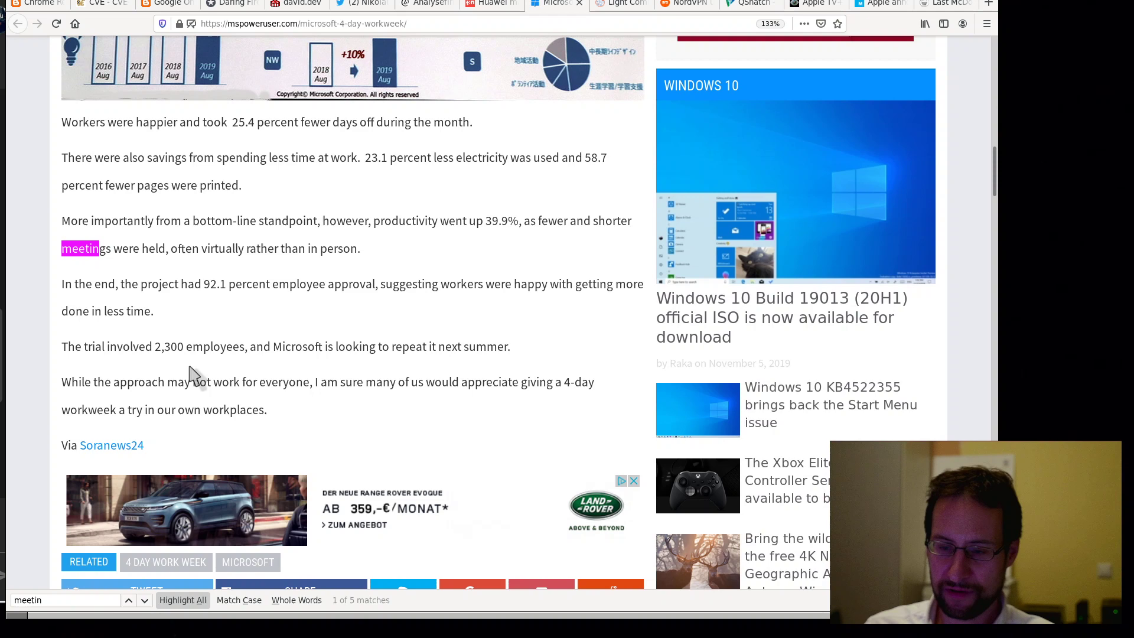
pyautogui.click(621, 4)
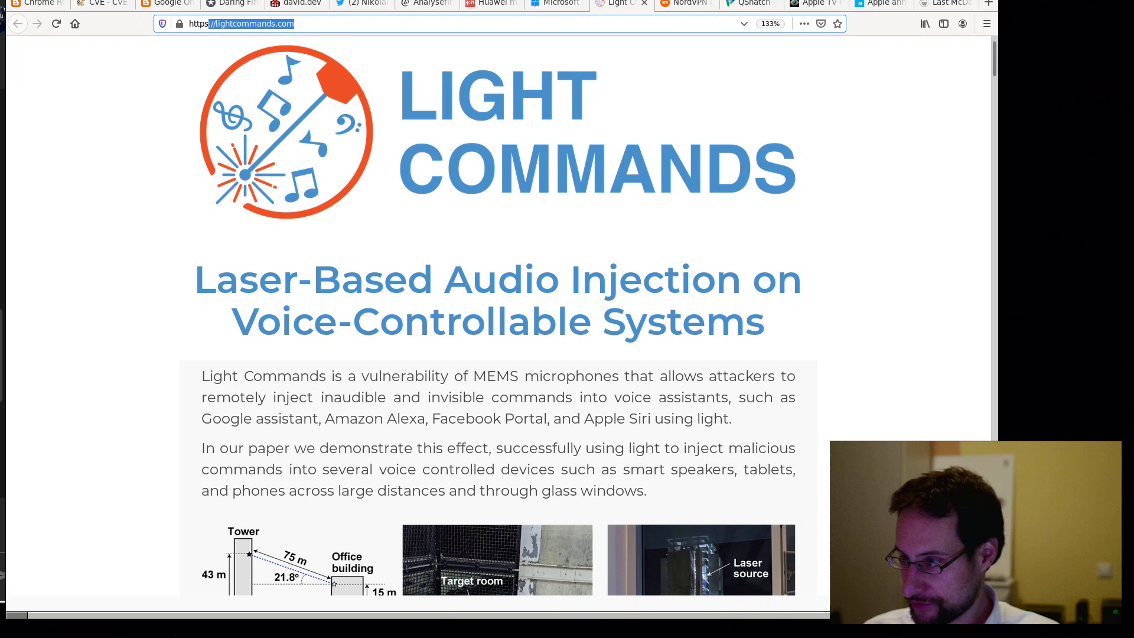
# - Read lightcommands.com past the attack figure to the door- and vehicle-unlocking paragraph
pyautogui.scroll(-3)
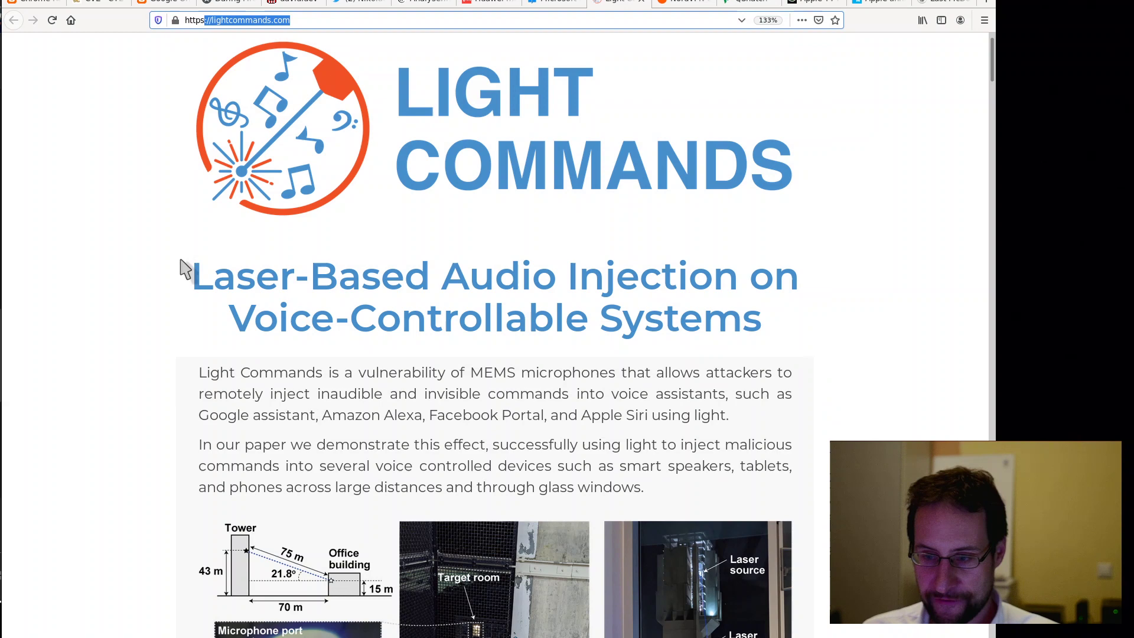
pyautogui.scroll(-3)
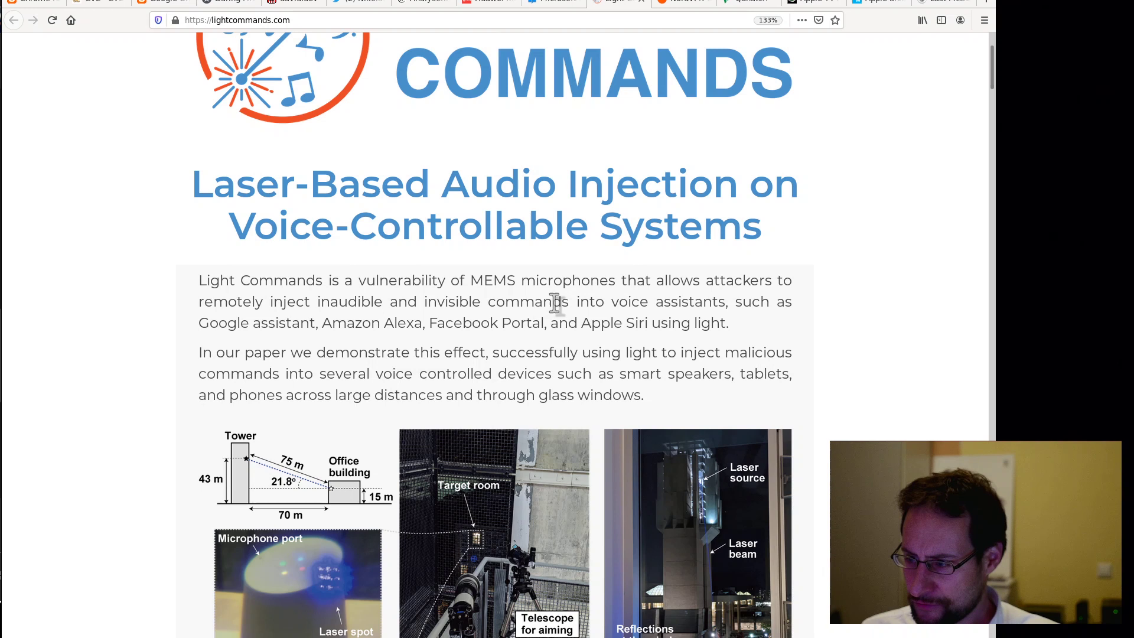
pyautogui.moveTo(381, 380)
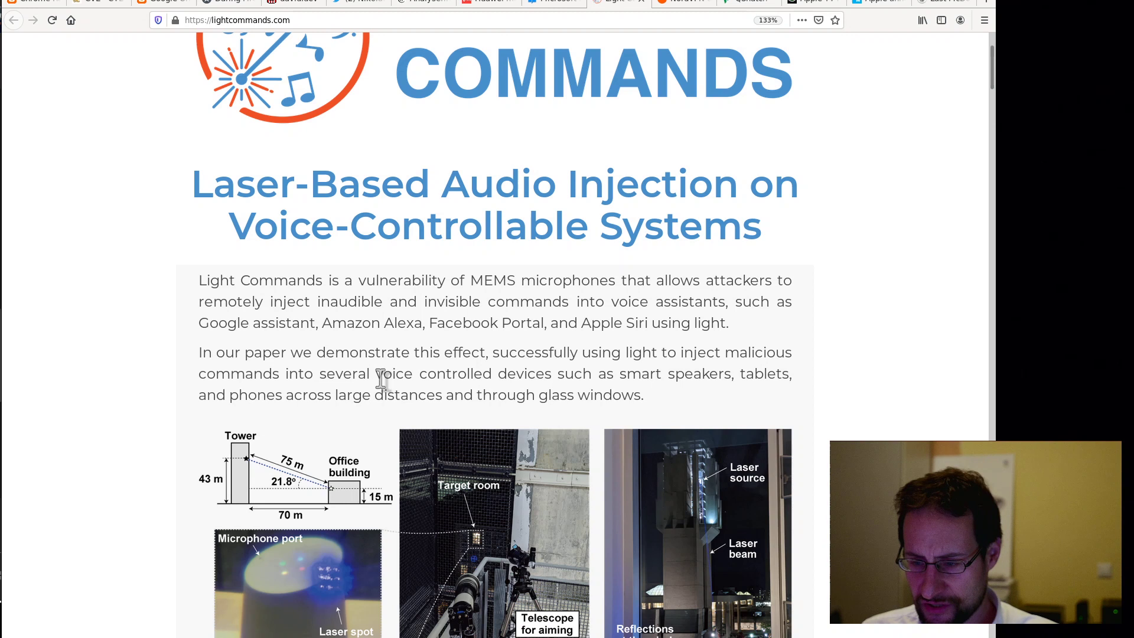
pyautogui.scroll(-3)
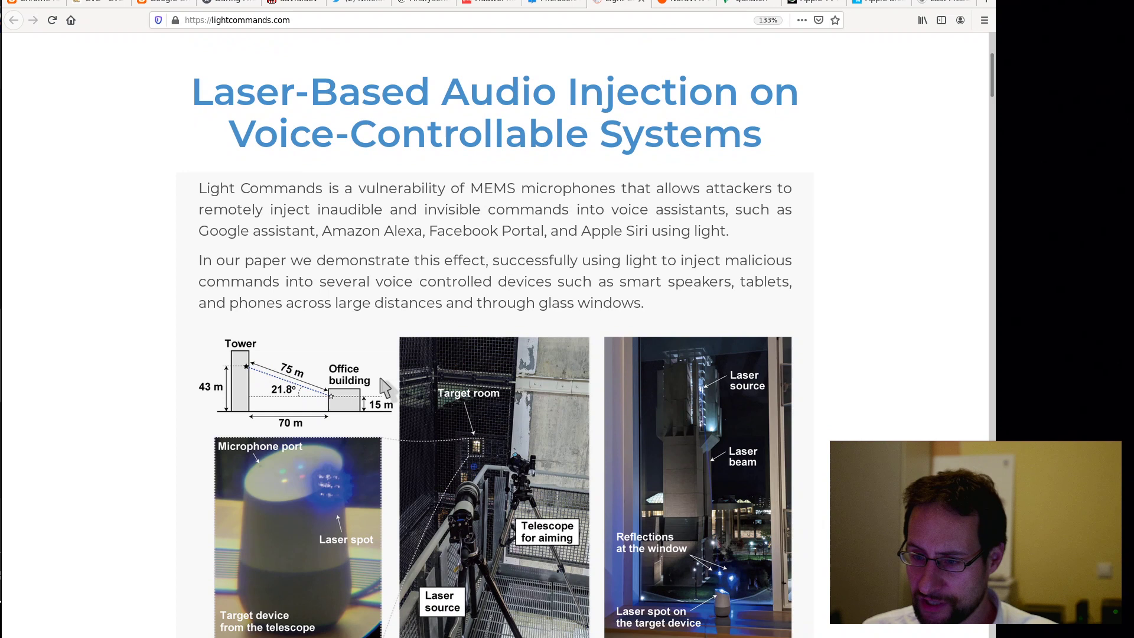
pyautogui.scroll(-3)
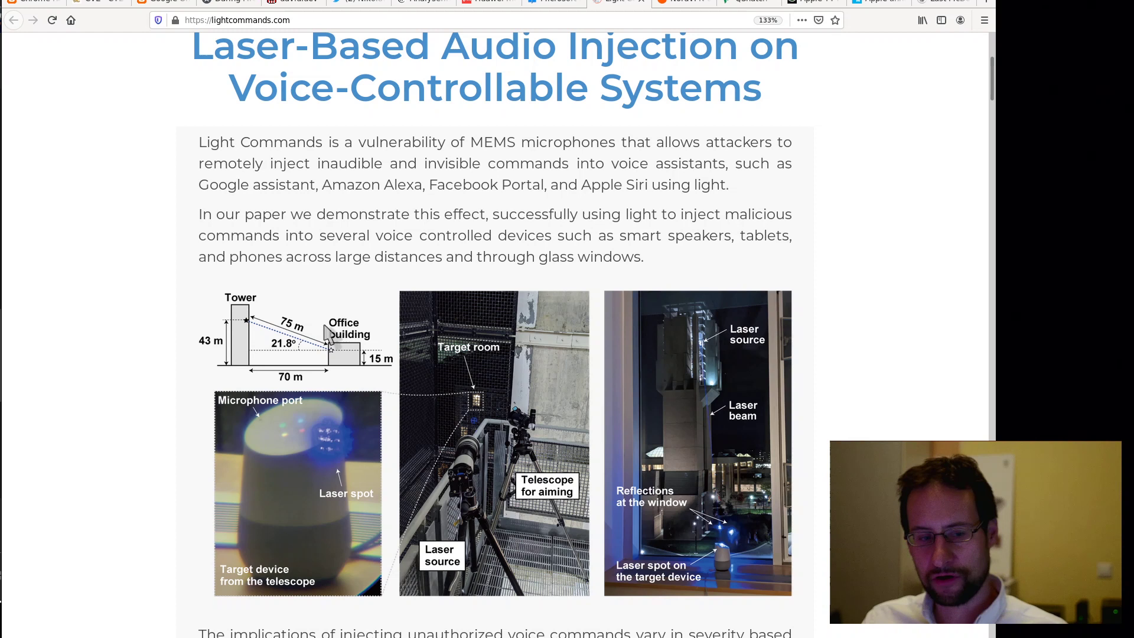
pyautogui.moveTo(524, 401)
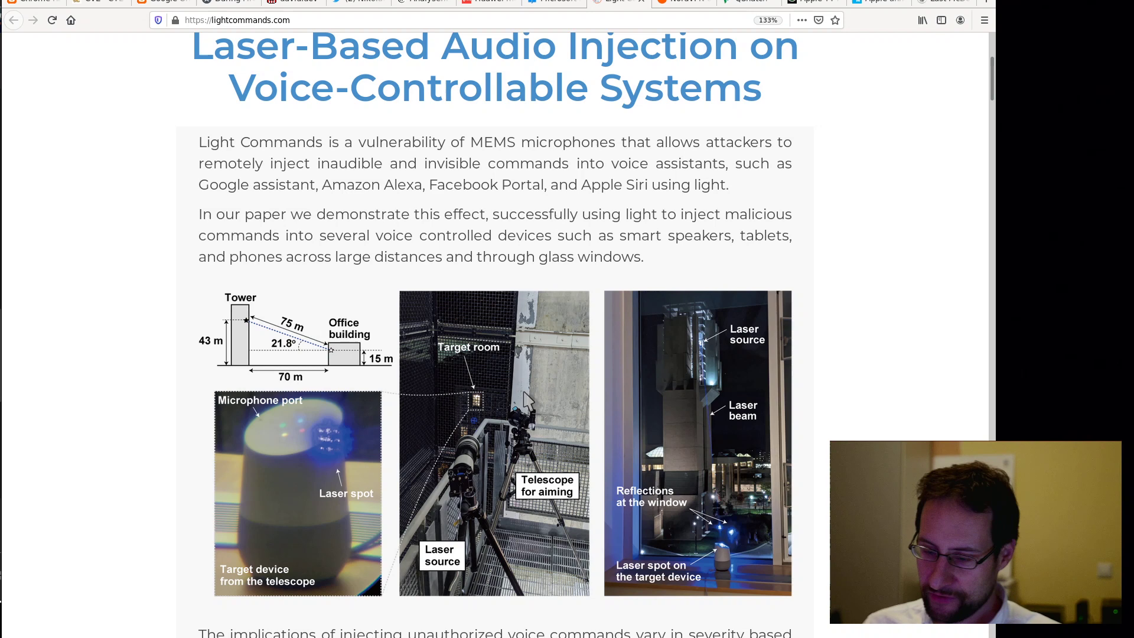
pyautogui.scroll(-3)
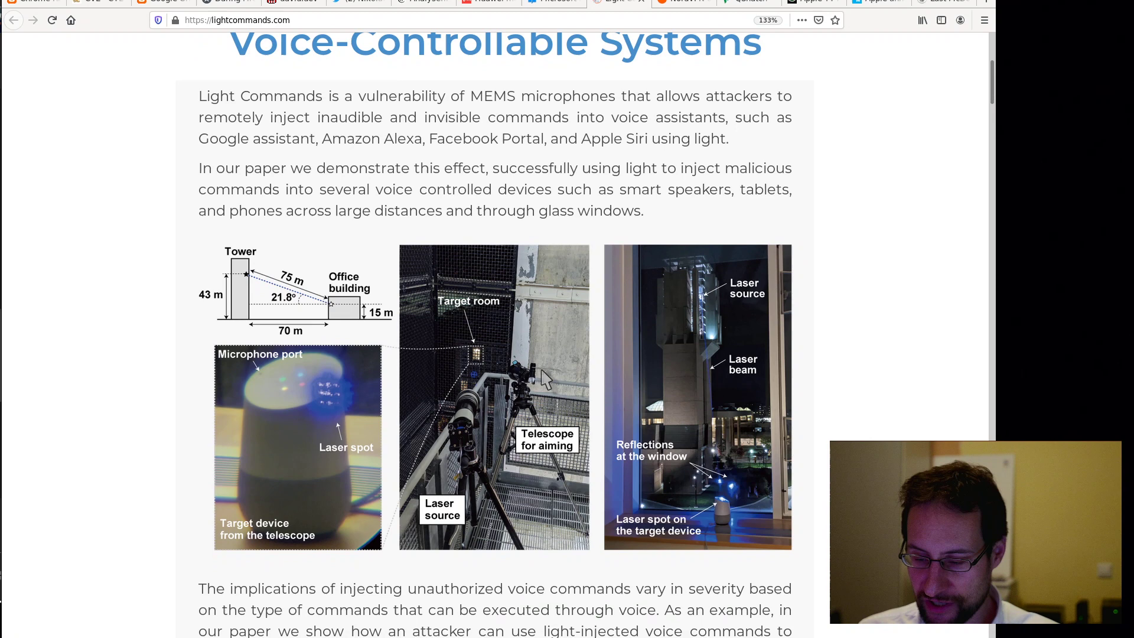
pyautogui.scroll(-3)
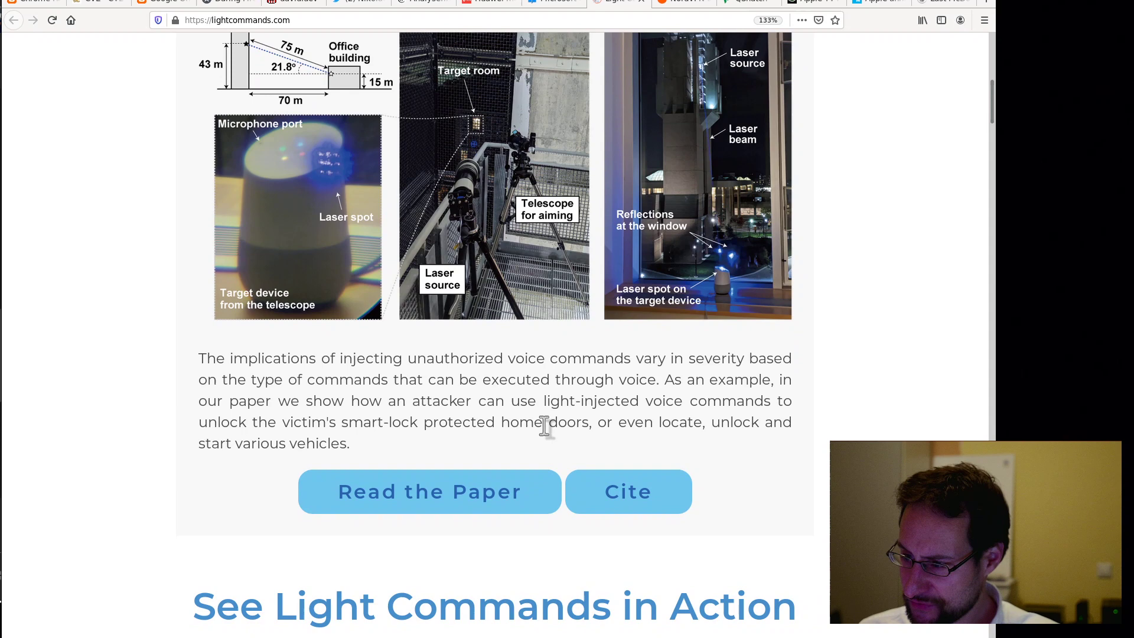
pyautogui.scroll(-3)
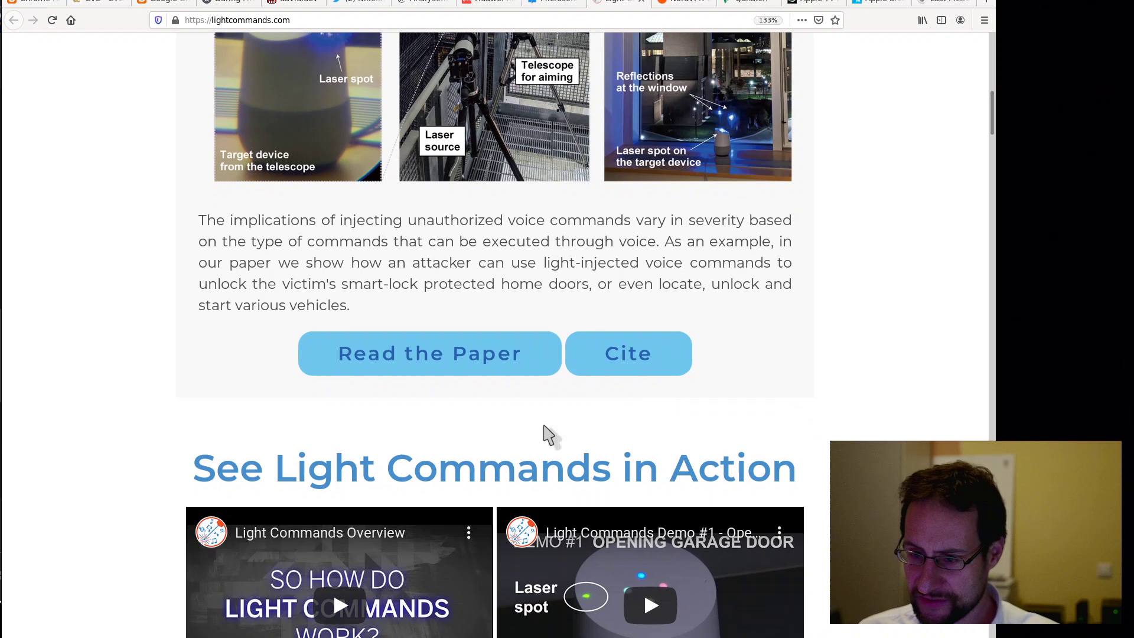
pyautogui.scroll(-3)
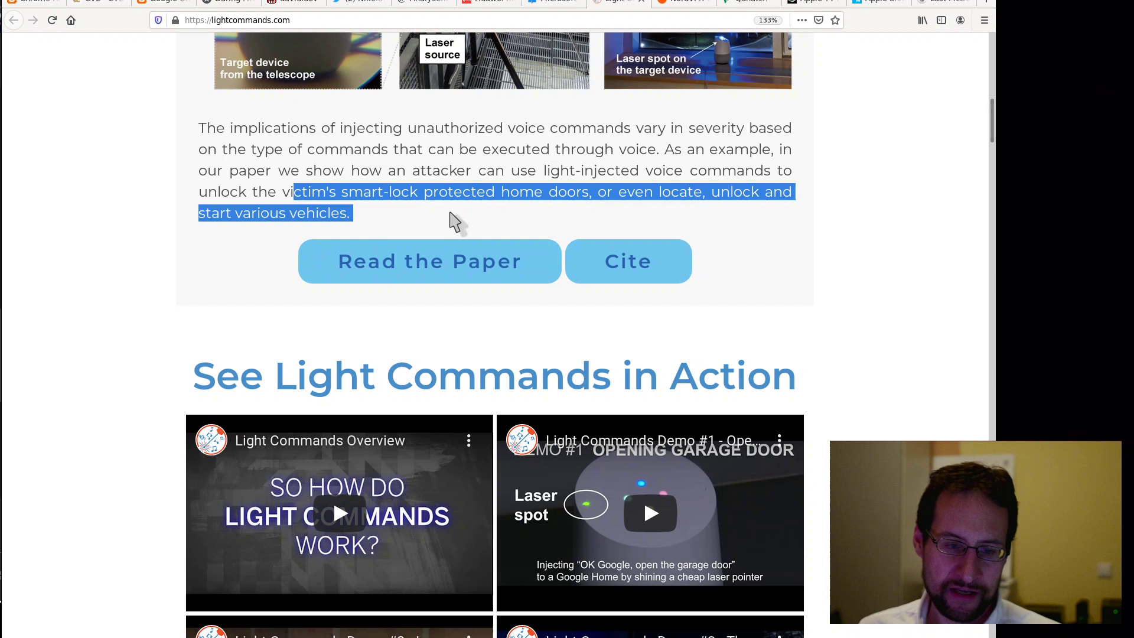
# - Clear the paragraph highlight and scroll past the demo videos to the Team section
pyautogui.click(448, 220)
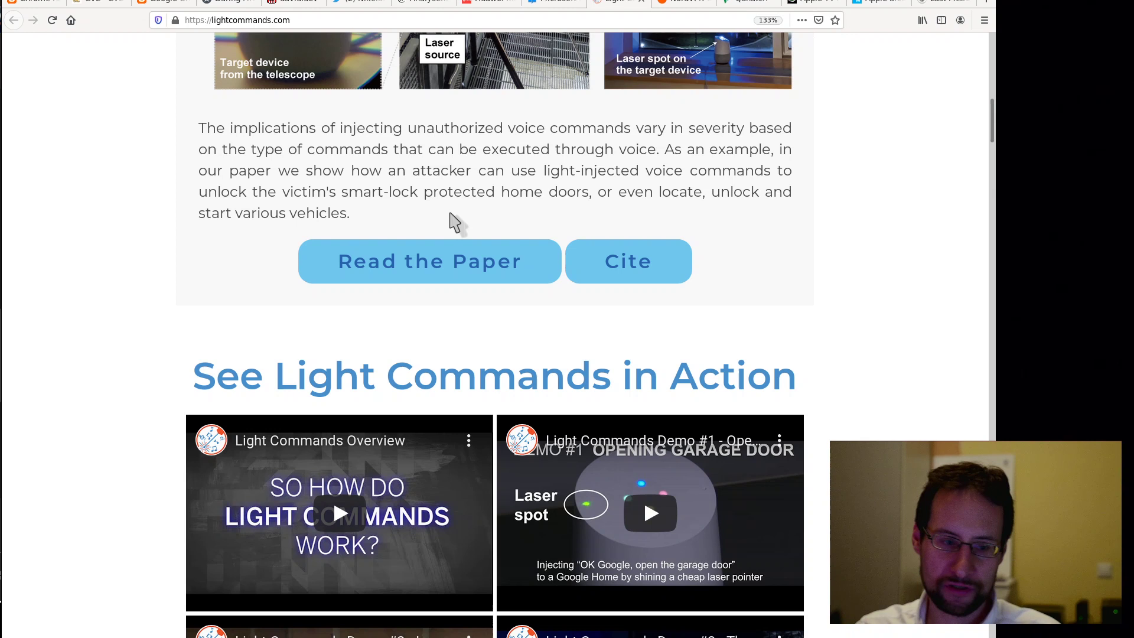
pyautogui.scroll(-3)
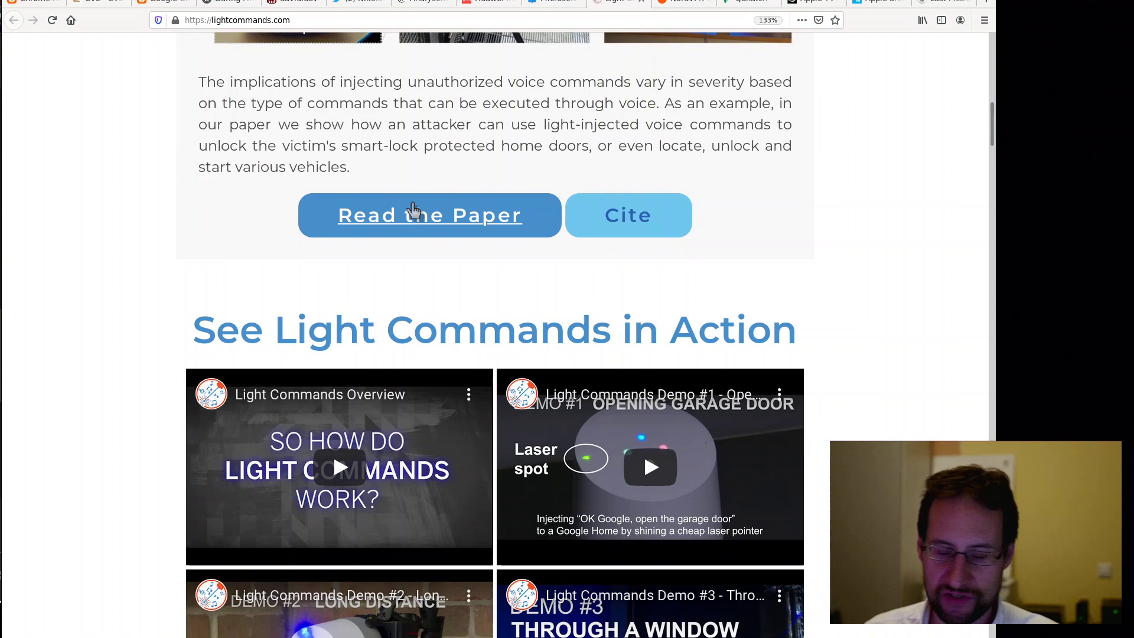
pyautogui.scroll(-3)
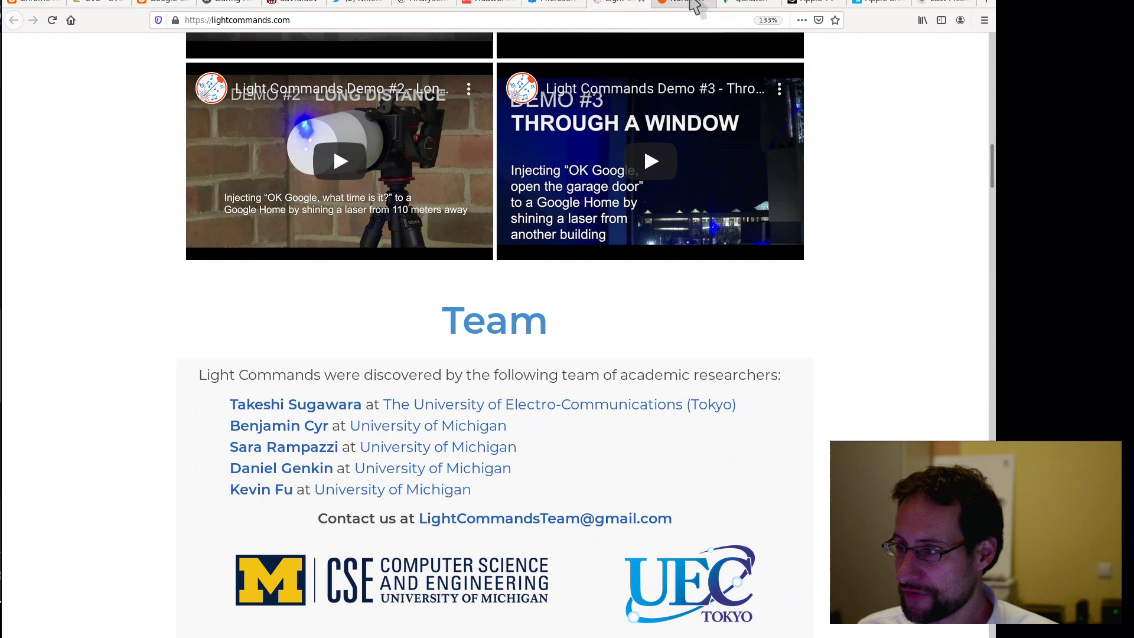
# - Switch to the Ars Technica NordVPN credential-stuffing article and read its opening paragraphs
pyautogui.click(676, 2)
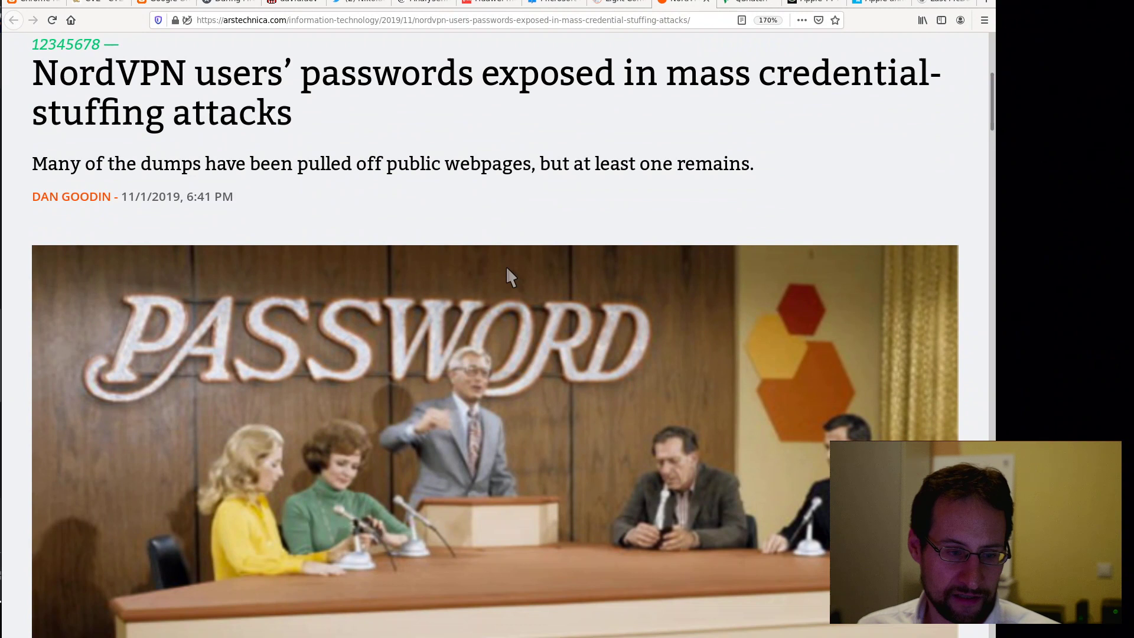
pyautogui.moveTo(547, 233)
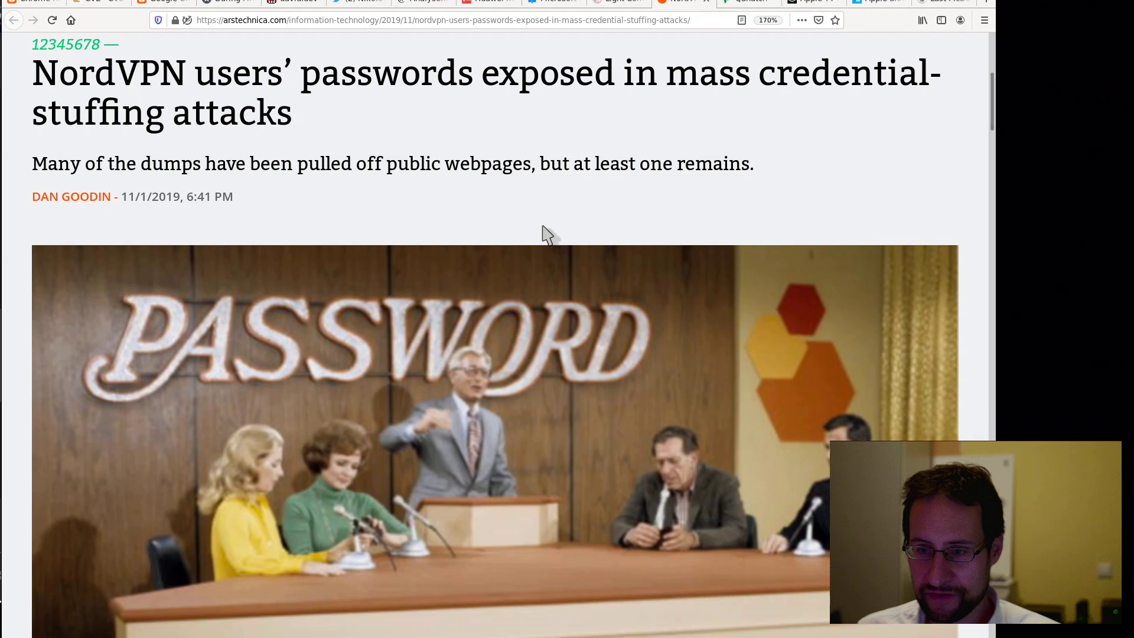
pyautogui.scroll(-3)
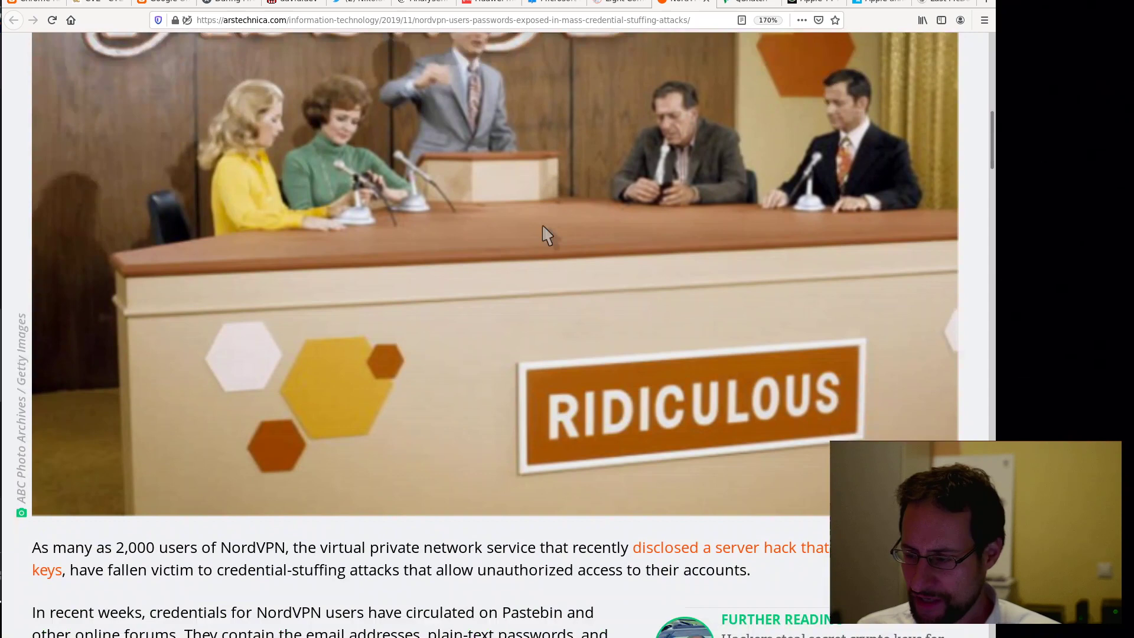
pyautogui.scroll(-3)
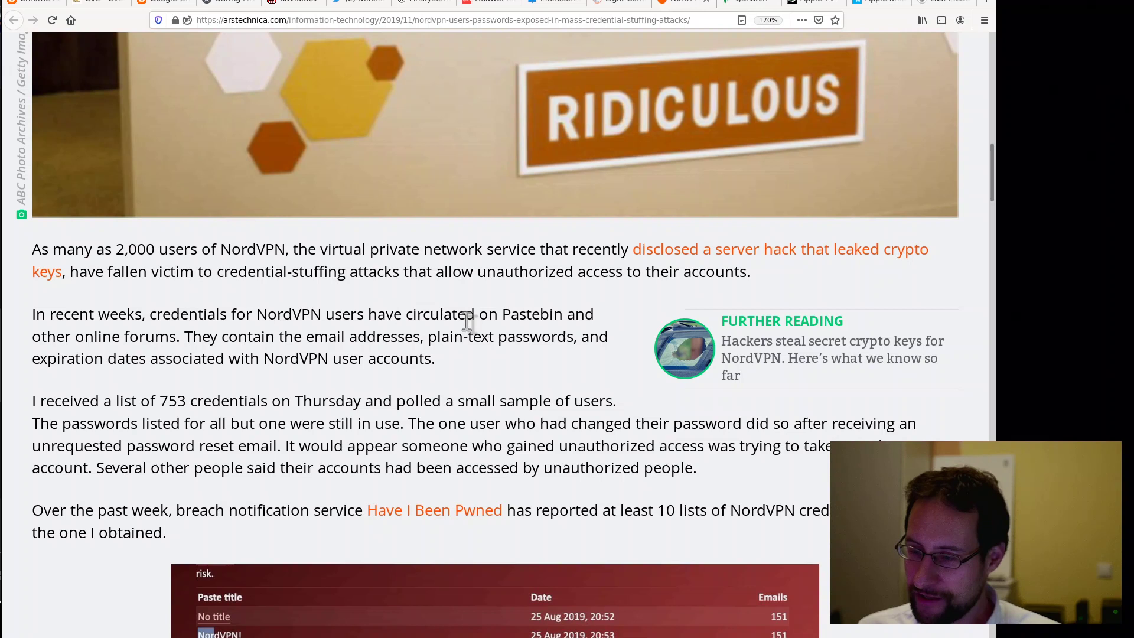
pyautogui.moveTo(737, 260)
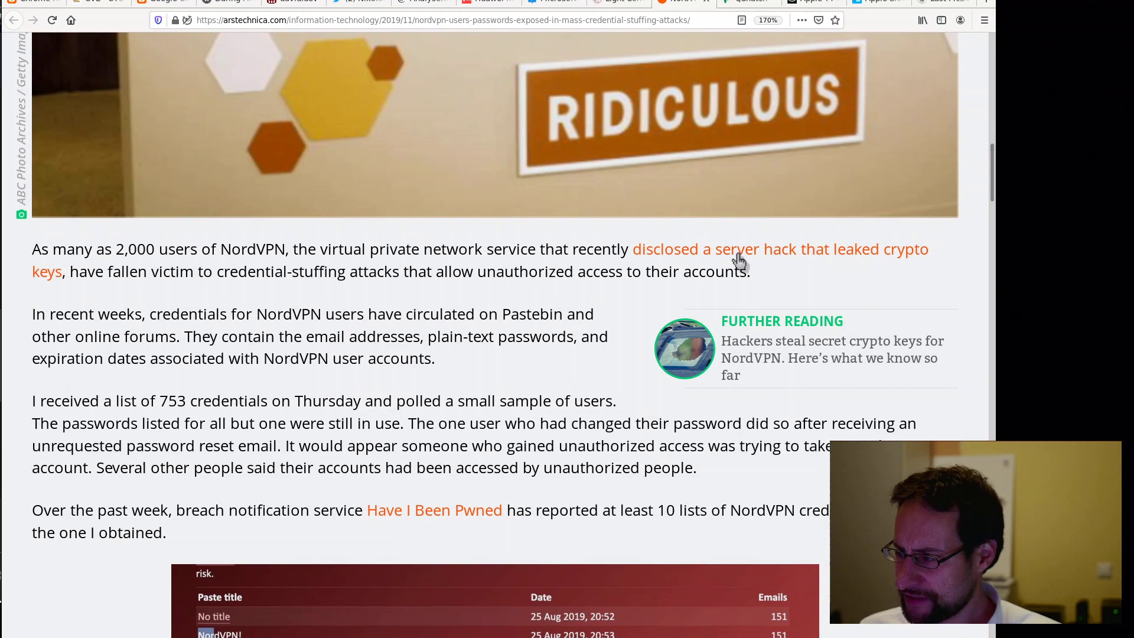
pyautogui.moveTo(312, 392)
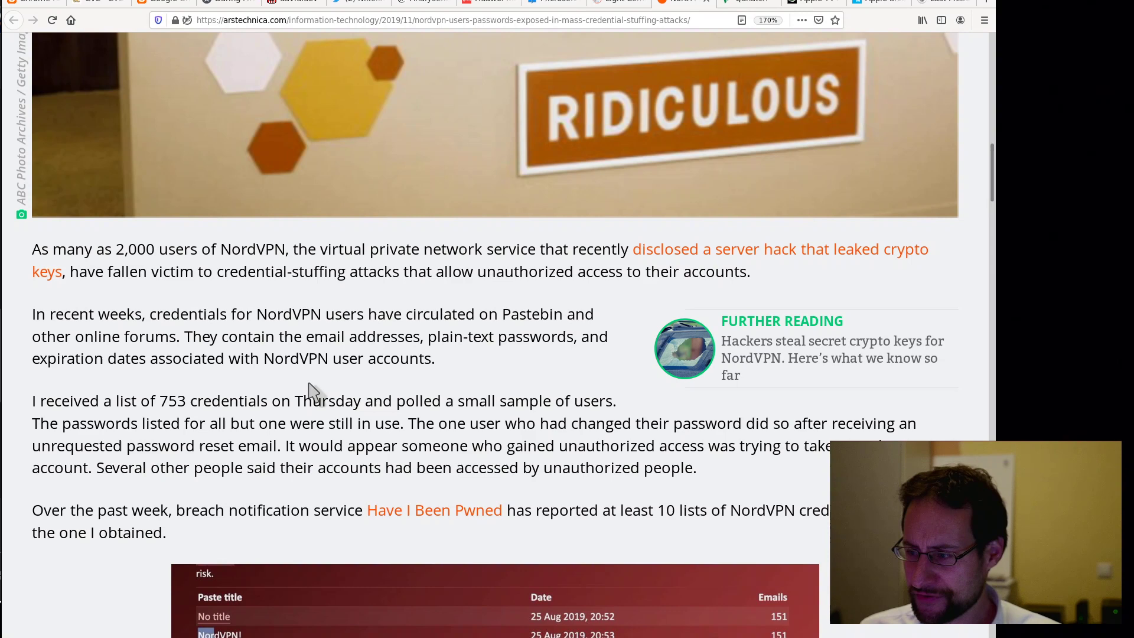
pyautogui.scroll(-3)
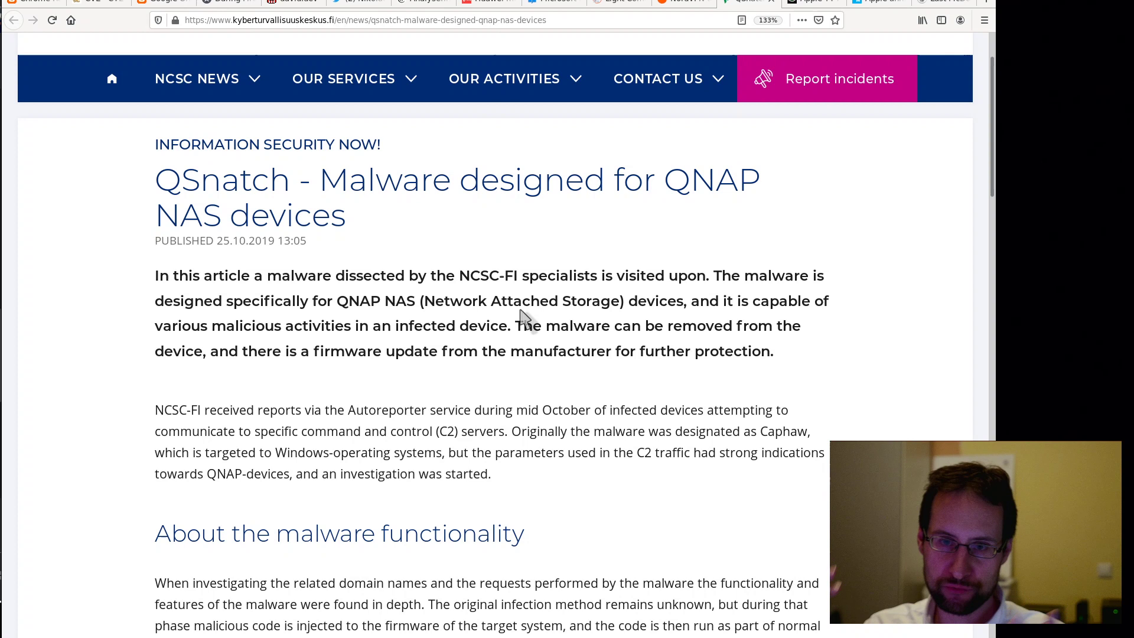
pyautogui.moveTo(525, 318)
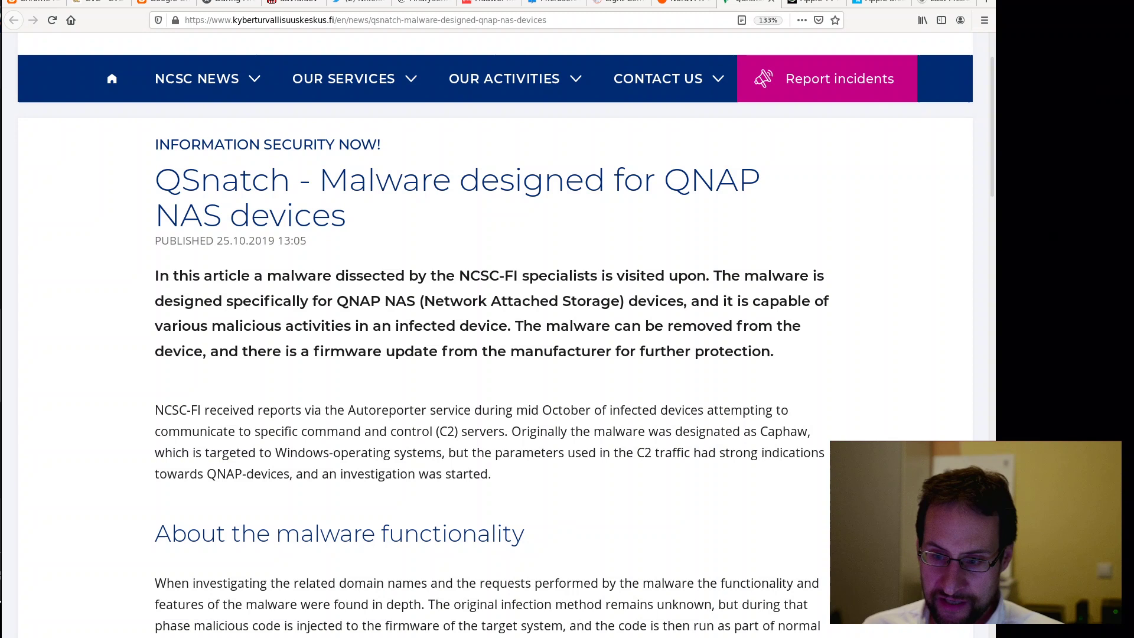
pyautogui.moveTo(496, 319)
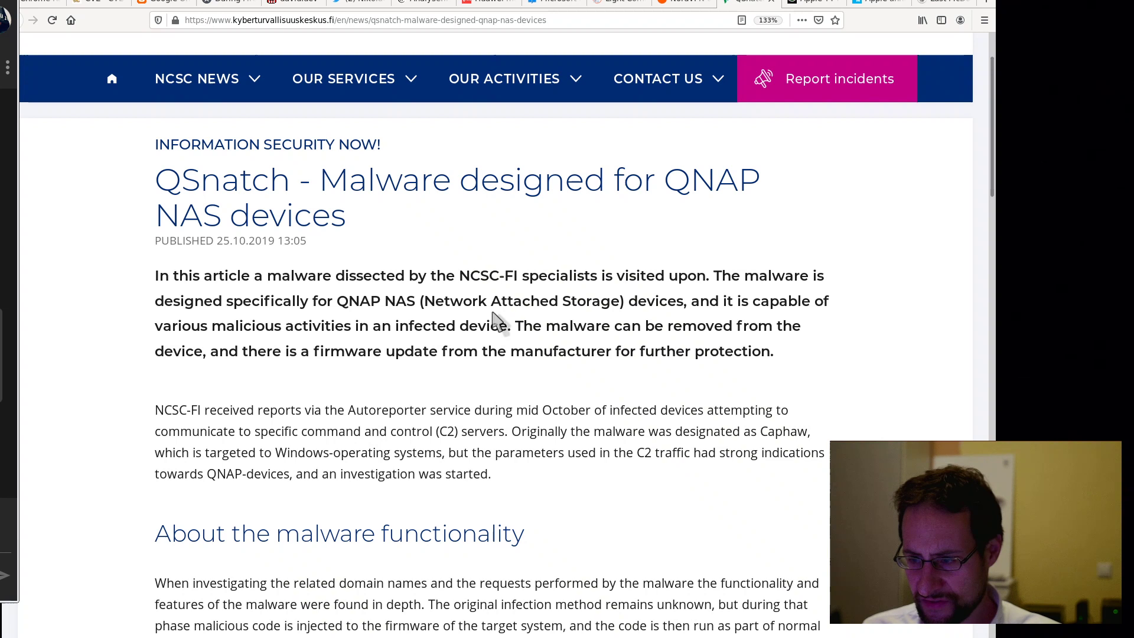
pyautogui.moveTo(599, 305)
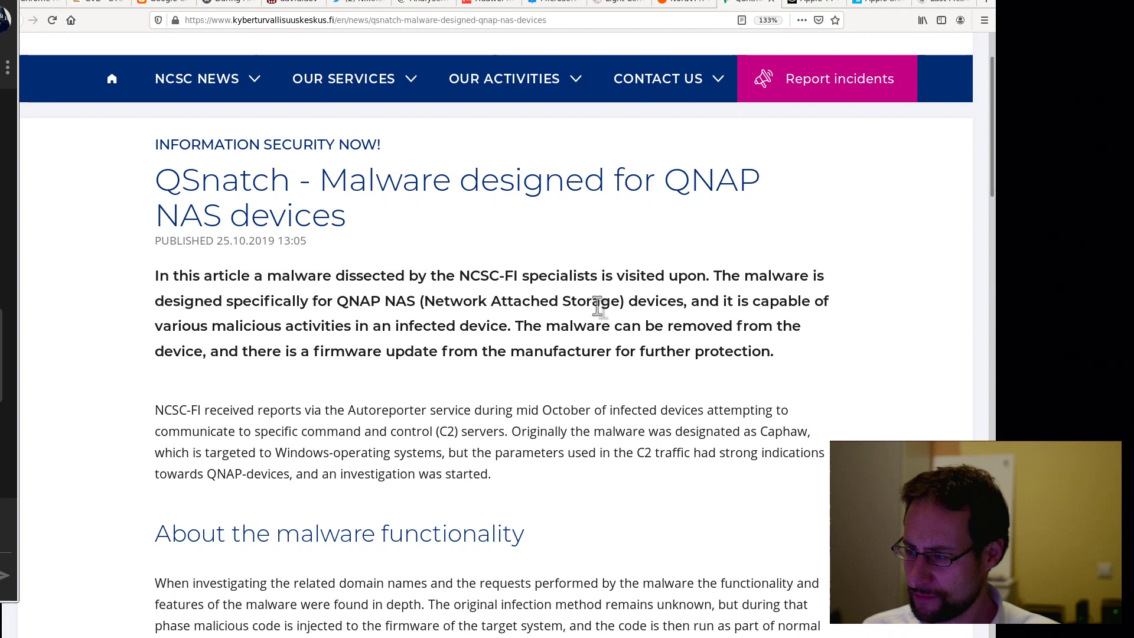
pyautogui.moveTo(584, 393)
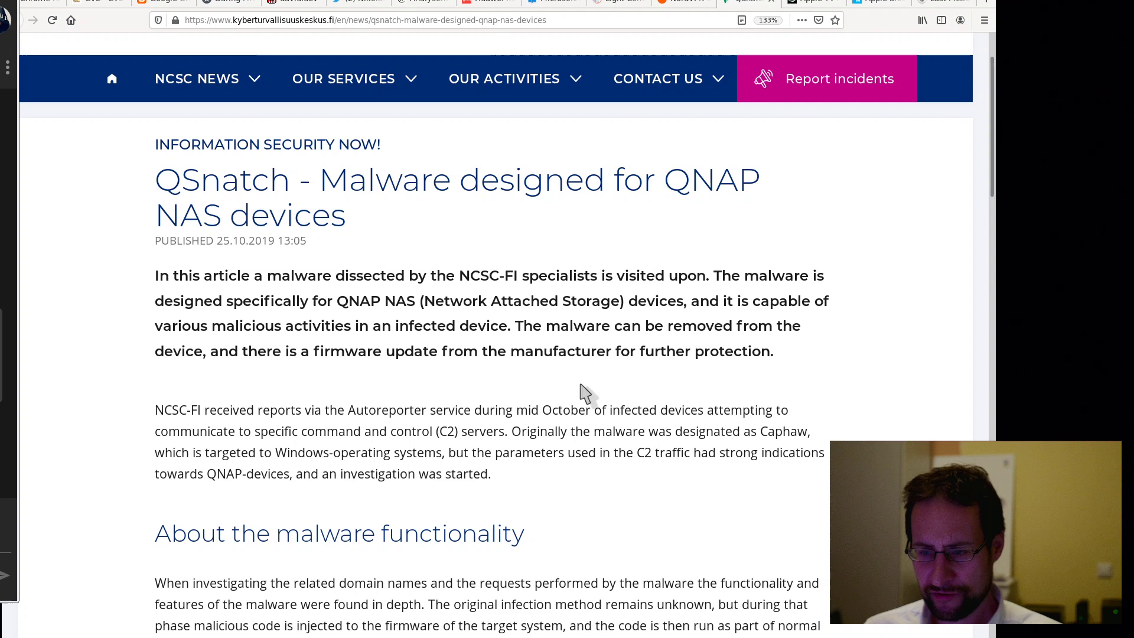
# - Scroll the NCSC-FI QSnatch article down to 'About the malware functionality'
pyautogui.scroll(-3)
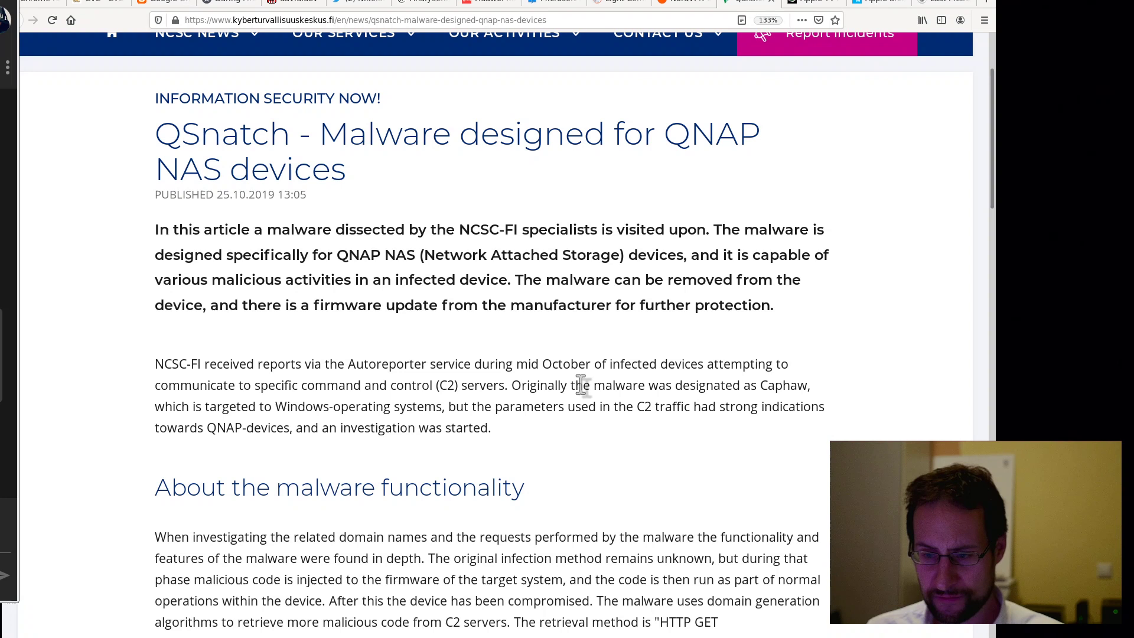
pyautogui.scroll(-3)
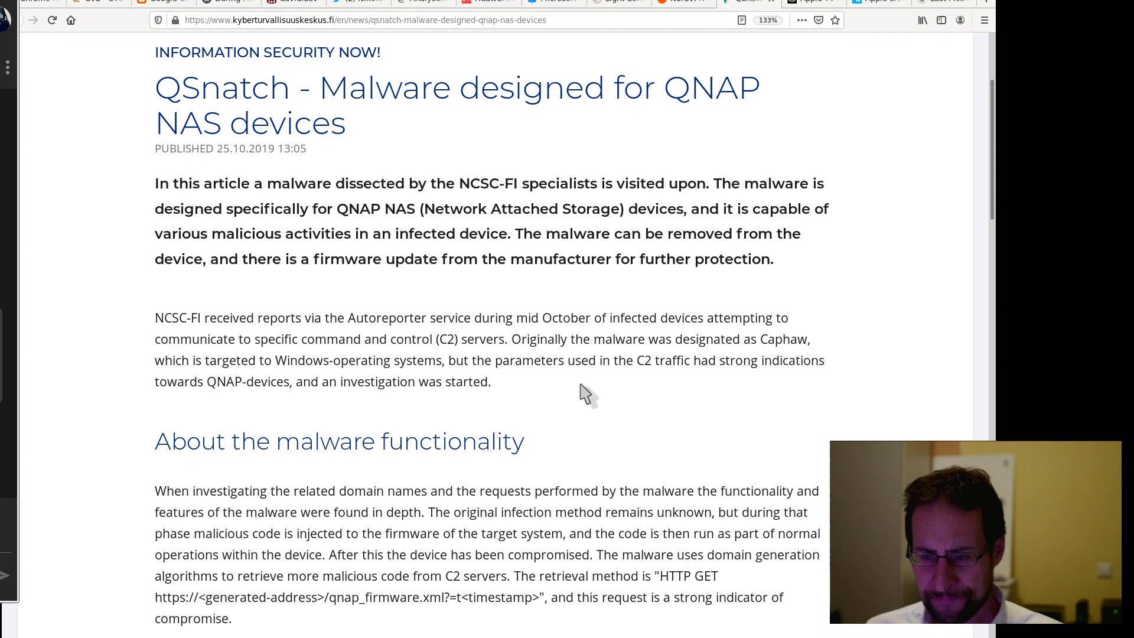
pyautogui.scroll(-3)
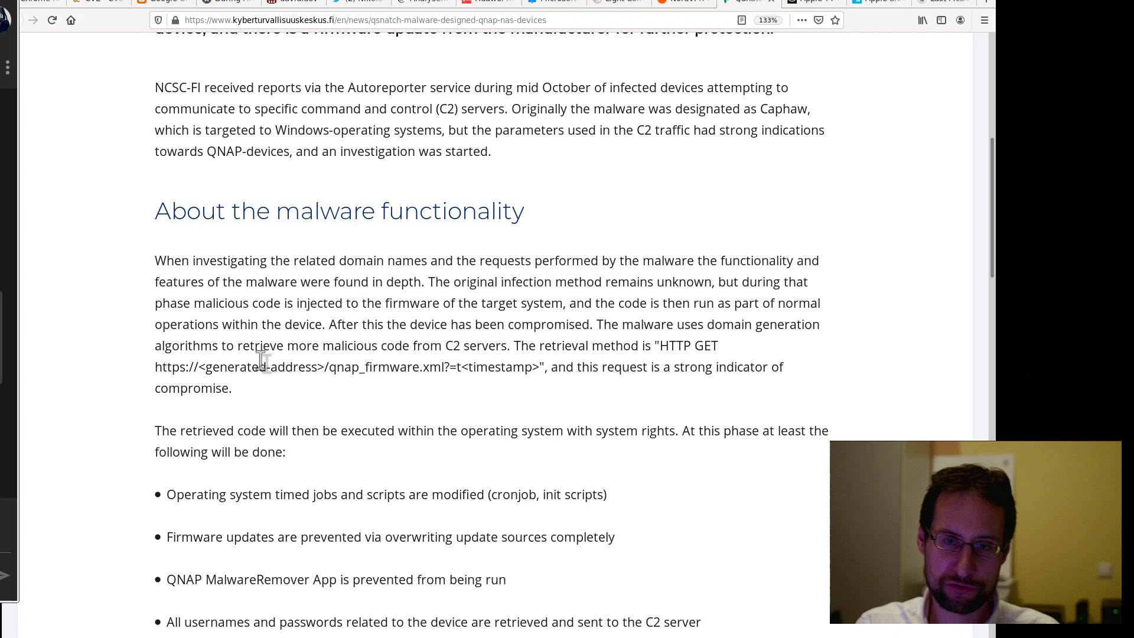
pyautogui.moveTo(824, 6)
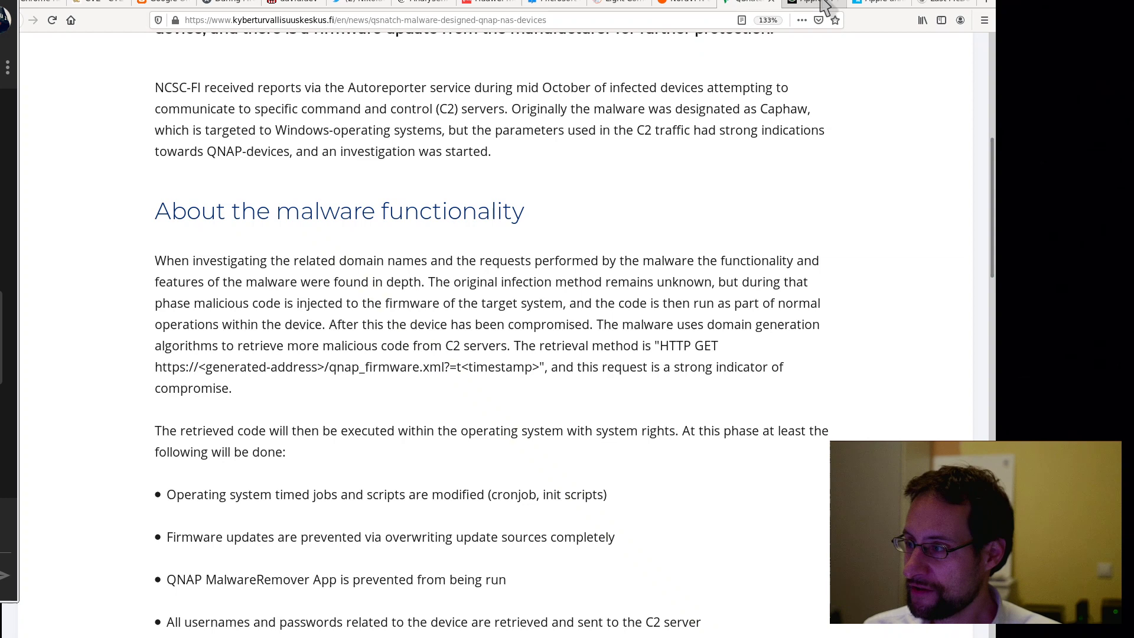
# - Switch to golem.de's Apple TV+ review and read through its opening paragraphs
pyautogui.click(810, 3)
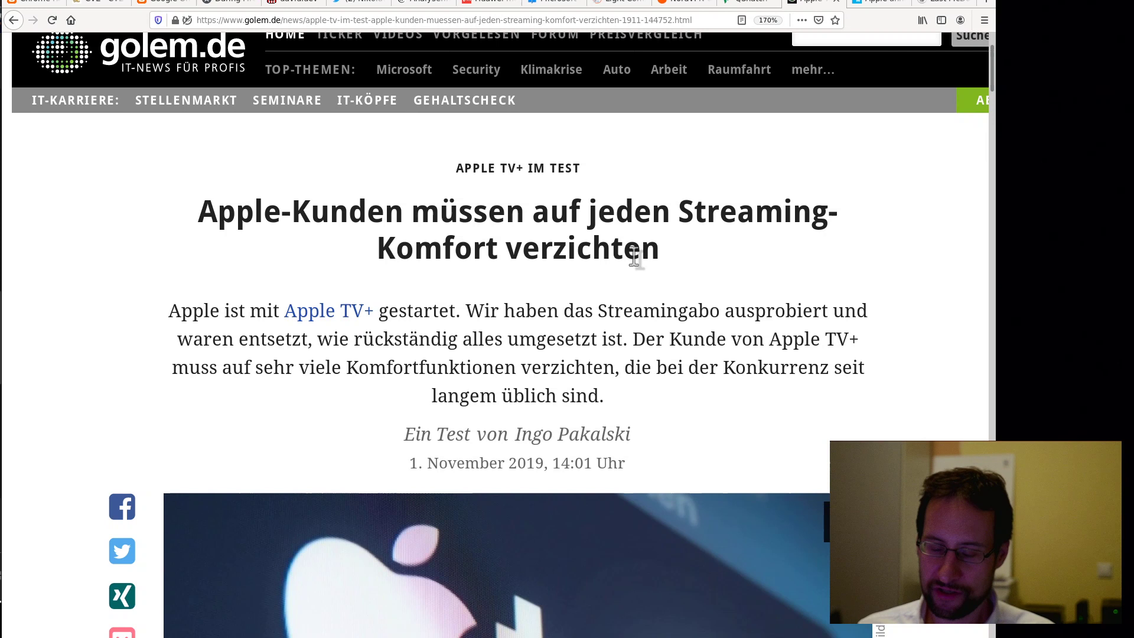
pyautogui.scroll(-3)
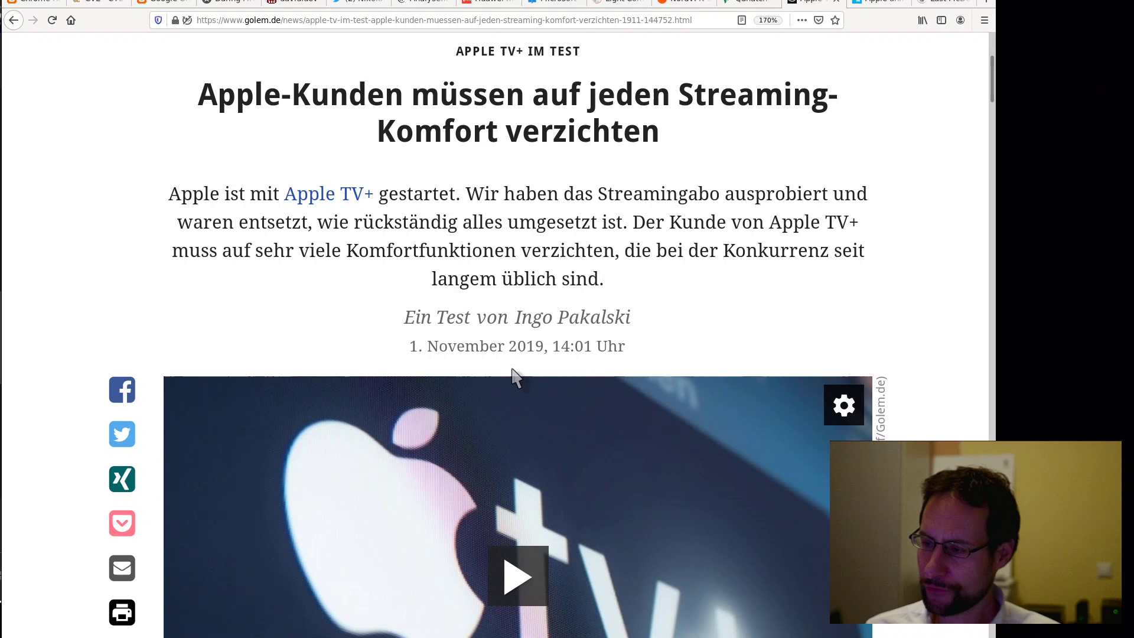
pyautogui.scroll(-3)
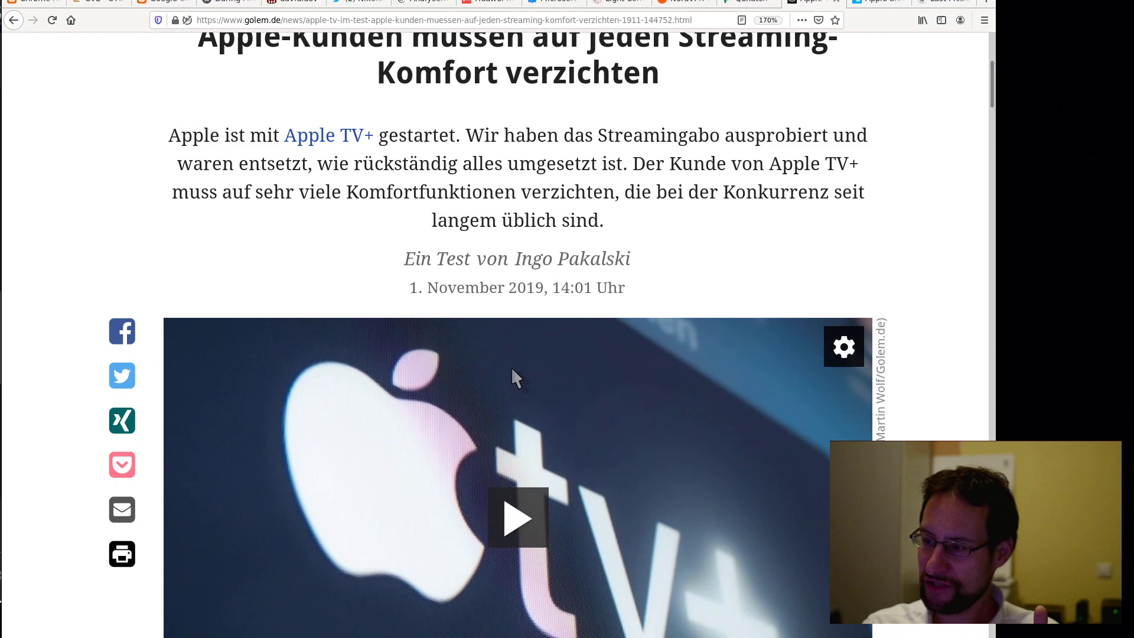
pyautogui.scroll(-3)
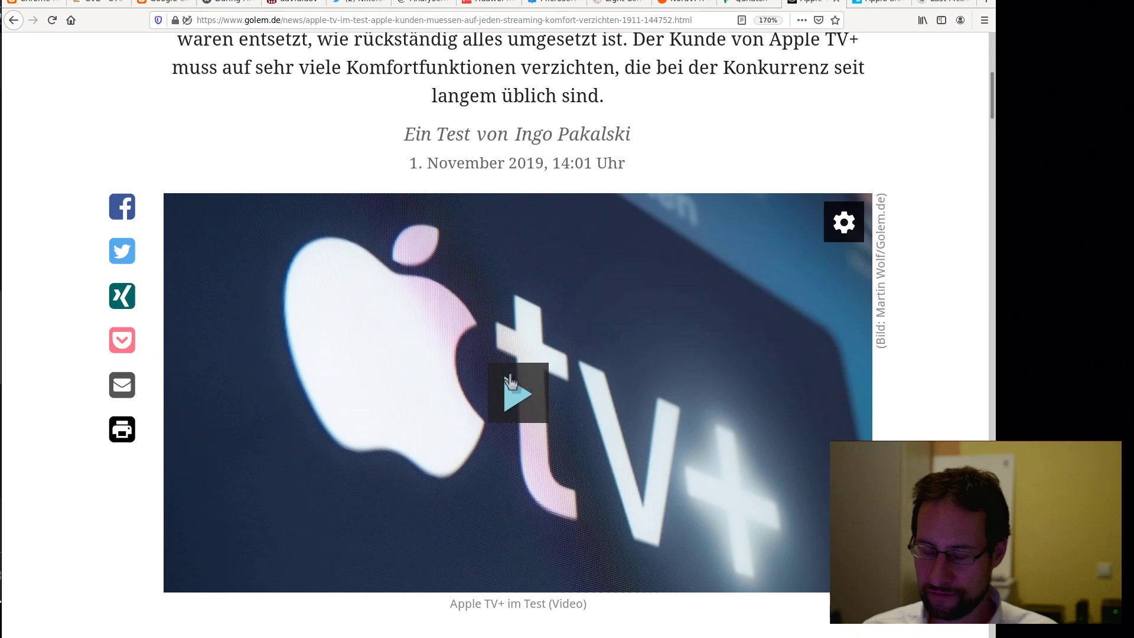
pyautogui.scroll(-3)
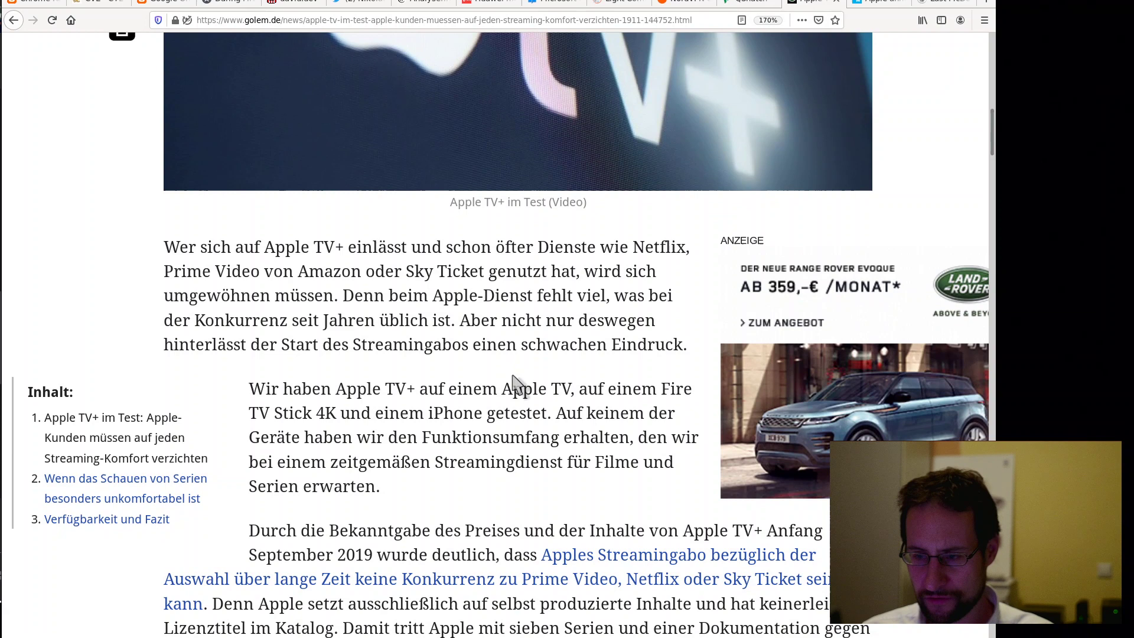
pyautogui.scroll(-3)
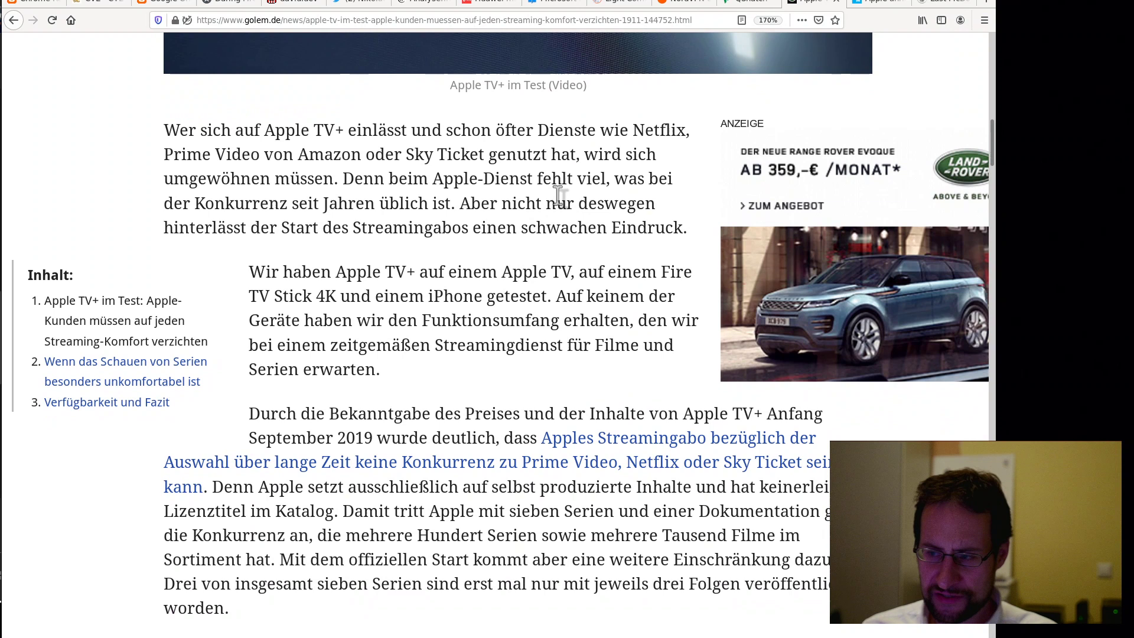
pyautogui.scroll(-3)
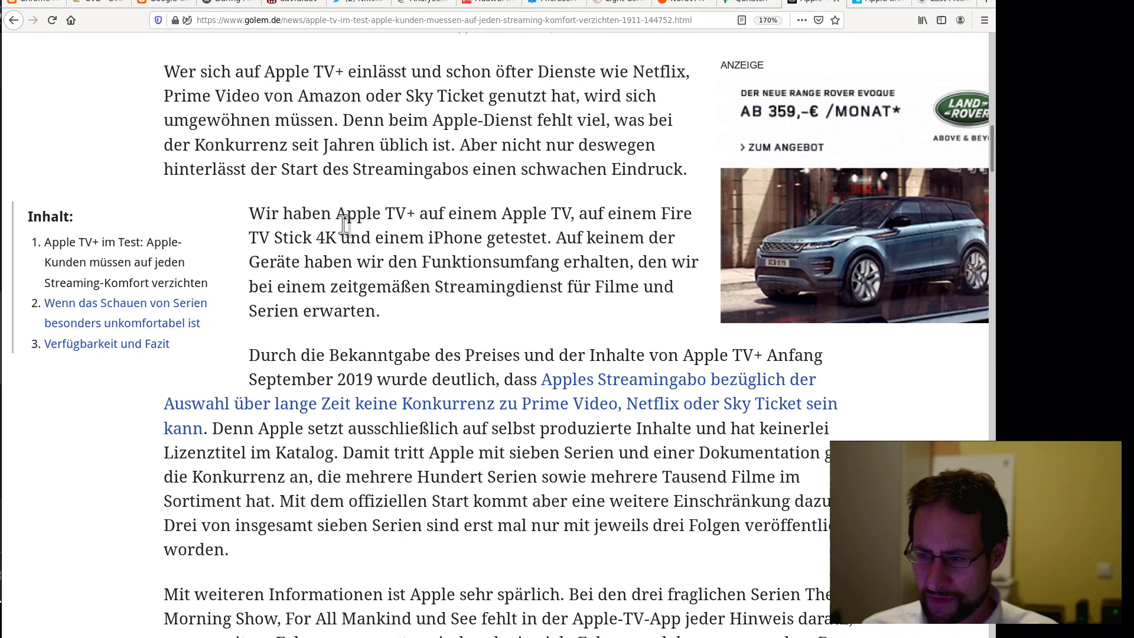
pyautogui.scroll(-3)
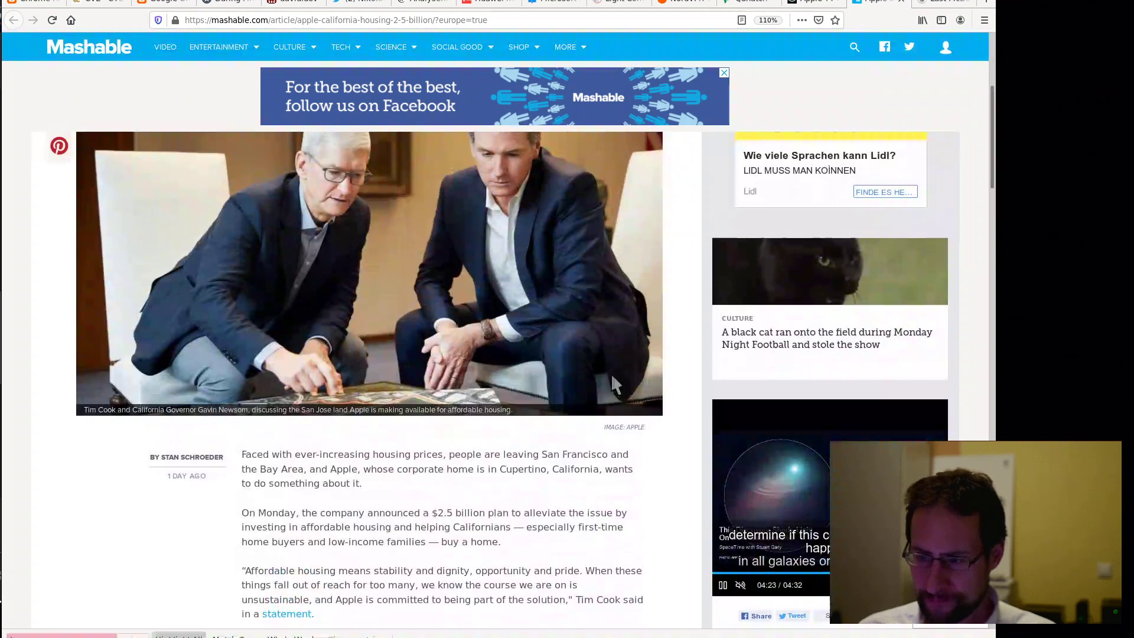
# - View the Mashable Apple housing article at its headline, then scroll down again
pyautogui.scroll(3)
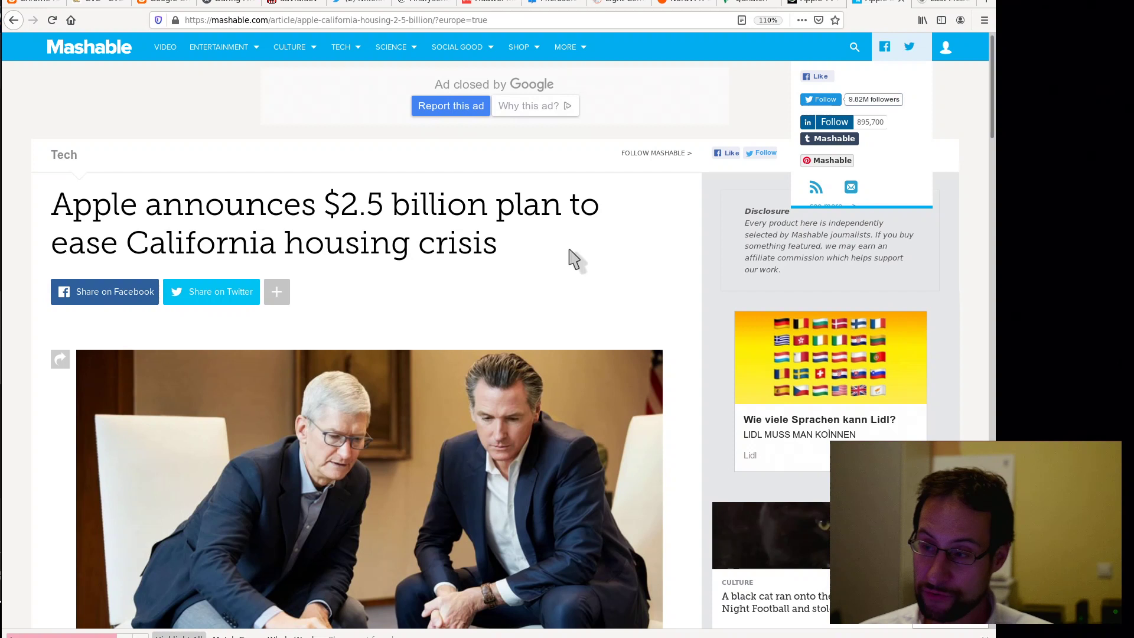
pyautogui.scroll(-3)
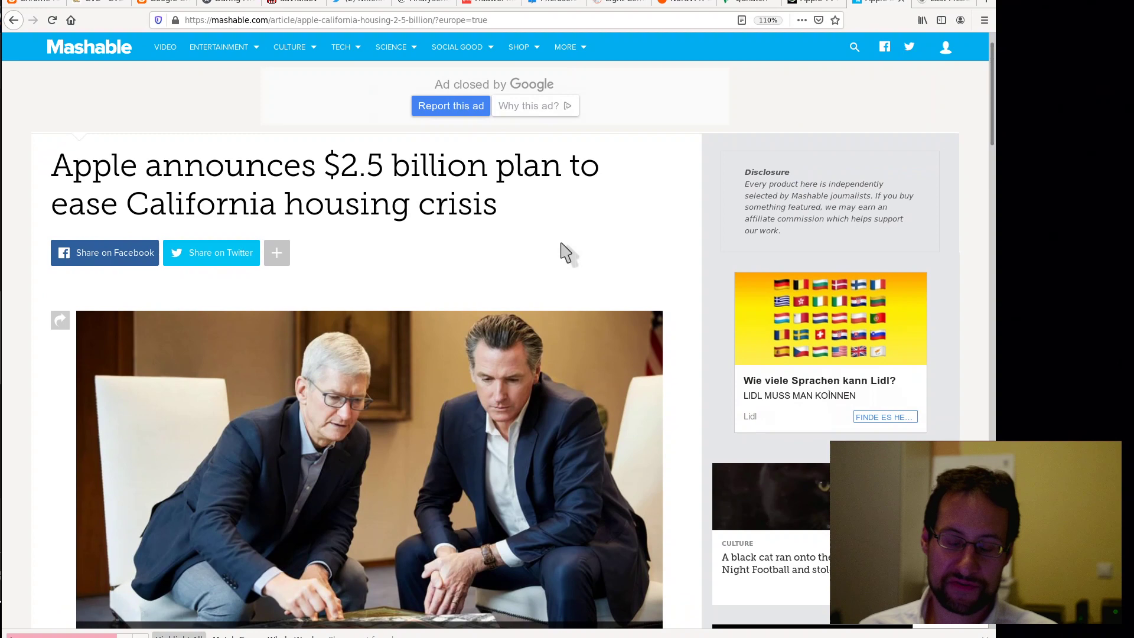
pyautogui.scroll(-3)
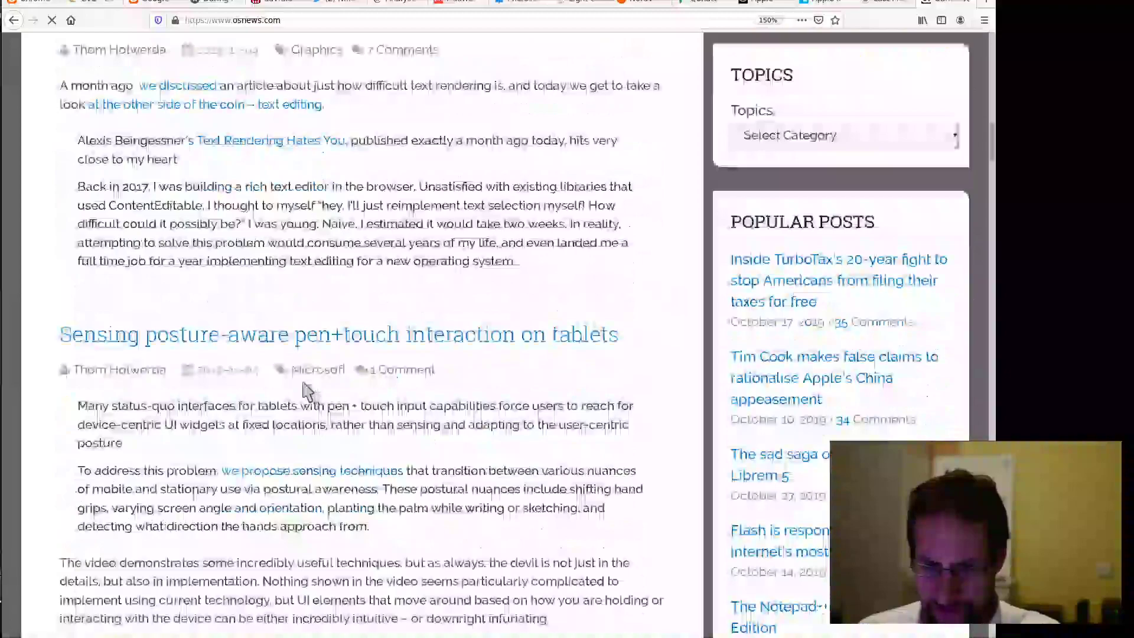
# - Scroll briefly down the OSnews front page showing the pen+touch tablet post
pyautogui.scroll(-3)
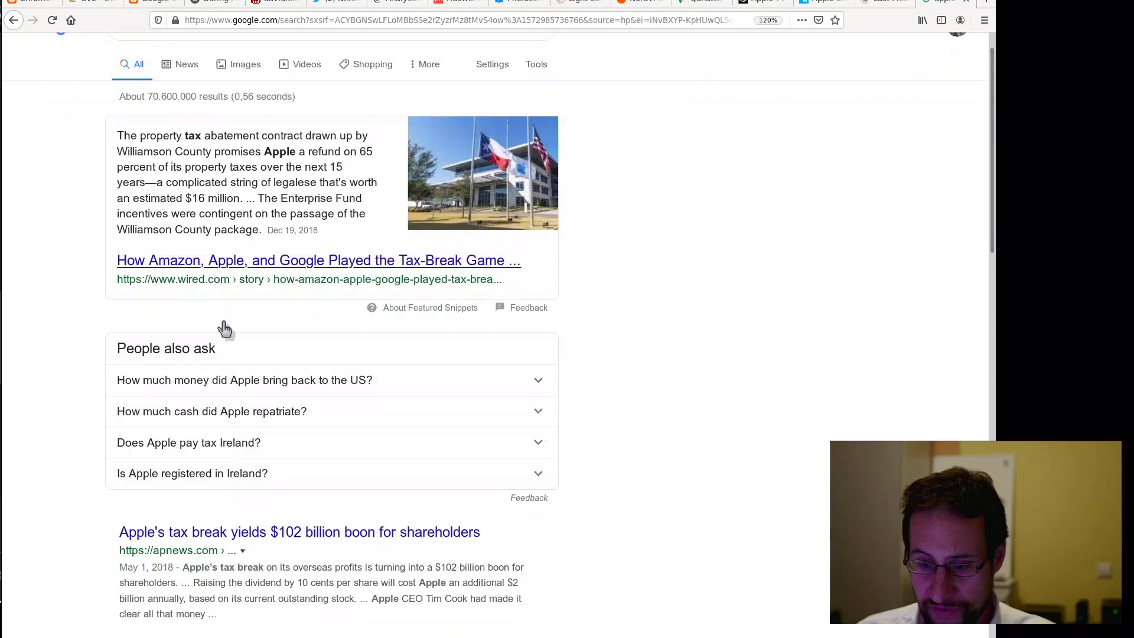
# - Scroll the 'apple tax break' Google results to the related searches, clicking near Cult of Mac
pyautogui.scroll(-3)
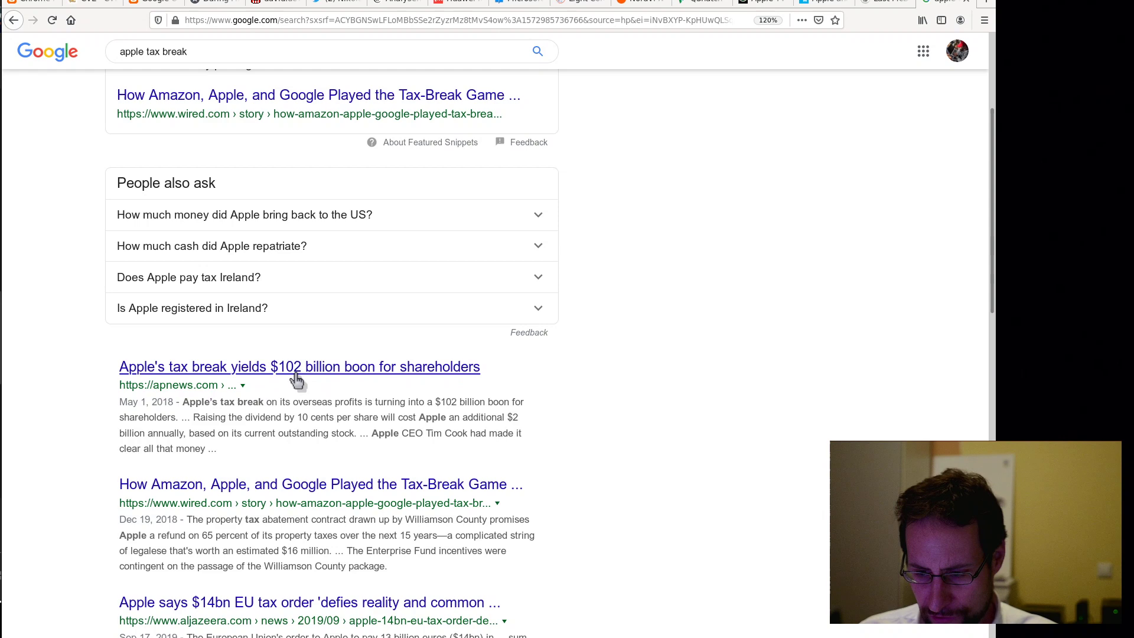
pyautogui.scroll(-3)
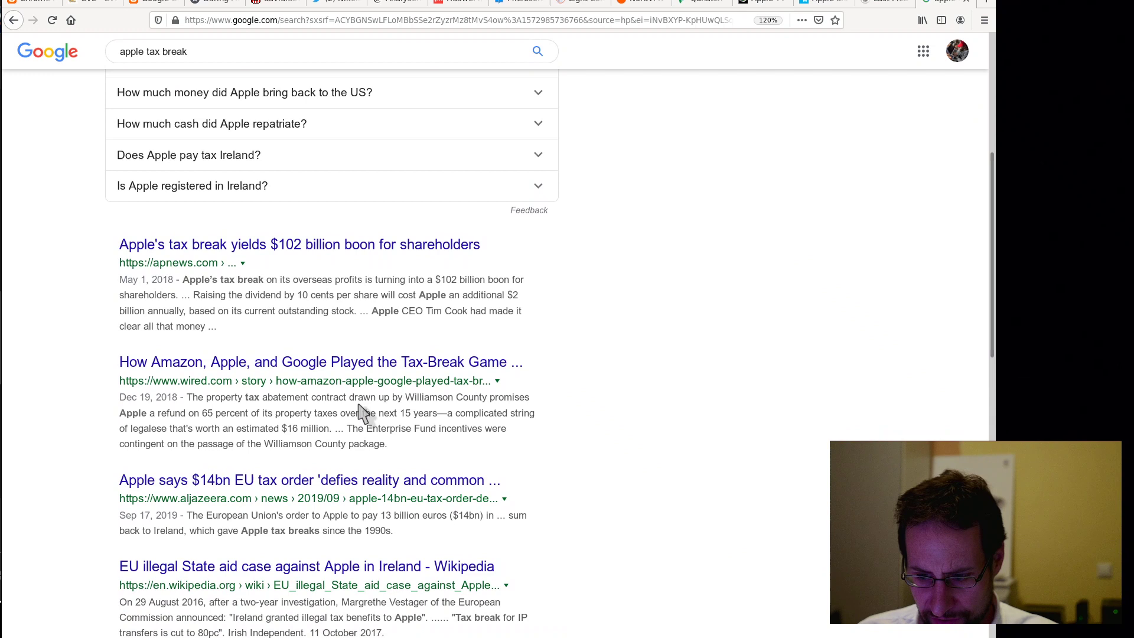
pyautogui.scroll(-3)
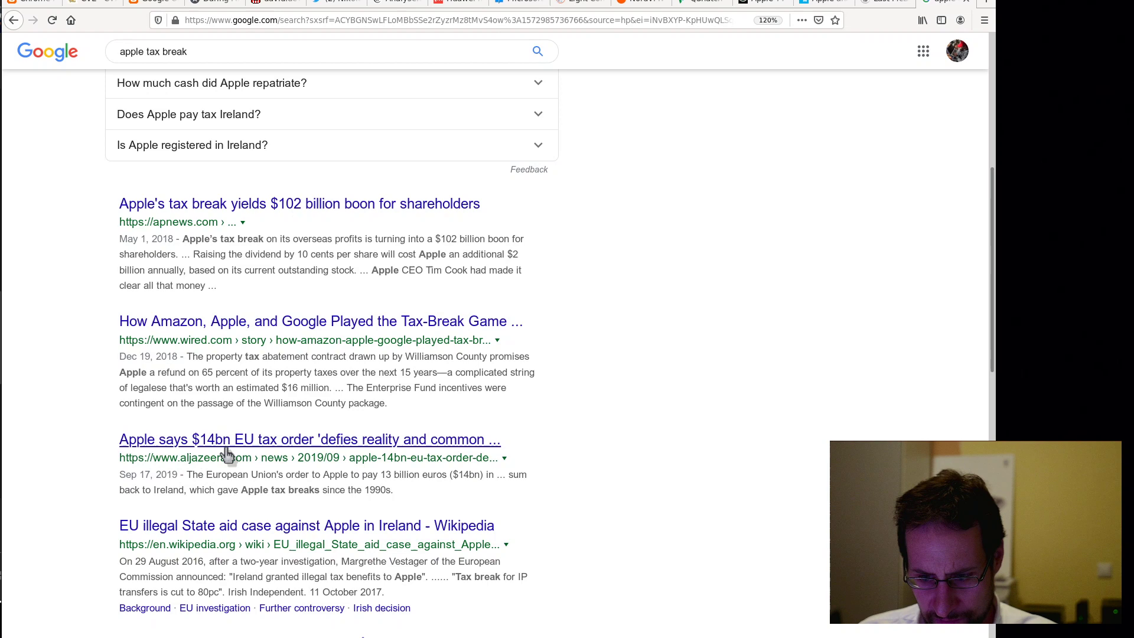
pyautogui.scroll(-3)
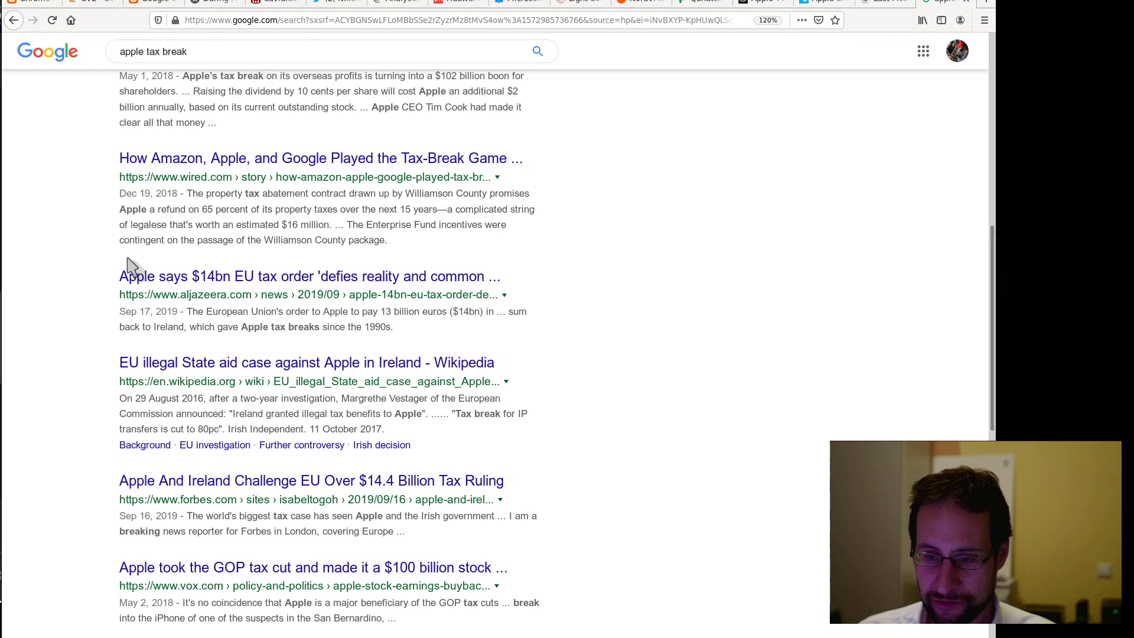
pyautogui.moveTo(603, 364)
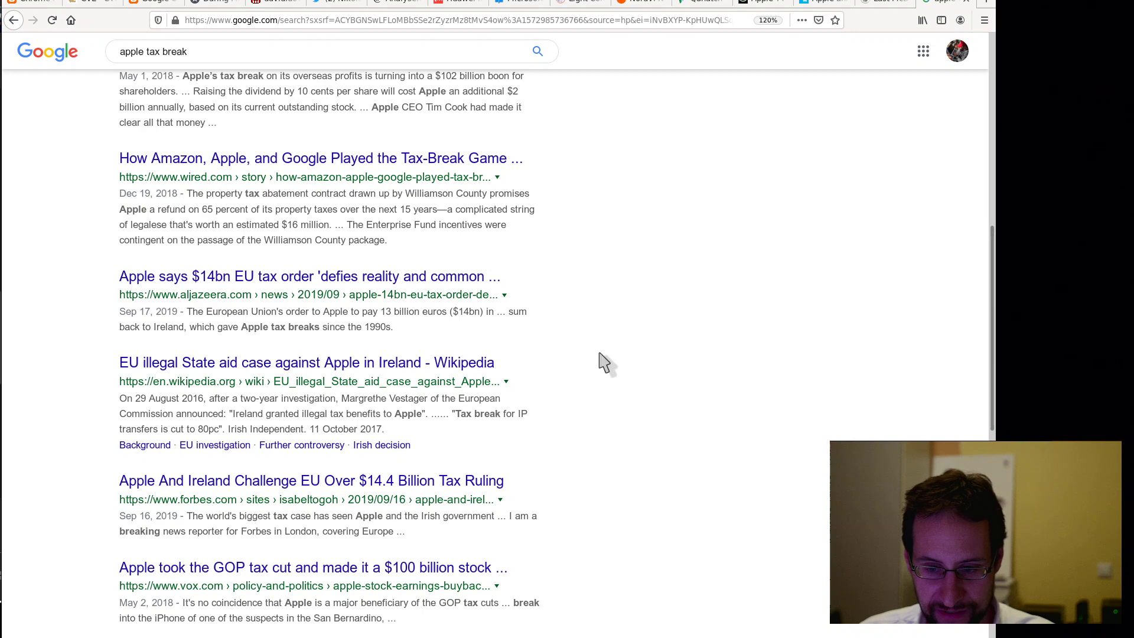
pyautogui.scroll(-3)
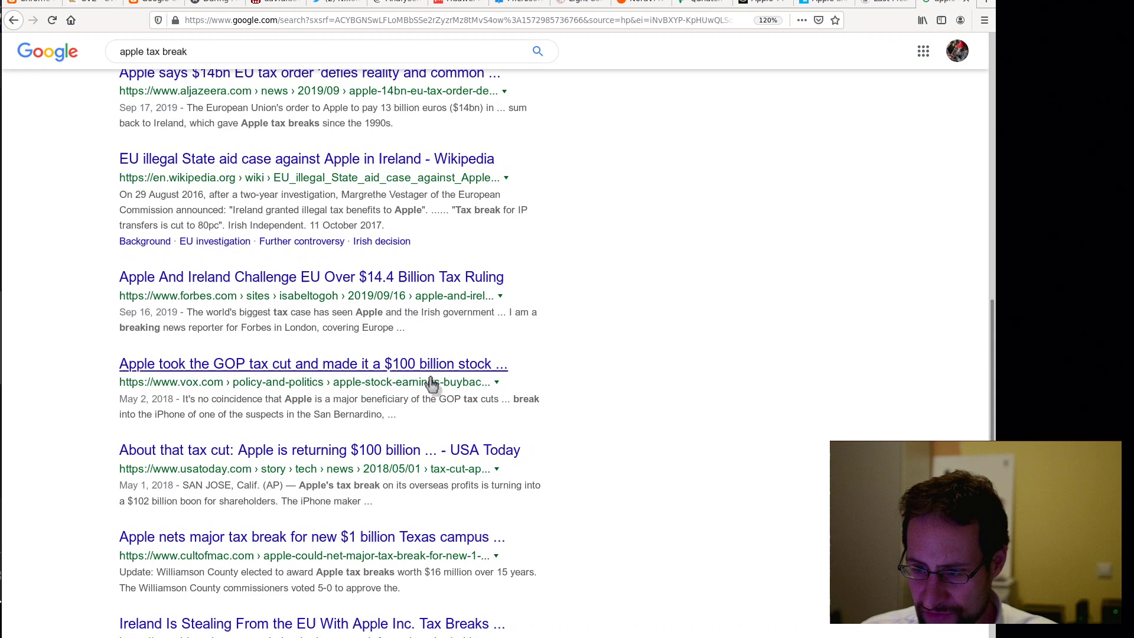
pyautogui.scroll(-3)
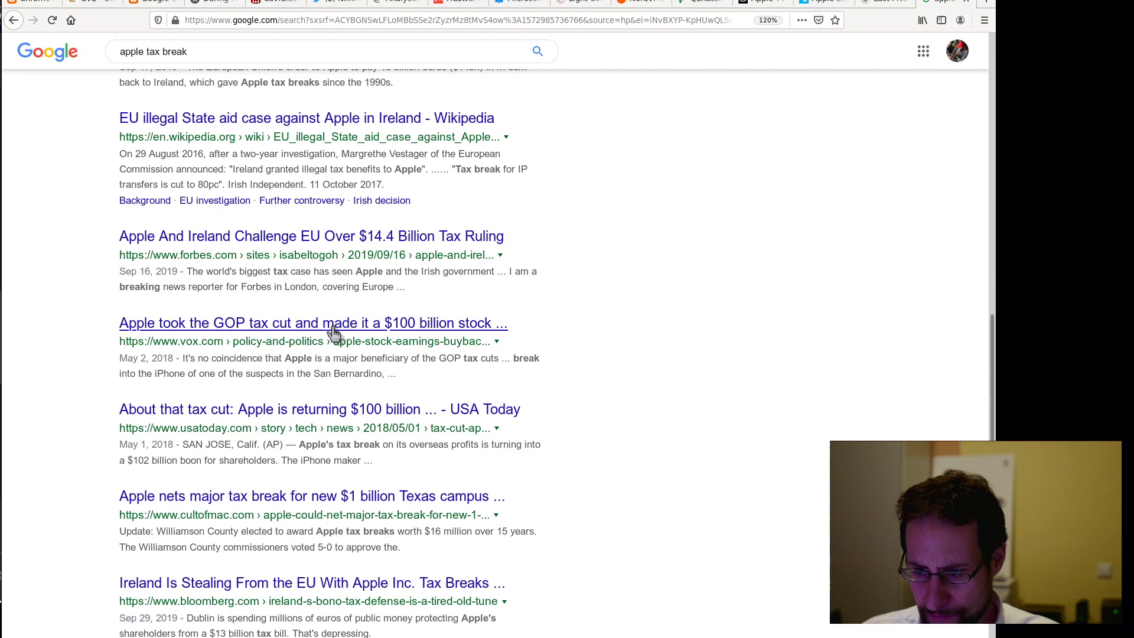
pyautogui.scroll(-3)
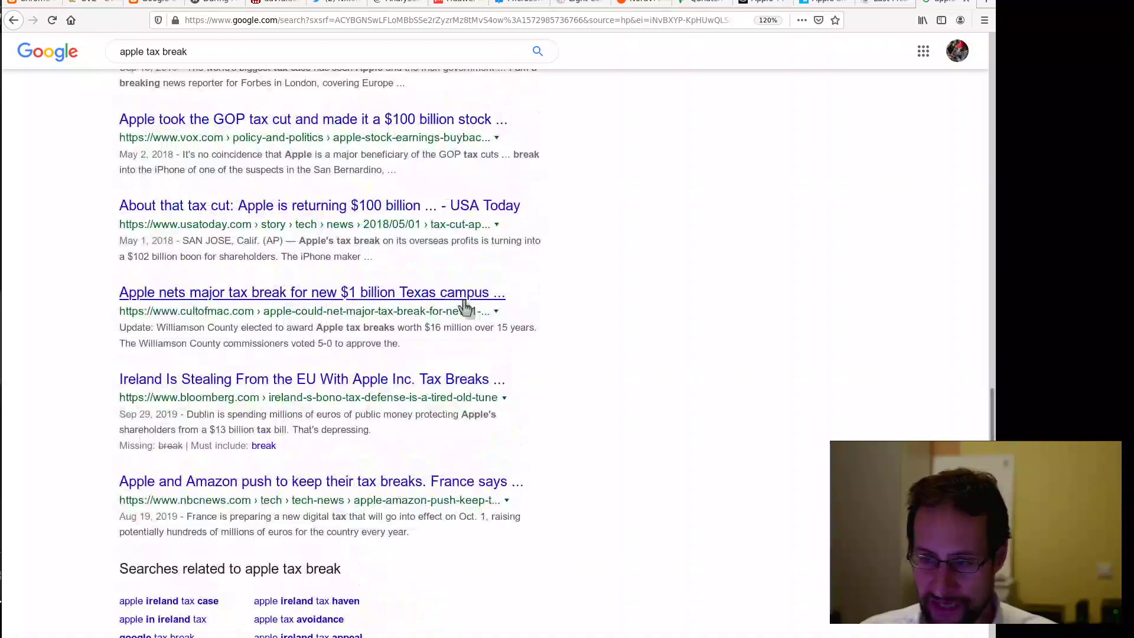
pyautogui.click(311, 291)
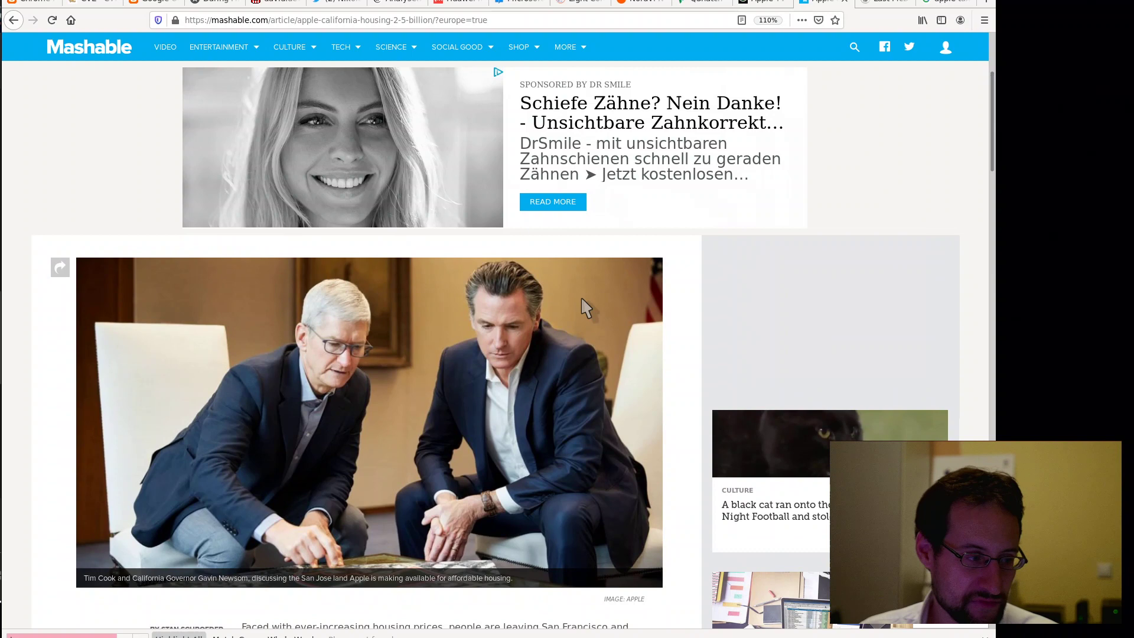
# - Read Mashable's Apple $2.5 billion housing article down to its topics list and back up
pyautogui.scroll(-3)
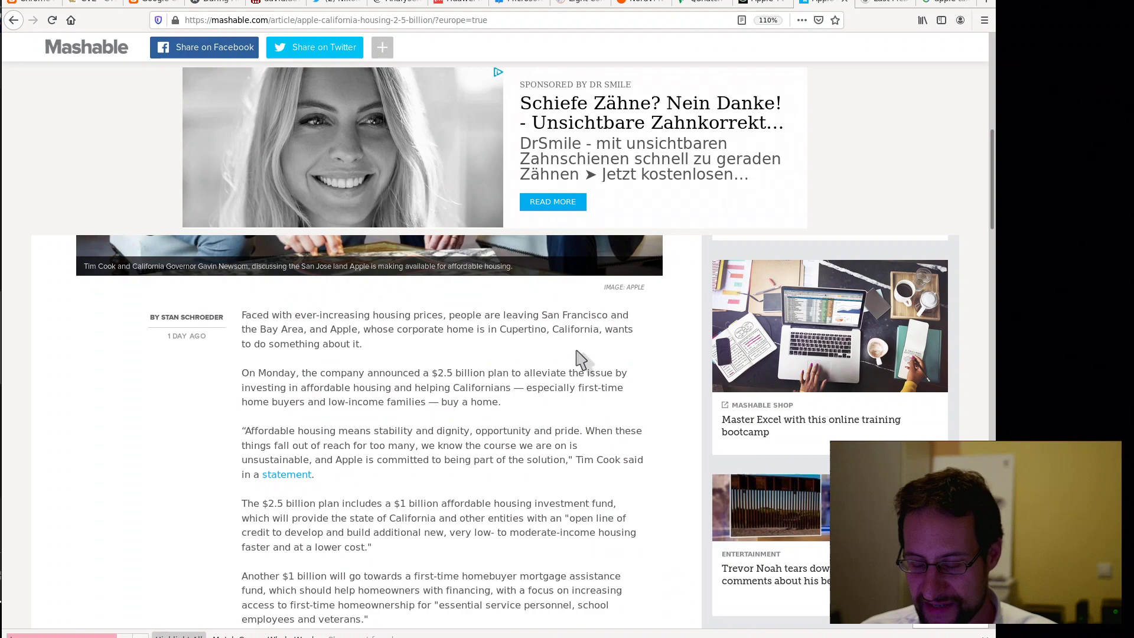
pyautogui.scroll(-3)
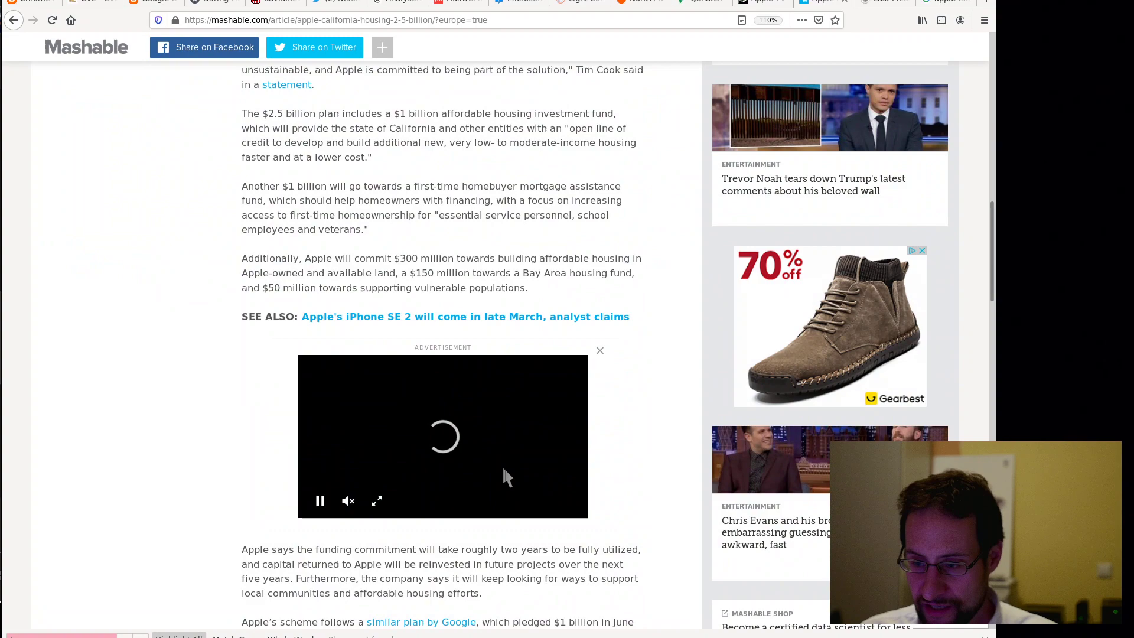
pyautogui.scroll(-3)
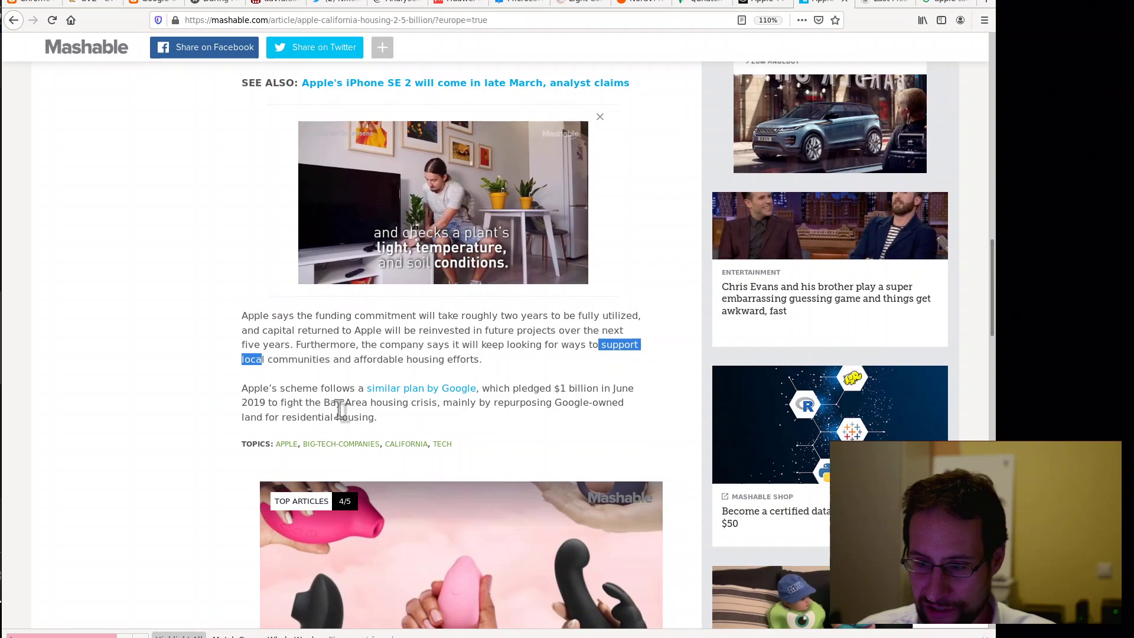
pyautogui.scroll(3)
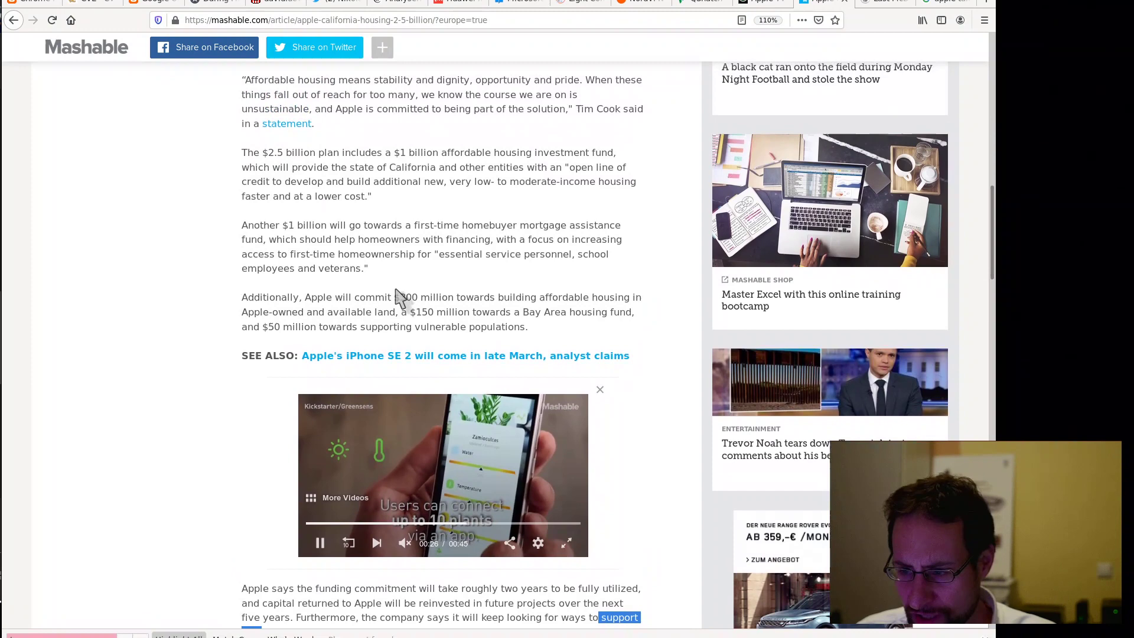
pyautogui.scroll(3)
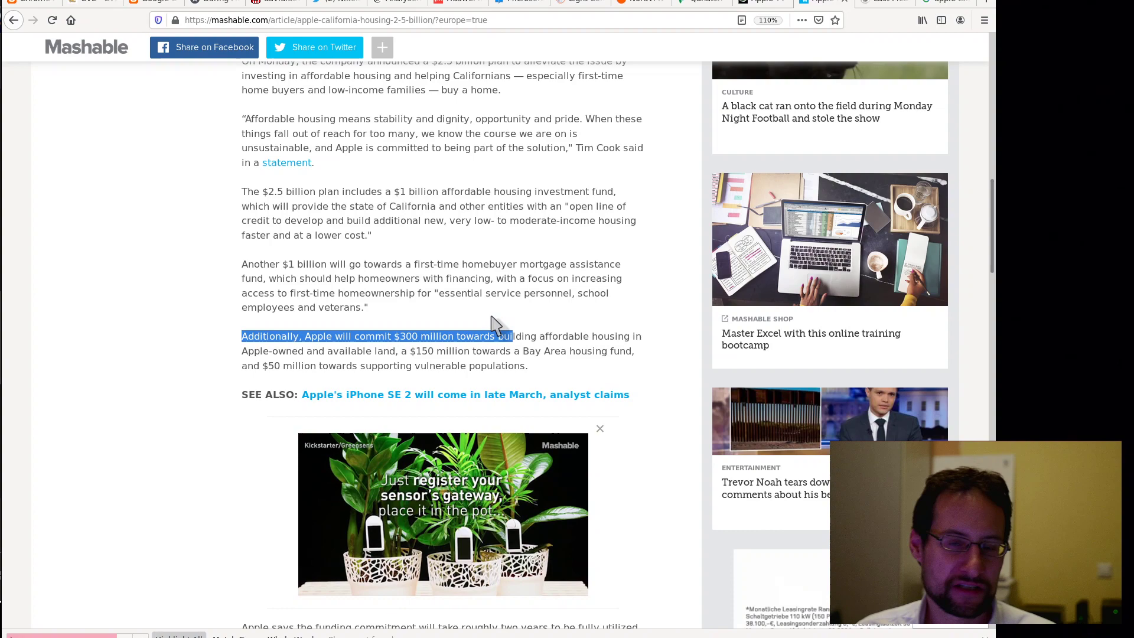
pyautogui.scroll(3)
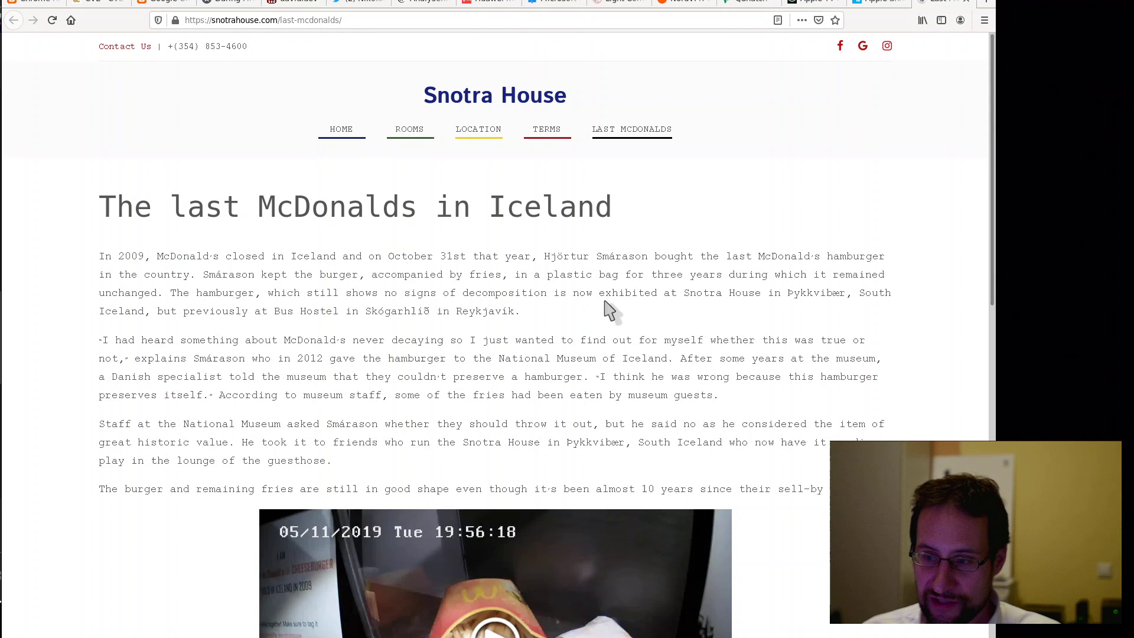
# - Read the Snotra House last-McDonald's page down to 'The burger in the news'
pyautogui.scroll(-3)
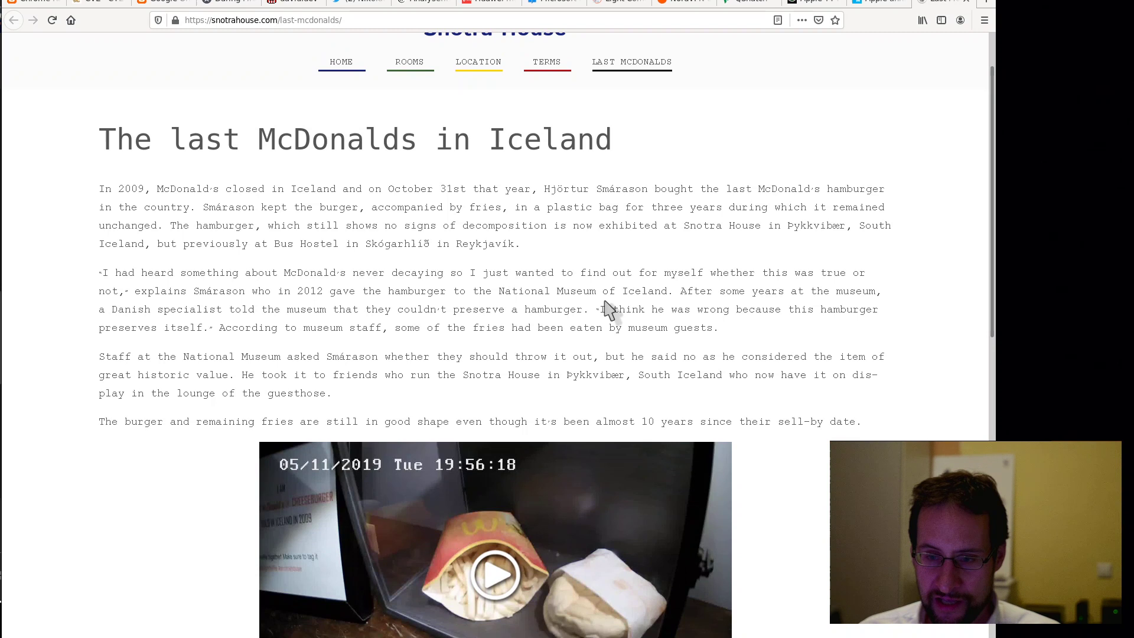
pyautogui.moveTo(606, 299)
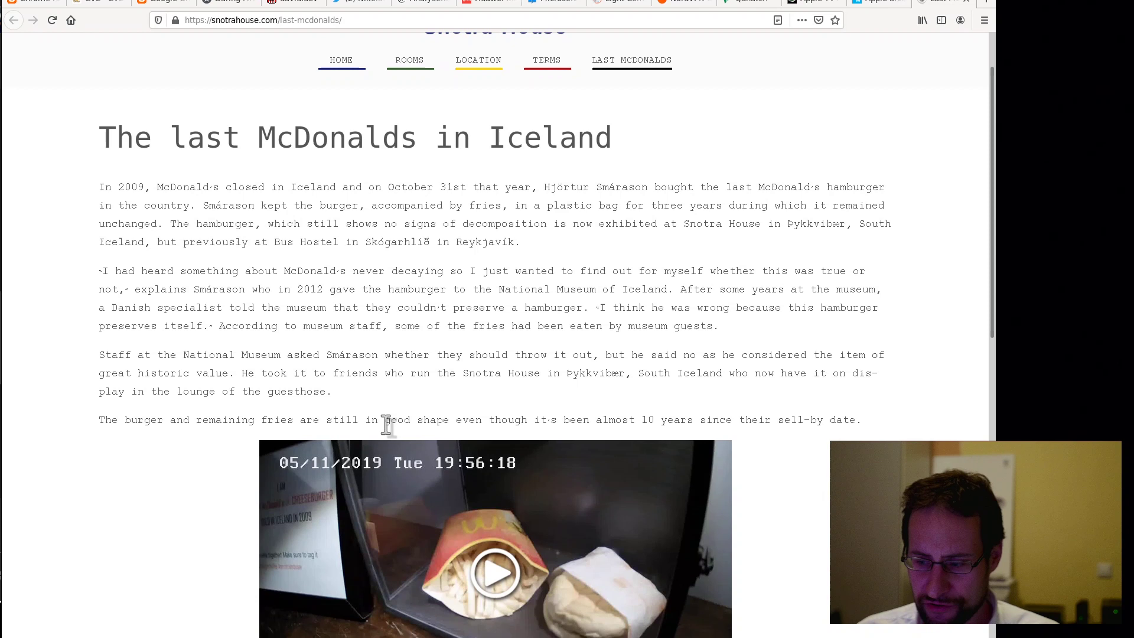
pyautogui.scroll(-3)
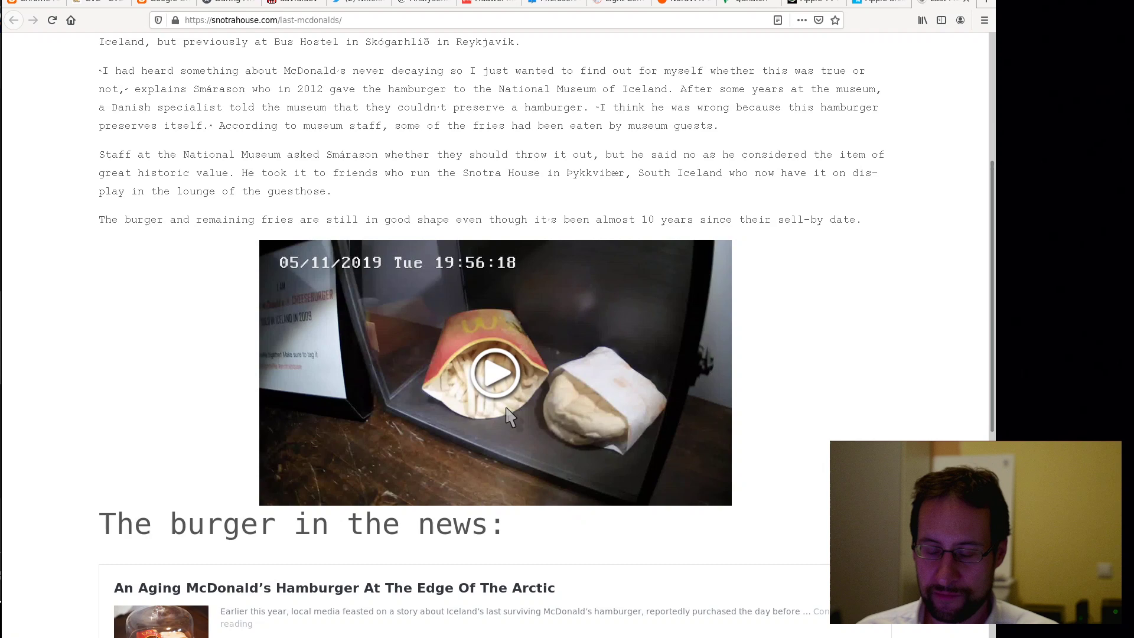
pyautogui.scroll(3)
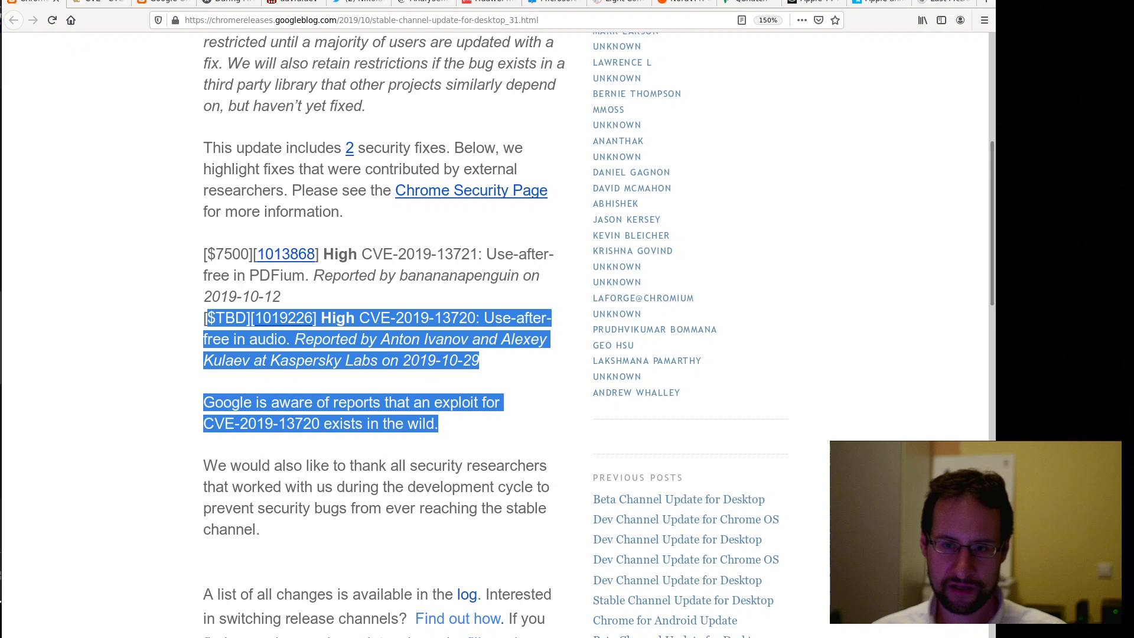
pyautogui.moveTo(94, 4)
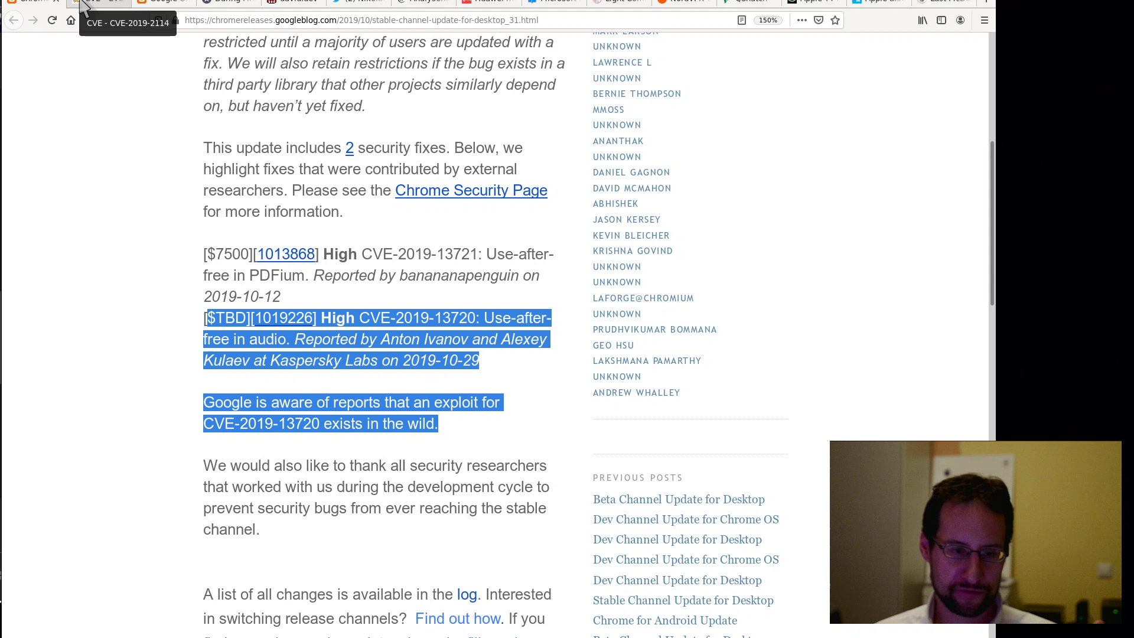